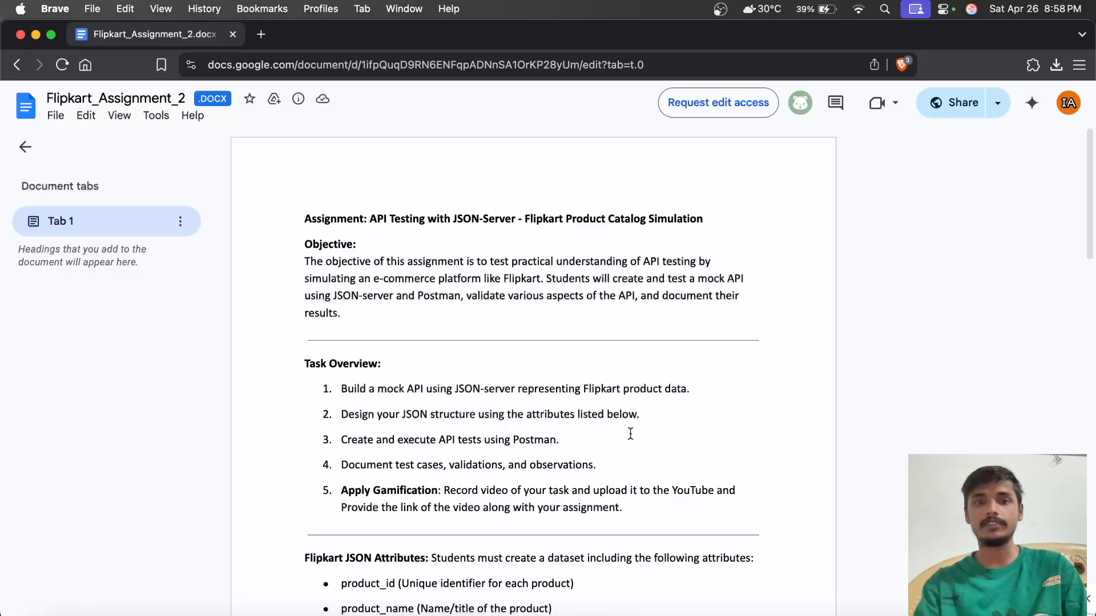
# - Create the flipkart_api project folder with mkdir
pyautogui.scroll(-3)
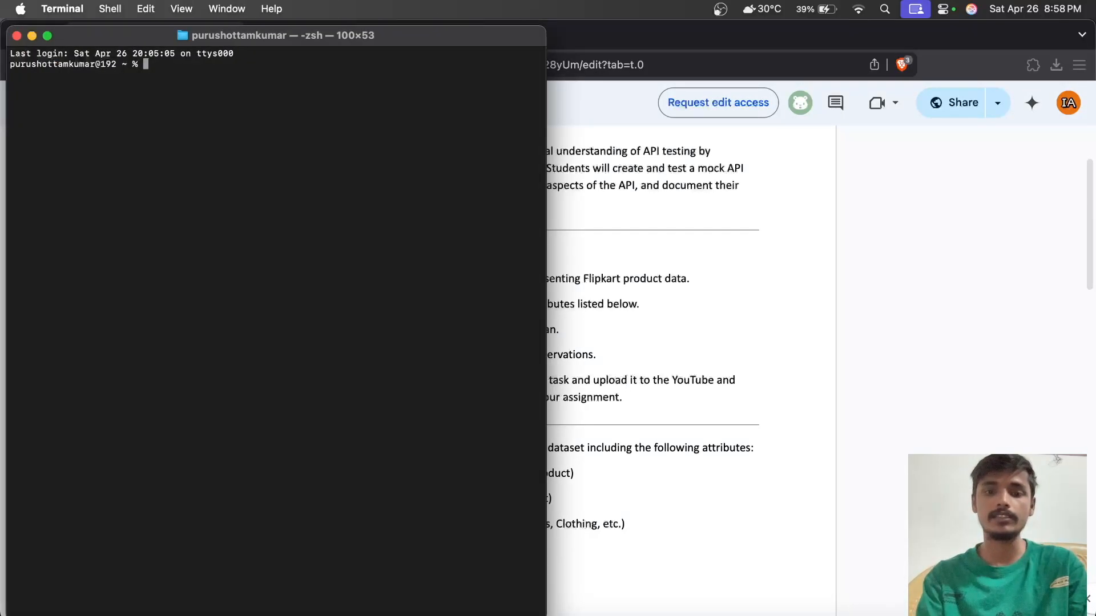
pyautogui.write('mkdir')
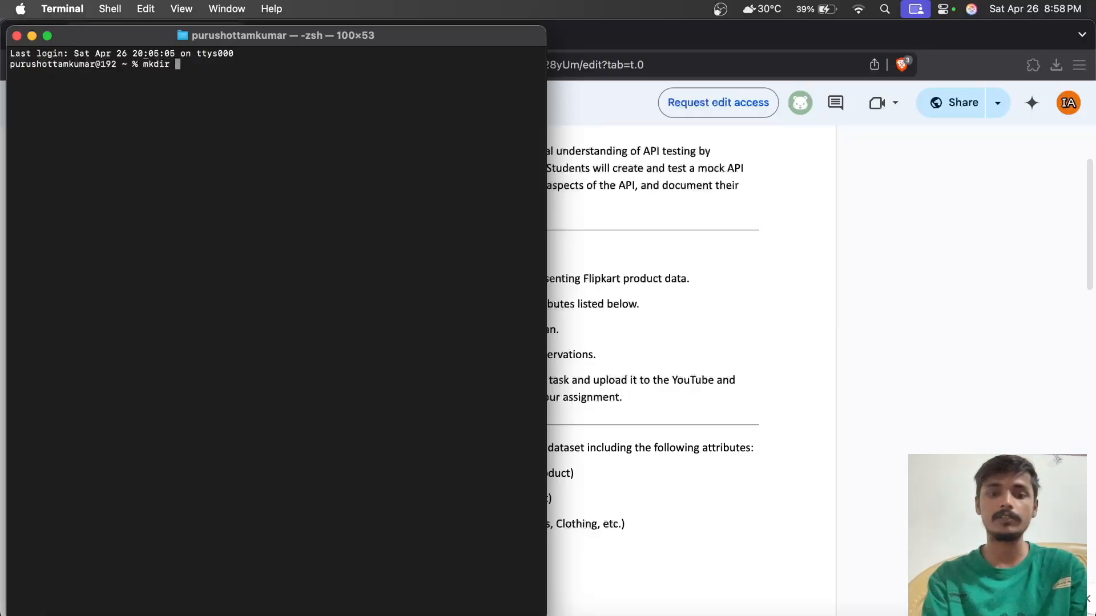
pyautogui.write('f')
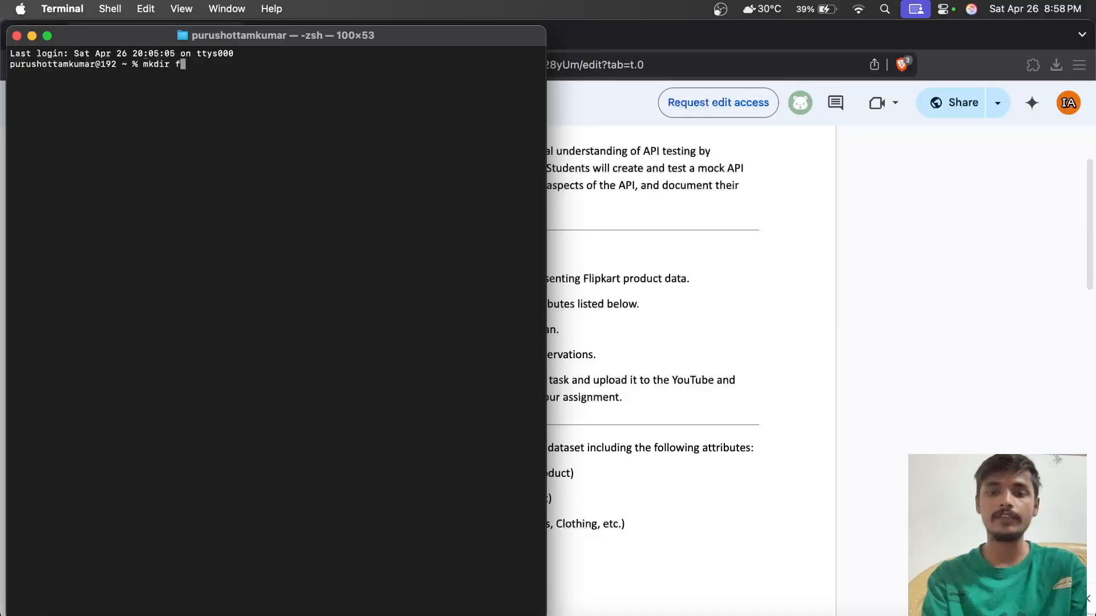
pyautogui.write('lip')
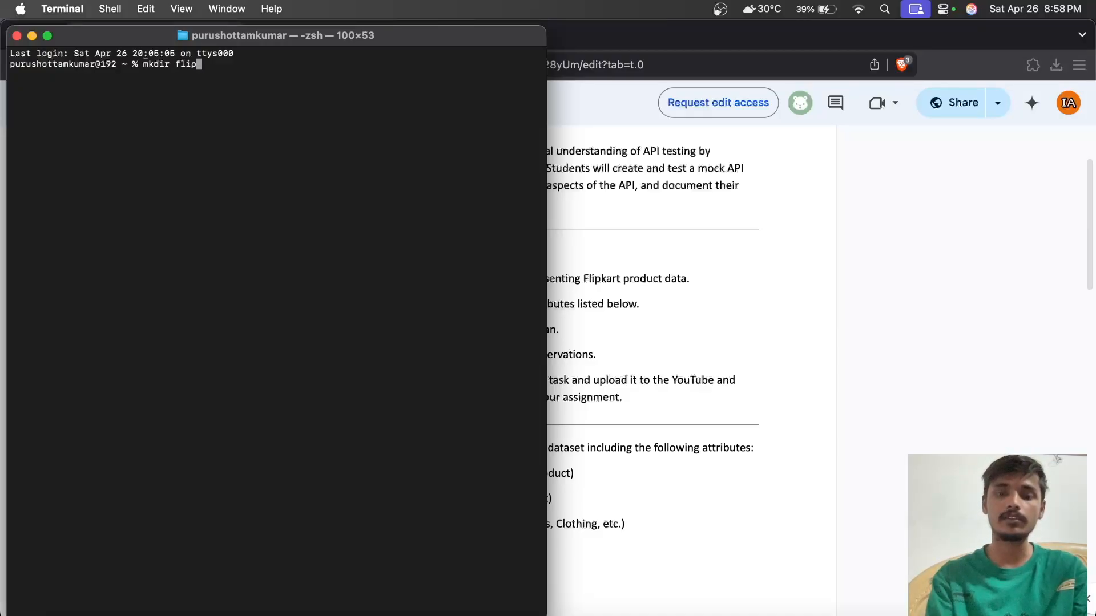
pyautogui.write('kart_')
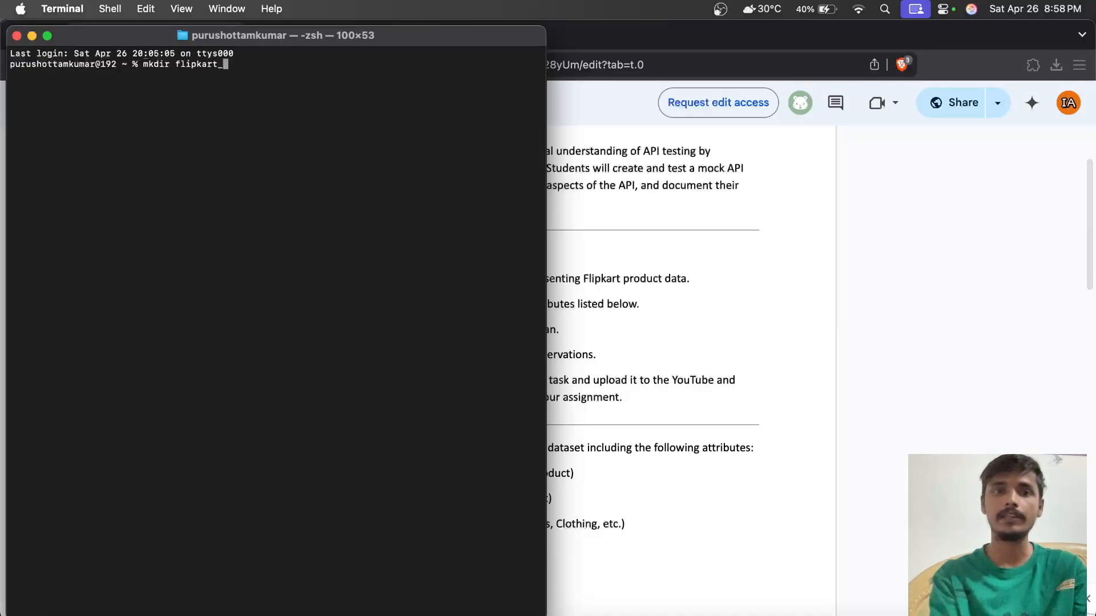
pyautogui.write('ap')
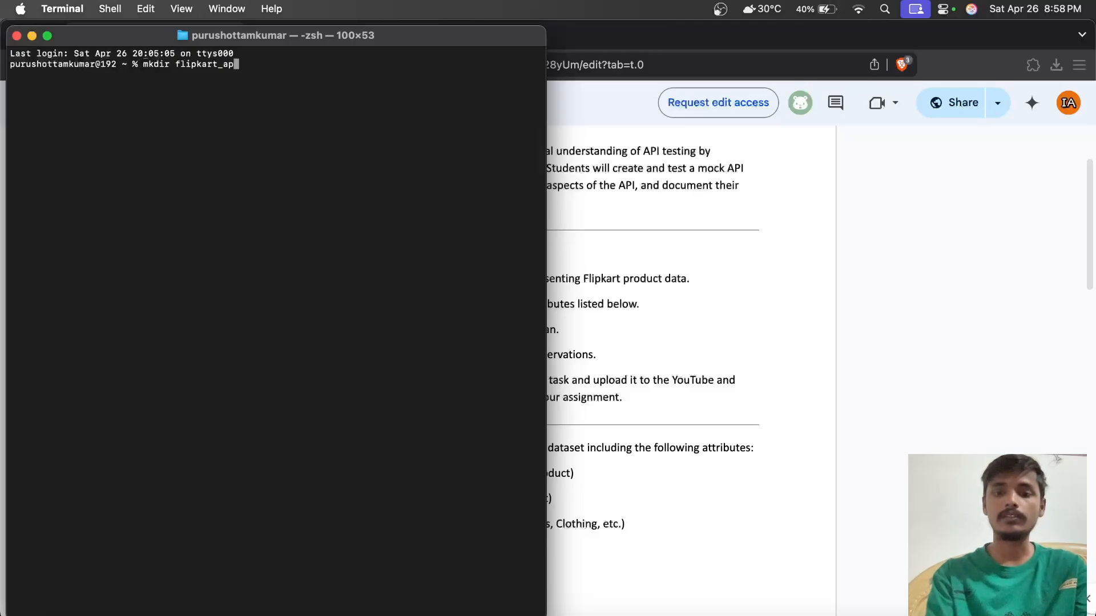
pyautogui.press('Return')
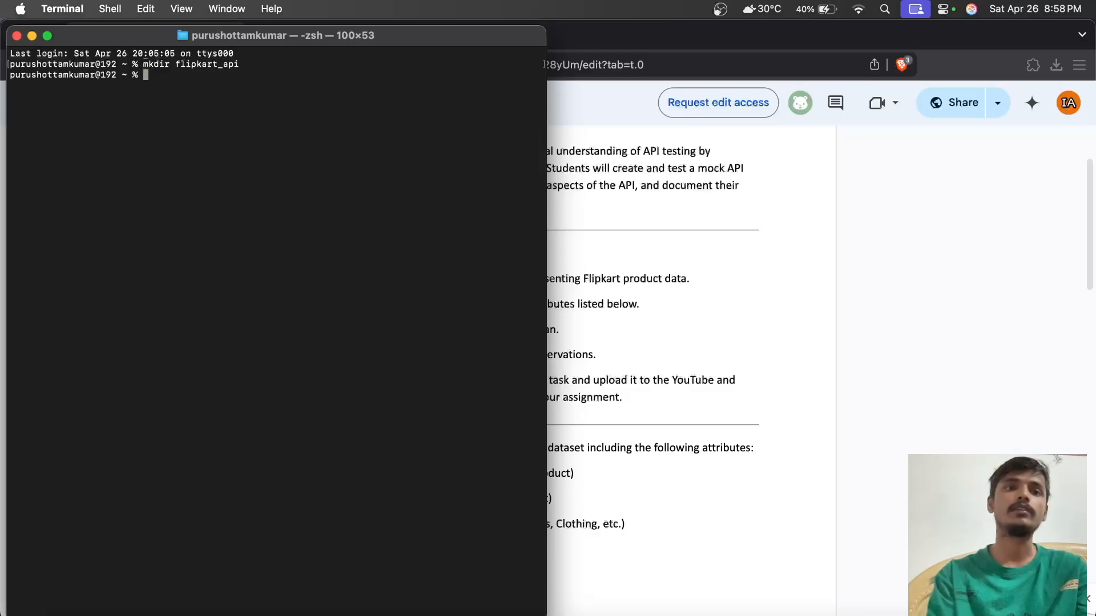
# - Move into flipkart_api and create an empty db.json file with touch
pyautogui.write('cd')
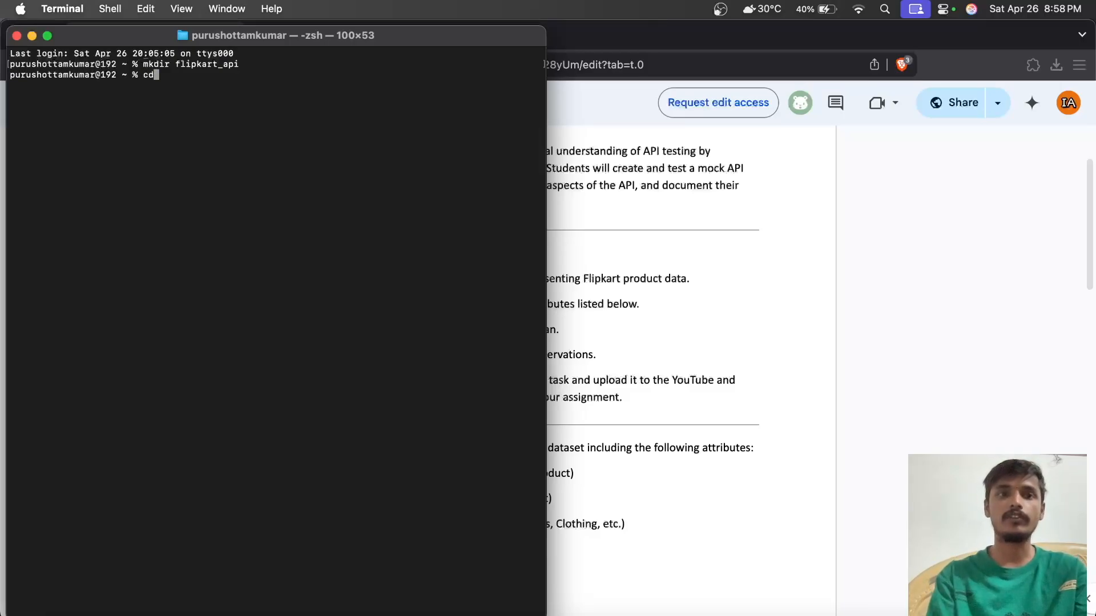
pyautogui.write('fl')
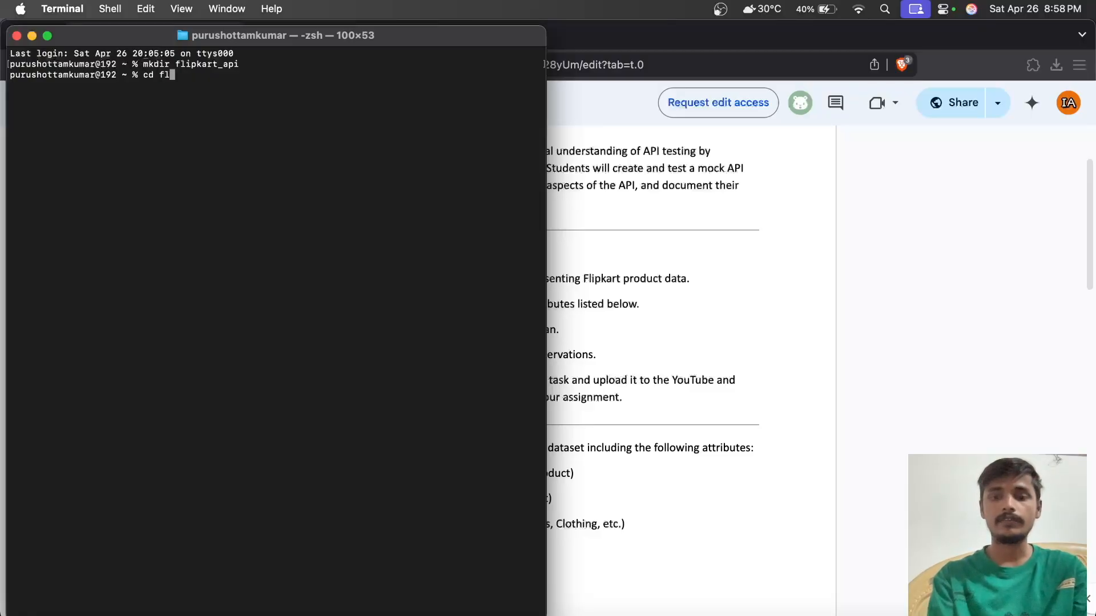
pyautogui.press('Return')
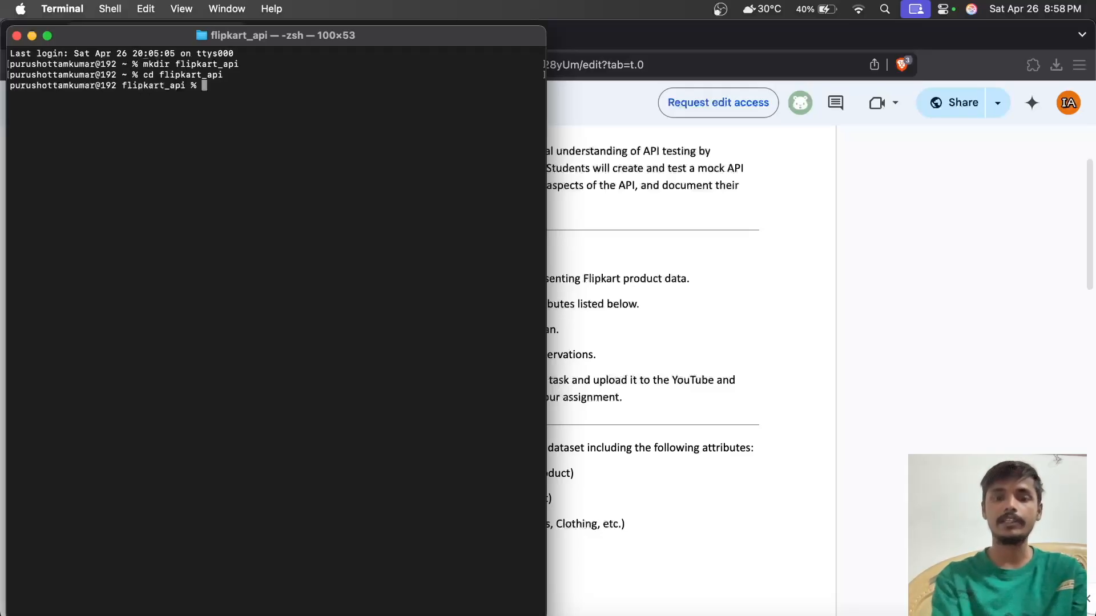
pyautogui.write('touch db')
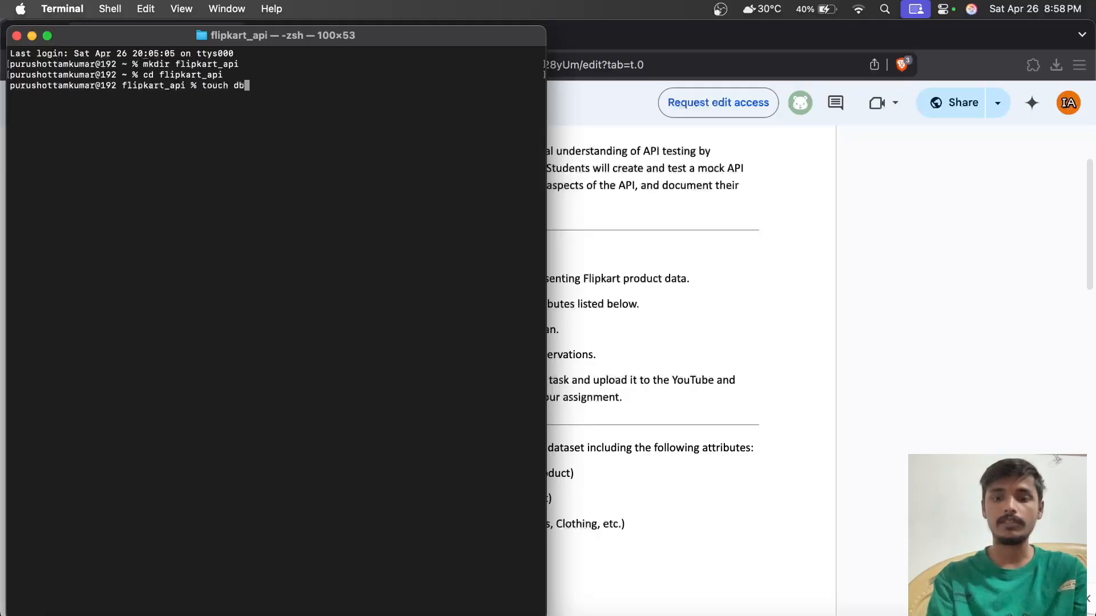
pyautogui.write('.json')
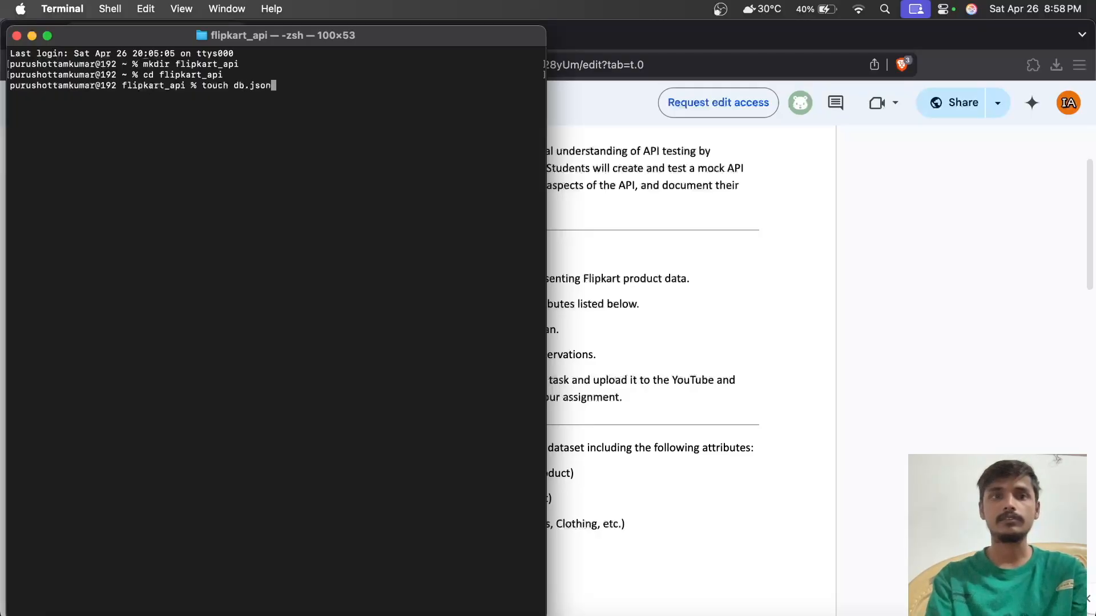
pyautogui.press('Return')
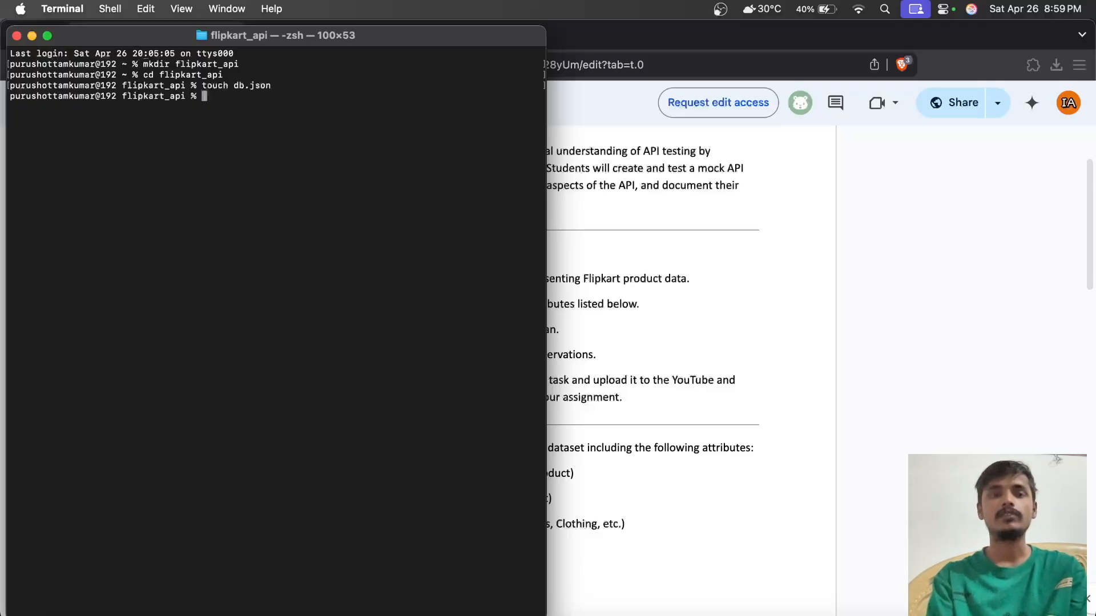
# - Open db.json in the nano editor from the shell
pyautogui.write('nam')
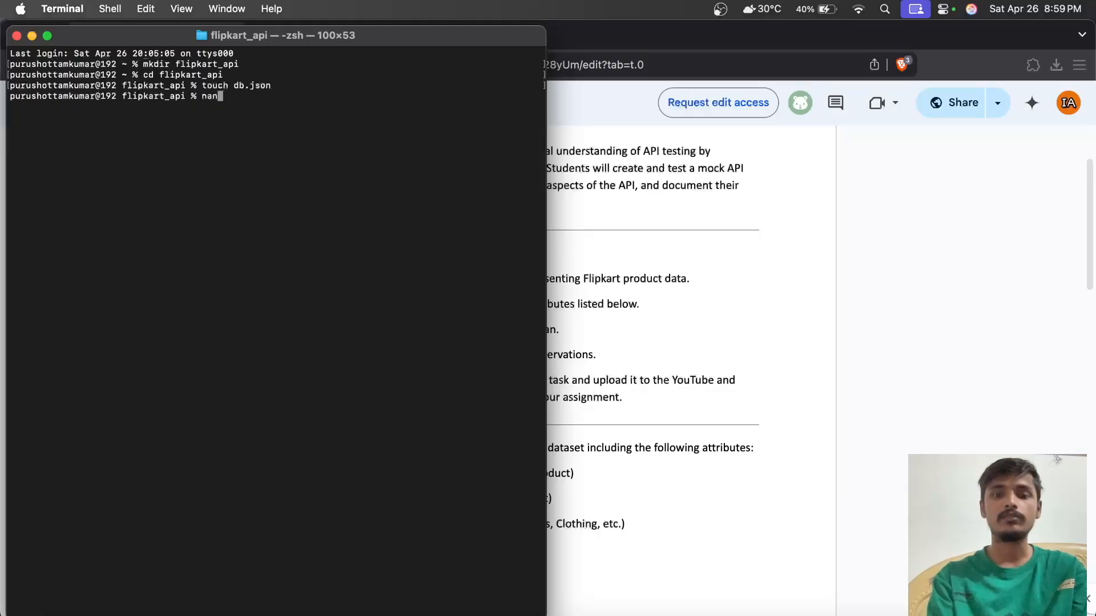
pyautogui.write('o db.j')
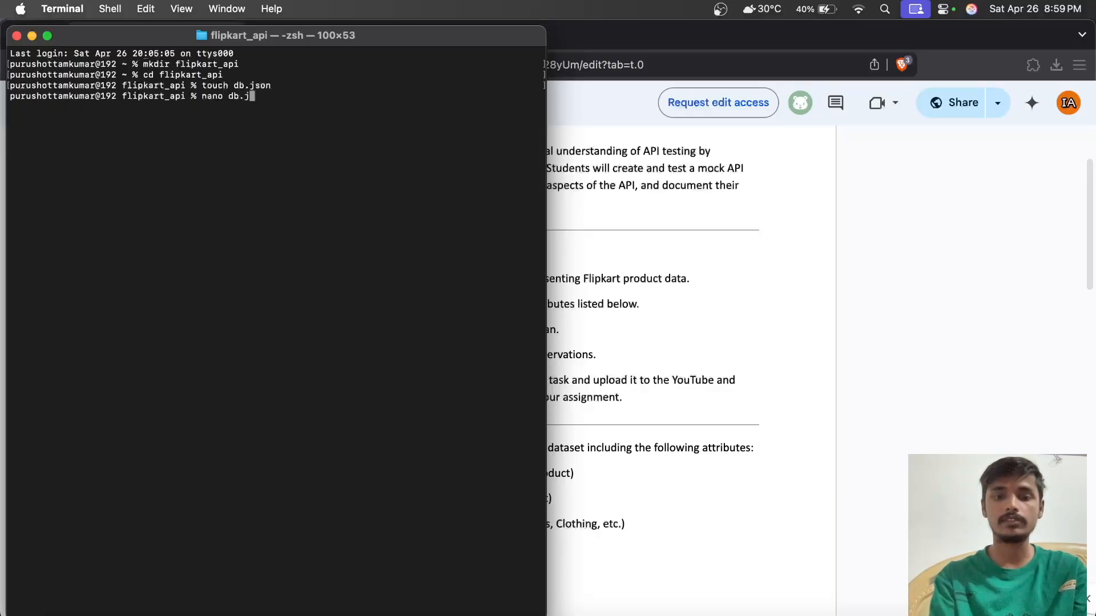
pyautogui.press('Return')
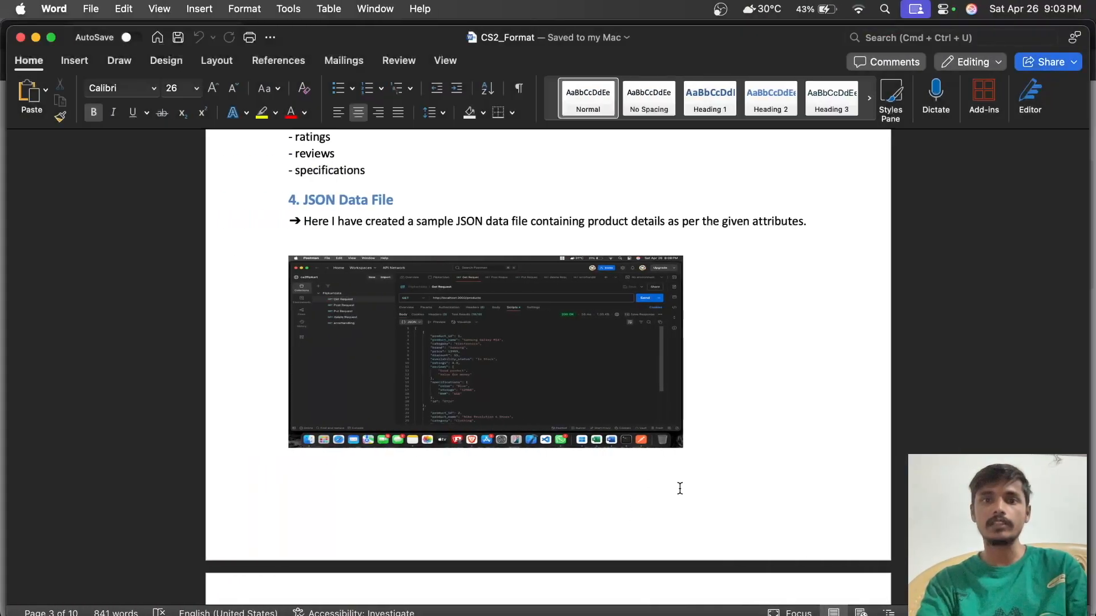
# - Review the Flipkart JSON Attributes list in the brief, then return to Terminal
pyautogui.click(338, 438)
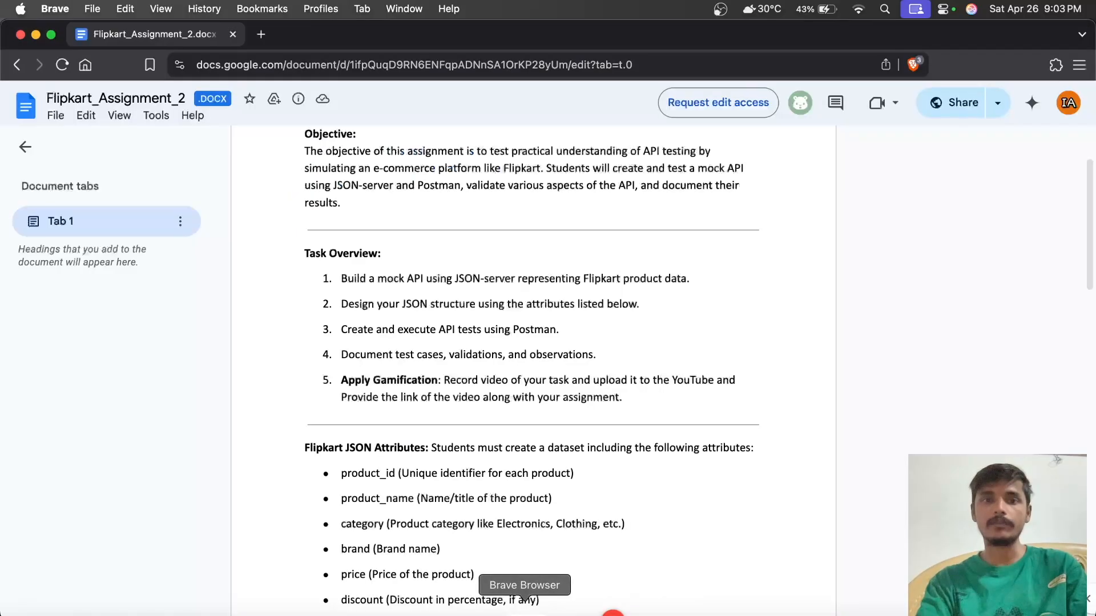
pyautogui.scroll(-3)
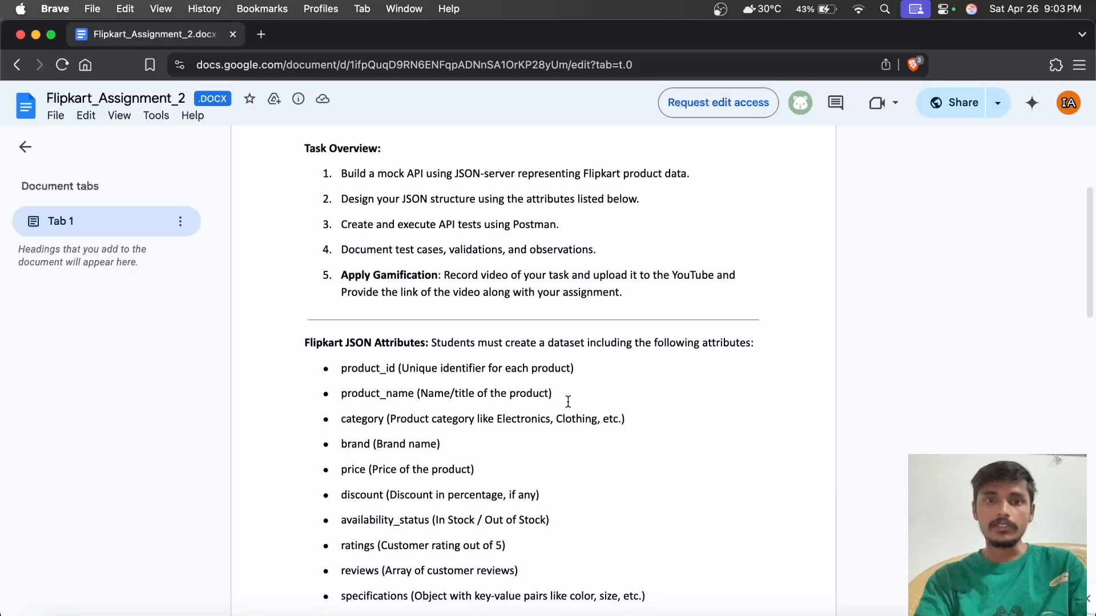
pyautogui.scroll(-3)
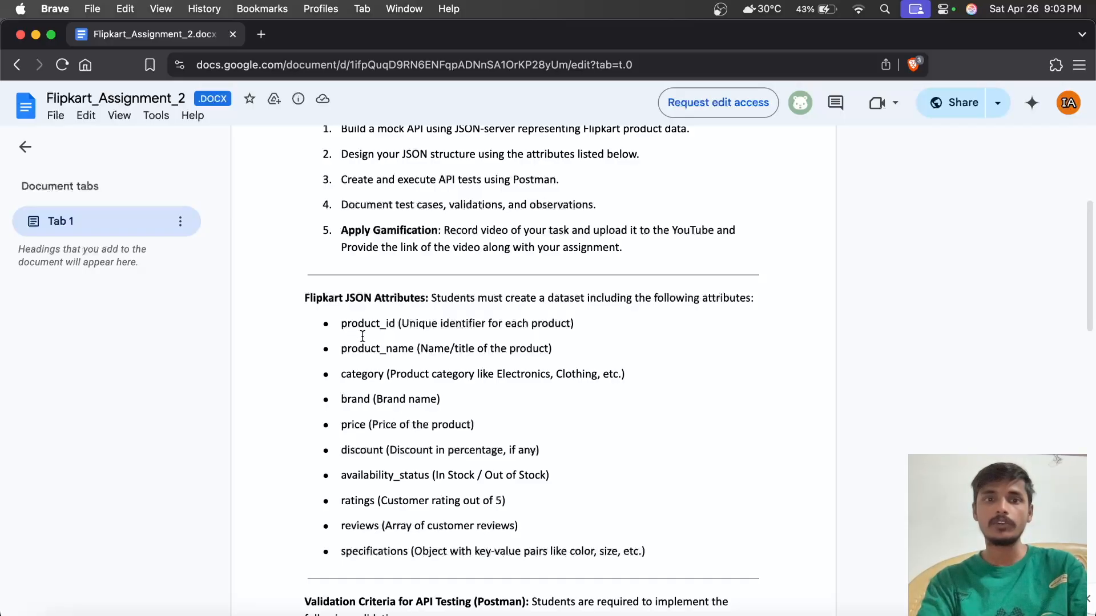
pyautogui.scroll(-3)
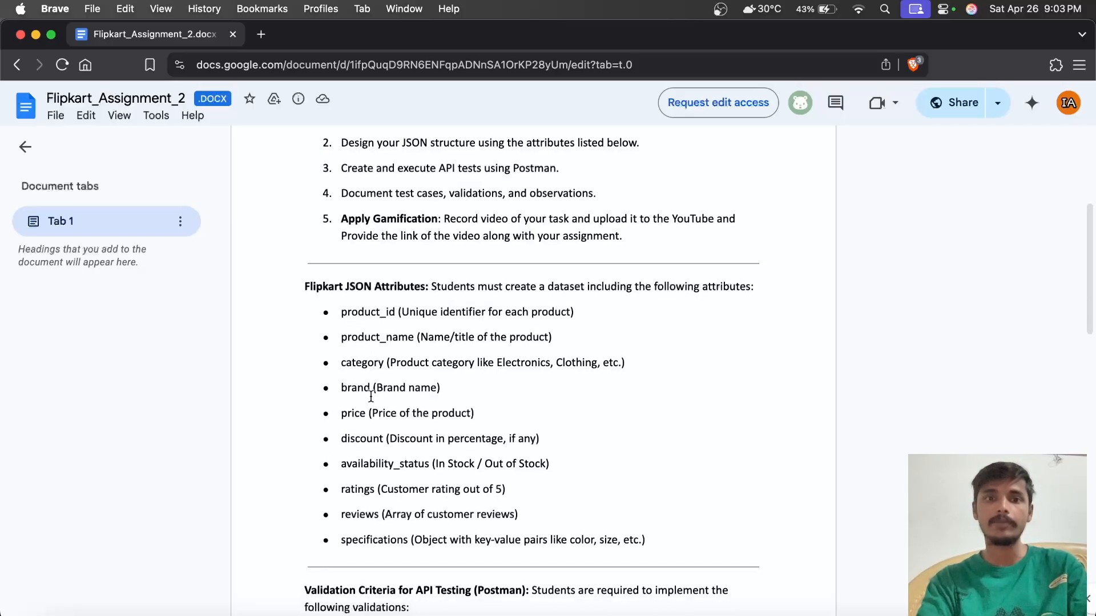
pyautogui.scroll(-3)
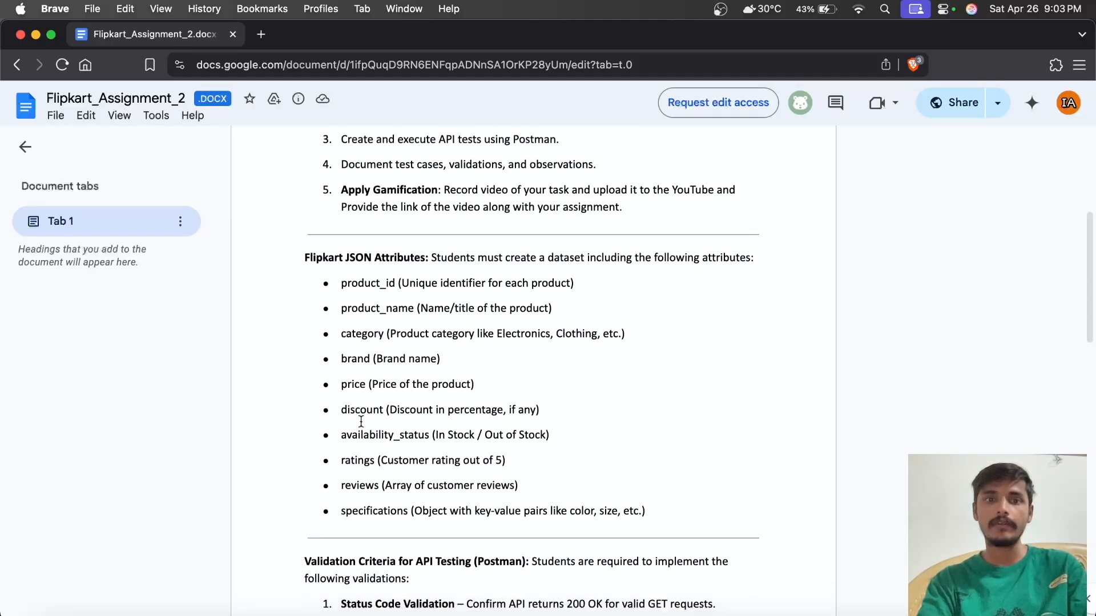
pyautogui.scroll(-3)
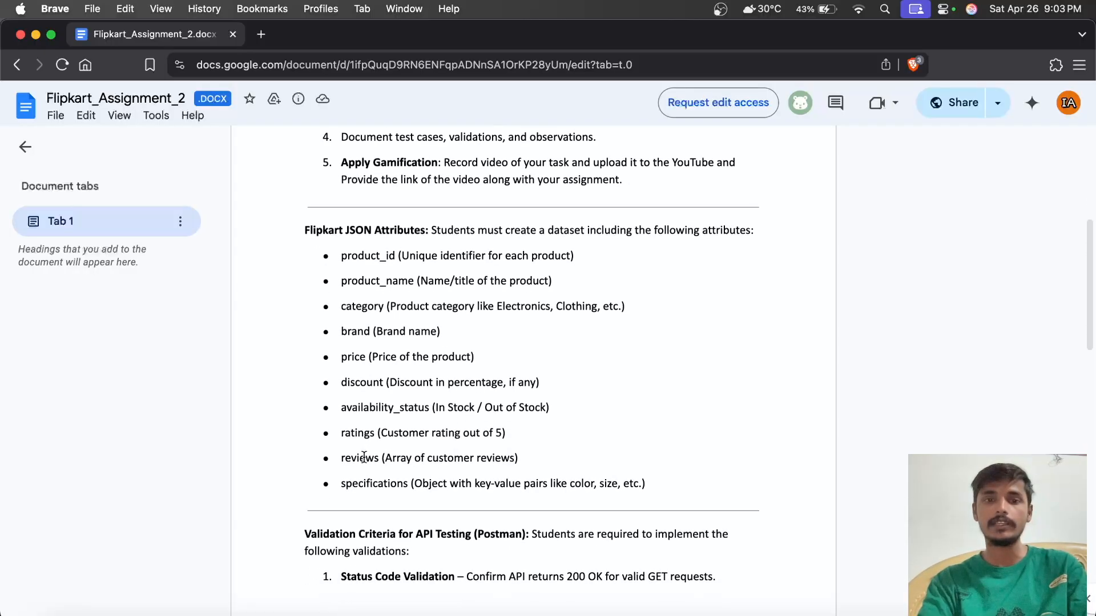
pyautogui.scroll(-3)
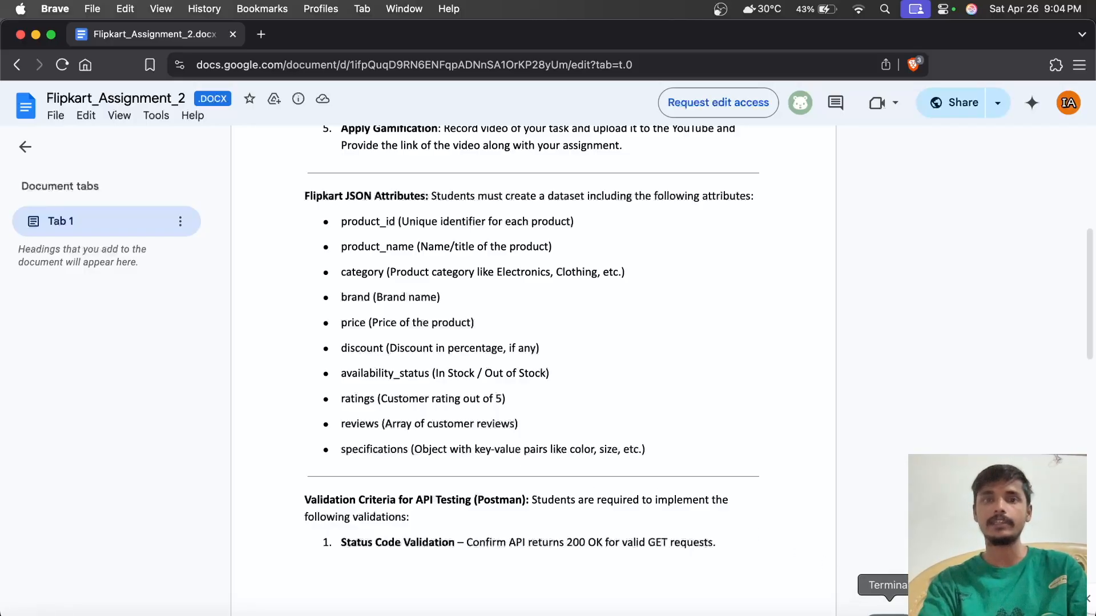
pyautogui.click(884, 585)
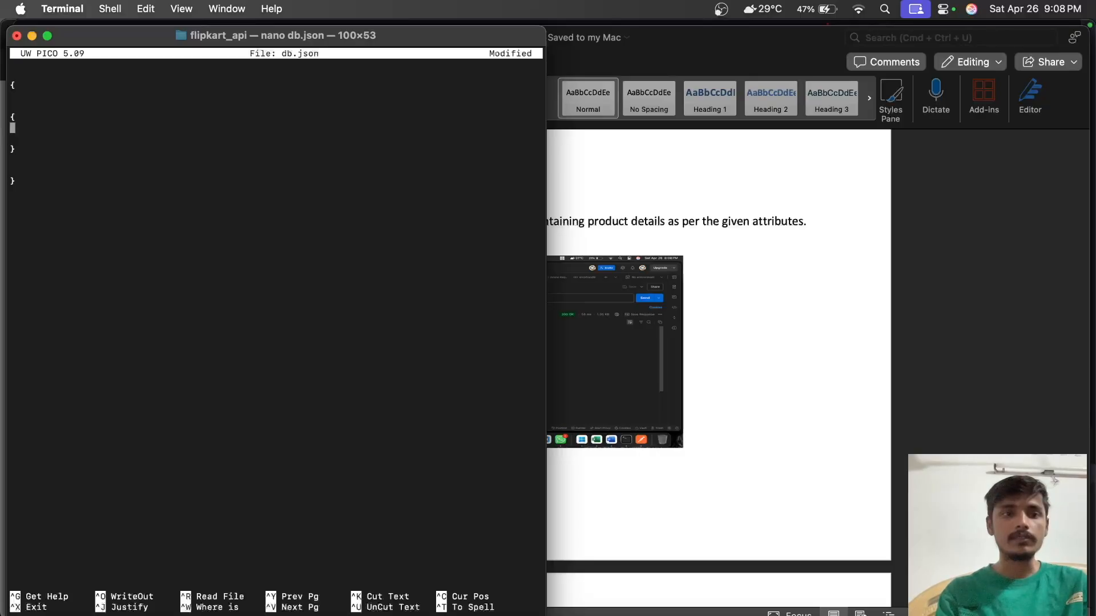
# - Type the product entry with product_id 1 and a quoted product_name value into db.json
pyautogui.write('""')
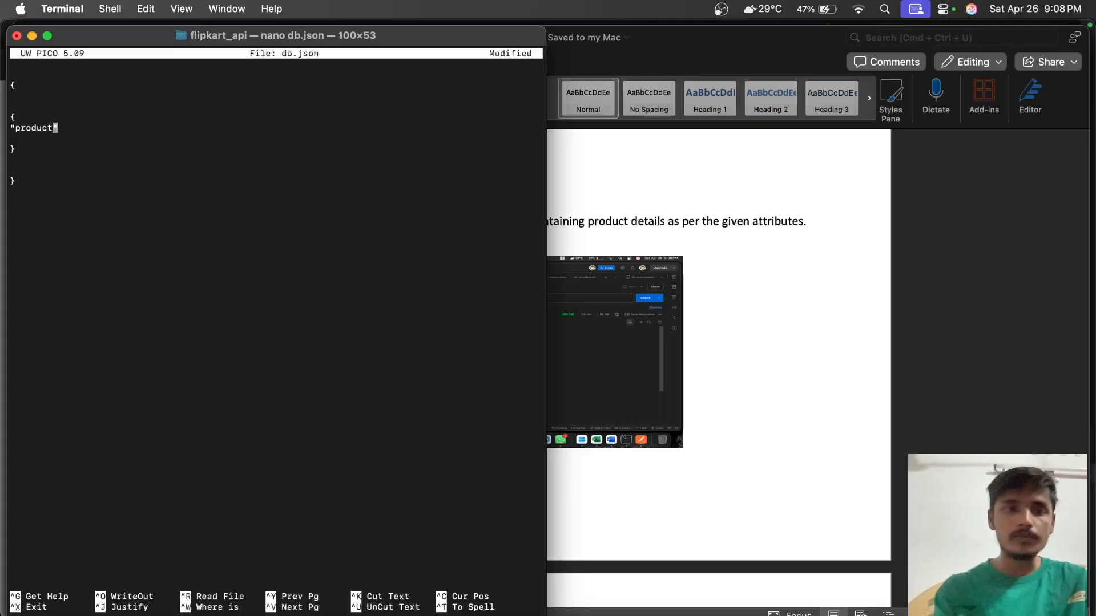
pyautogui.write('_i')
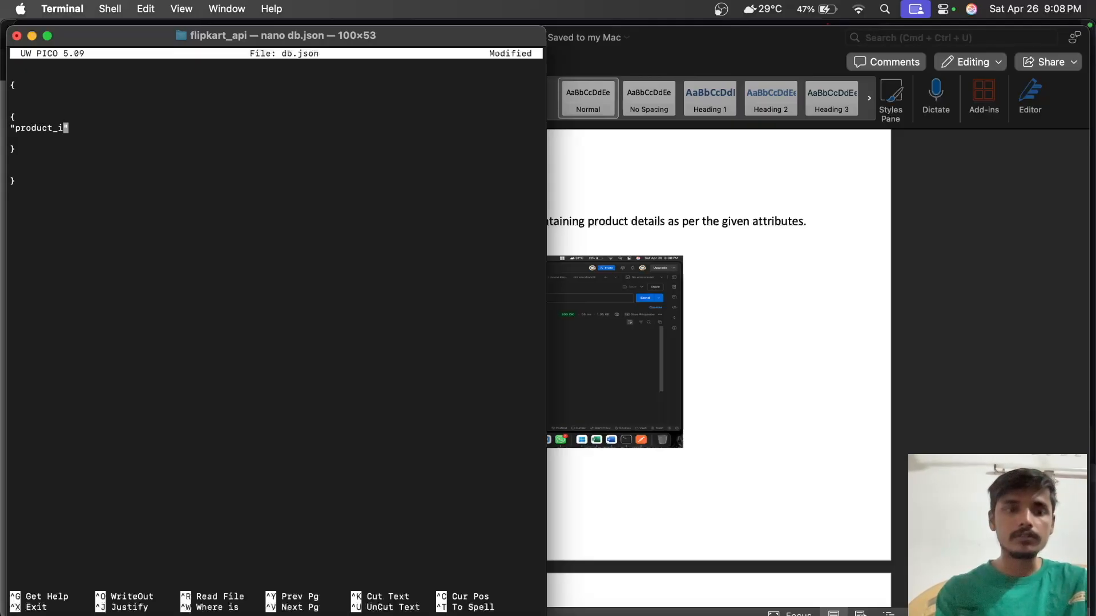
pyautogui.write('d')
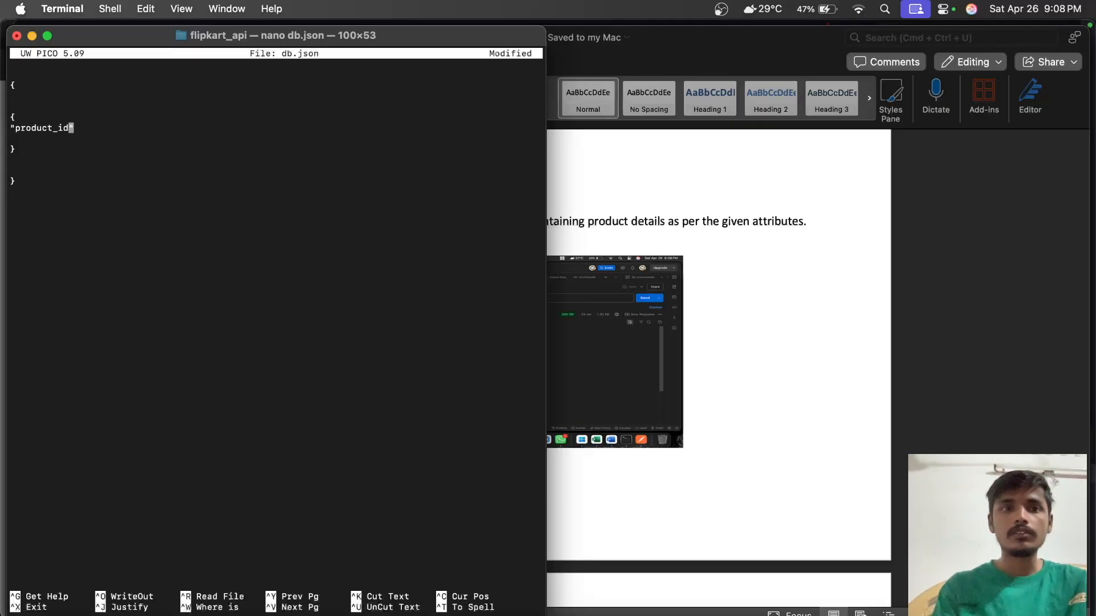
pyautogui.write(':')
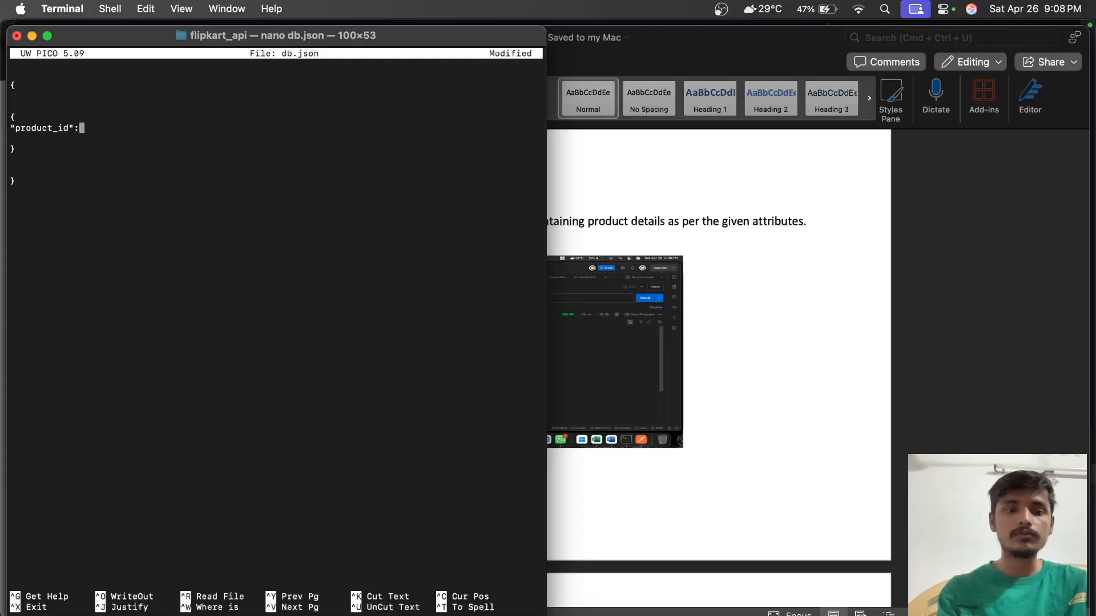
pyautogui.write('1,')
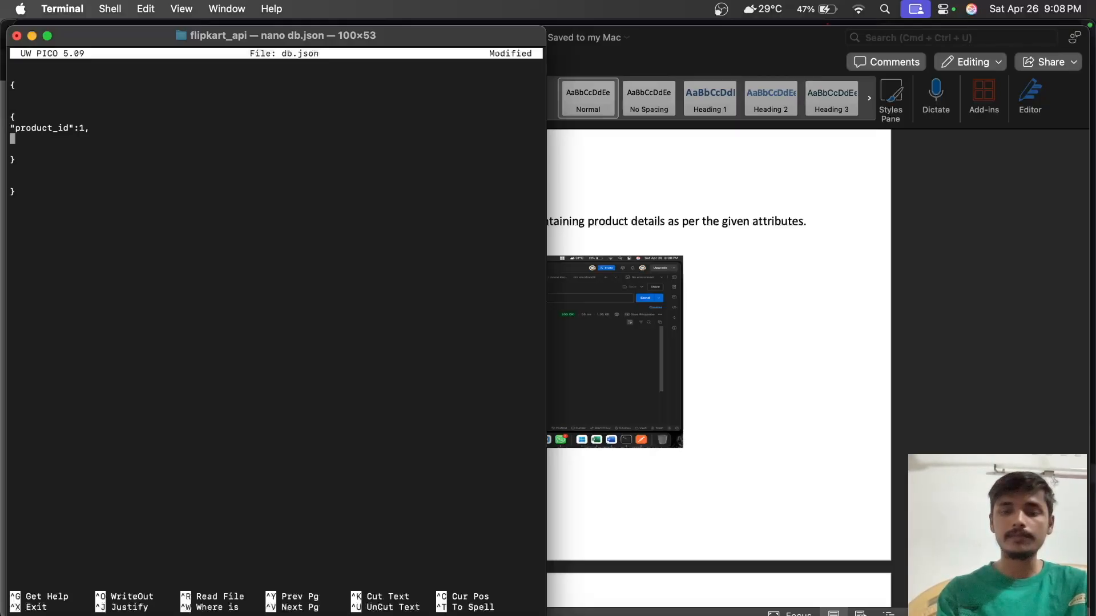
pyautogui.write('"')
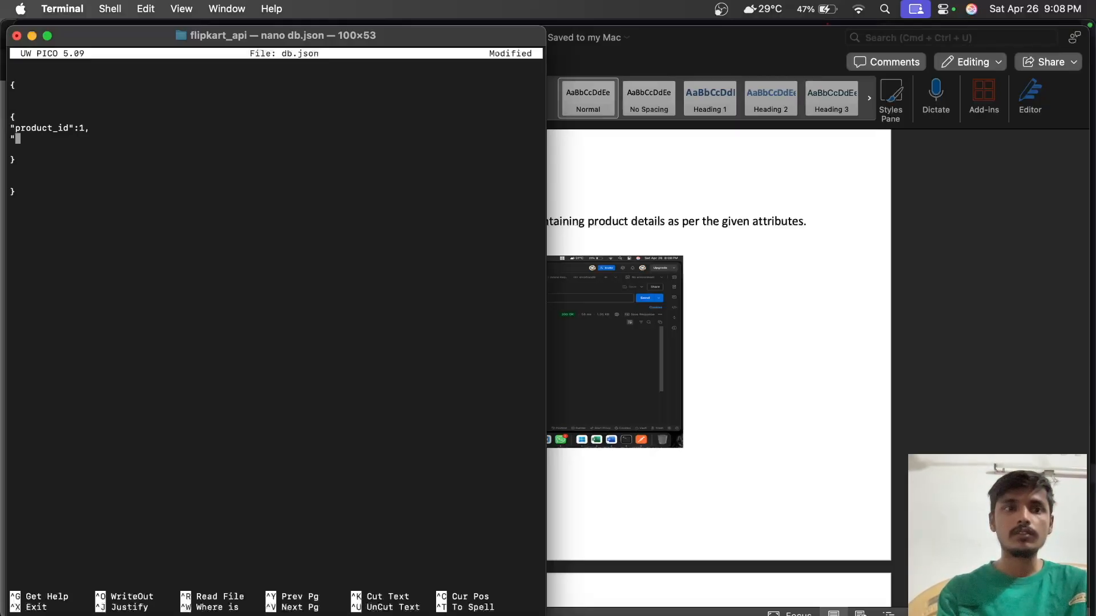
pyautogui.write('product')
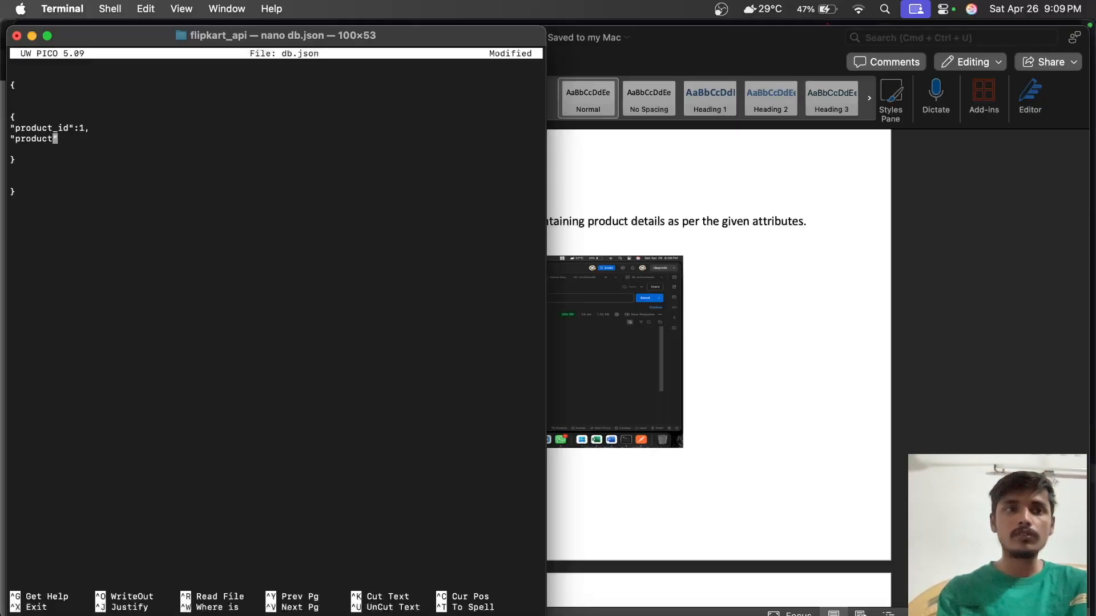
pyautogui.write('_name')
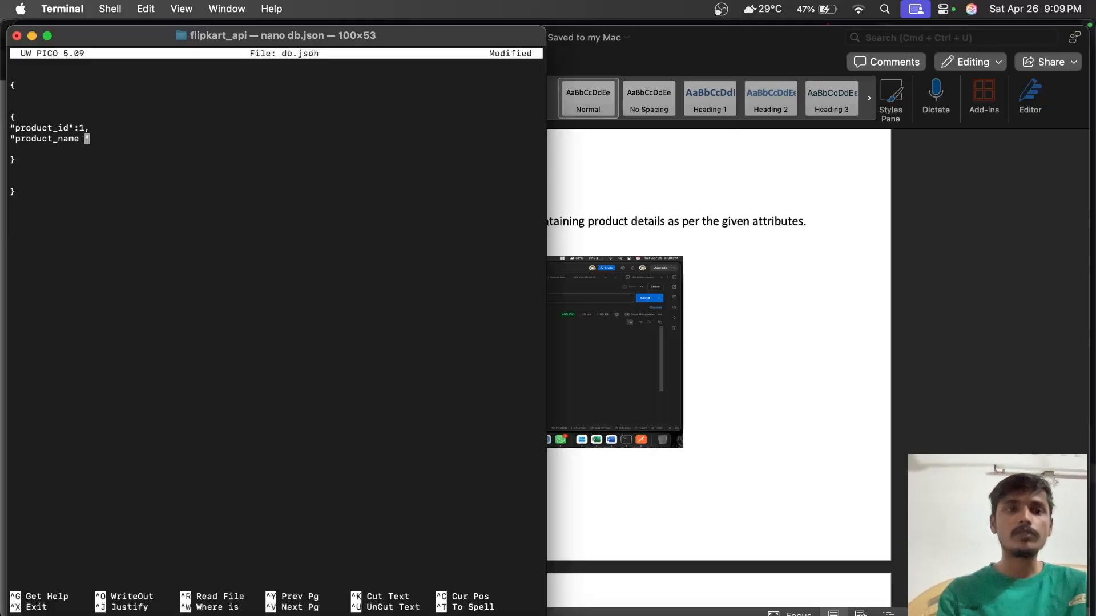
pyautogui.write('"')
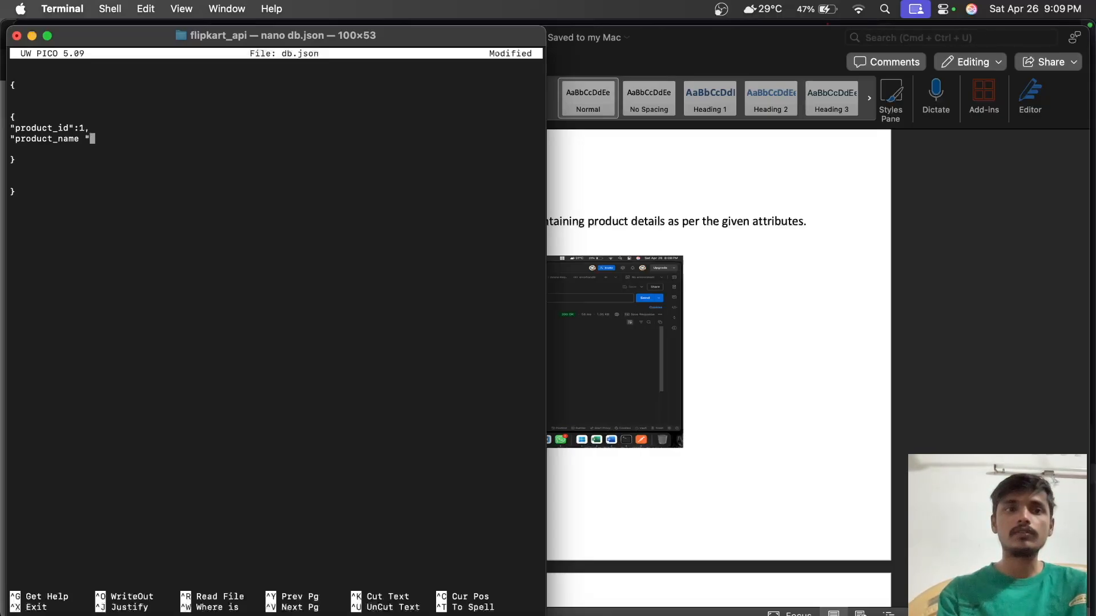
pyautogui.write(': s')
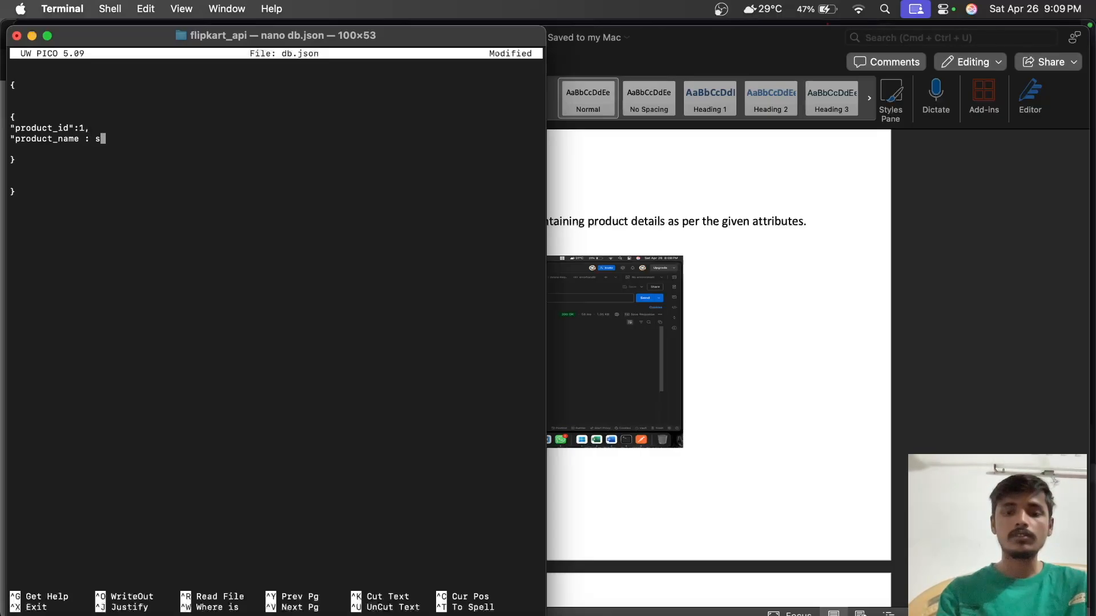
pyautogui.write('amsung')
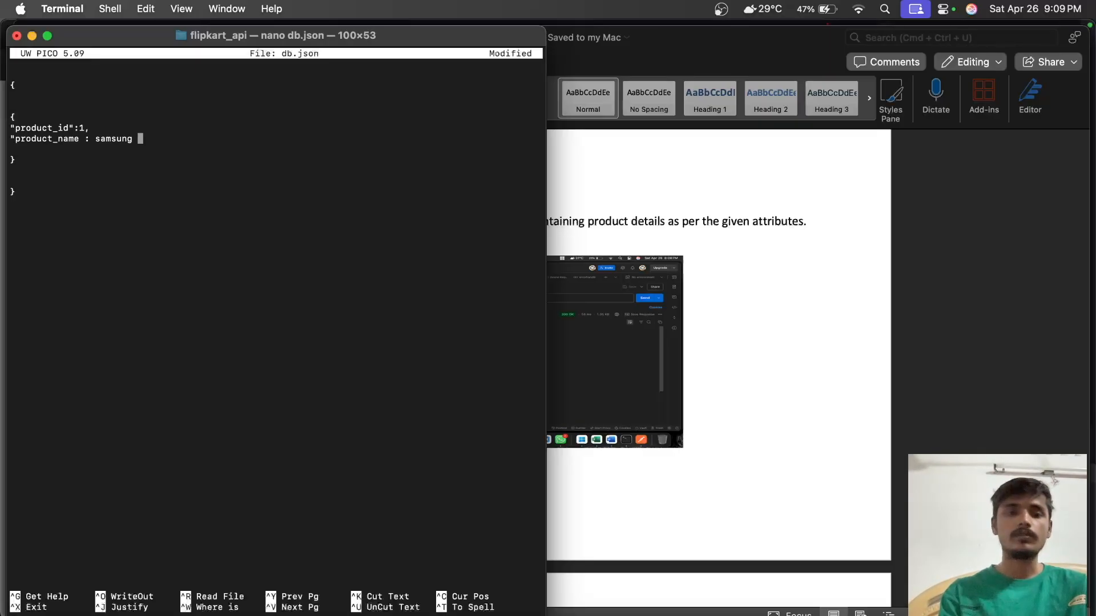
pyautogui.write('"')
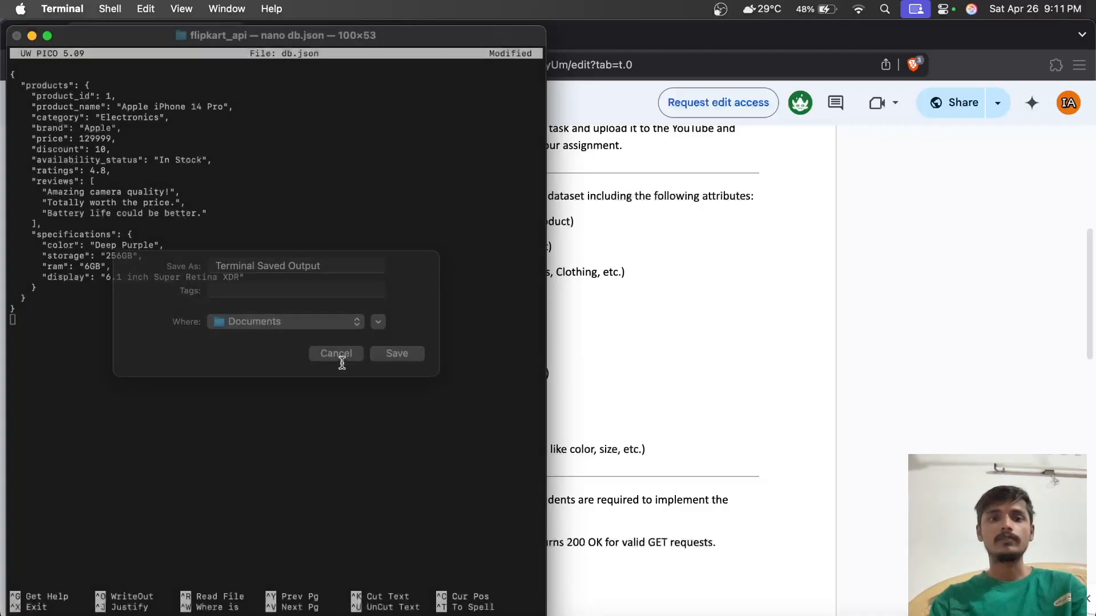
# - Dismiss the stray save prompt, then write db.json and exit nano with Ctrl+X, Y, Enter
pyautogui.click(335, 353)
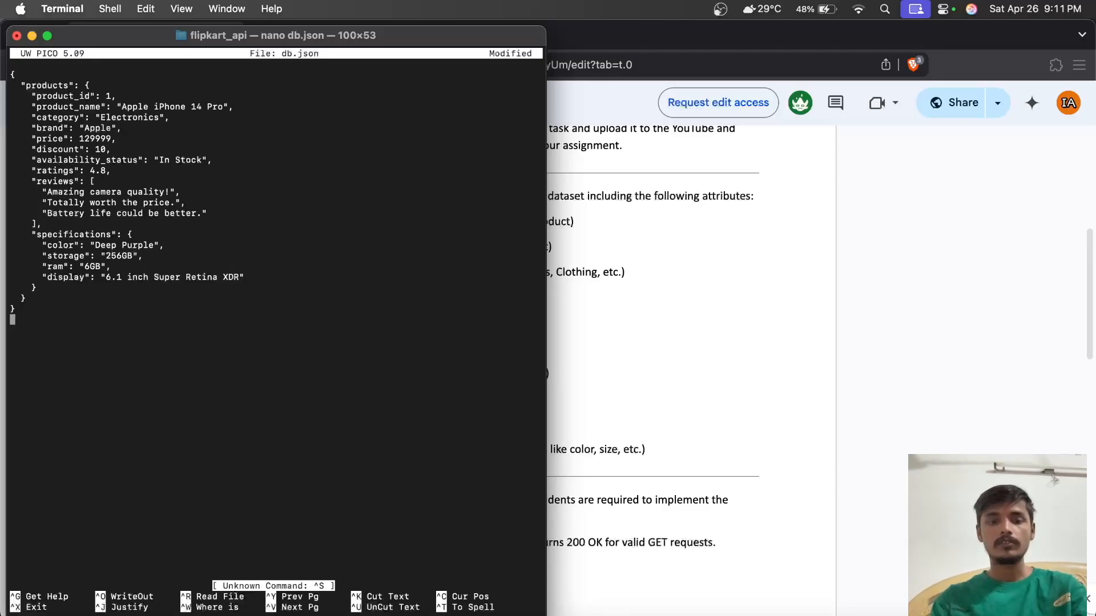
pyautogui.press('ctrl+x')
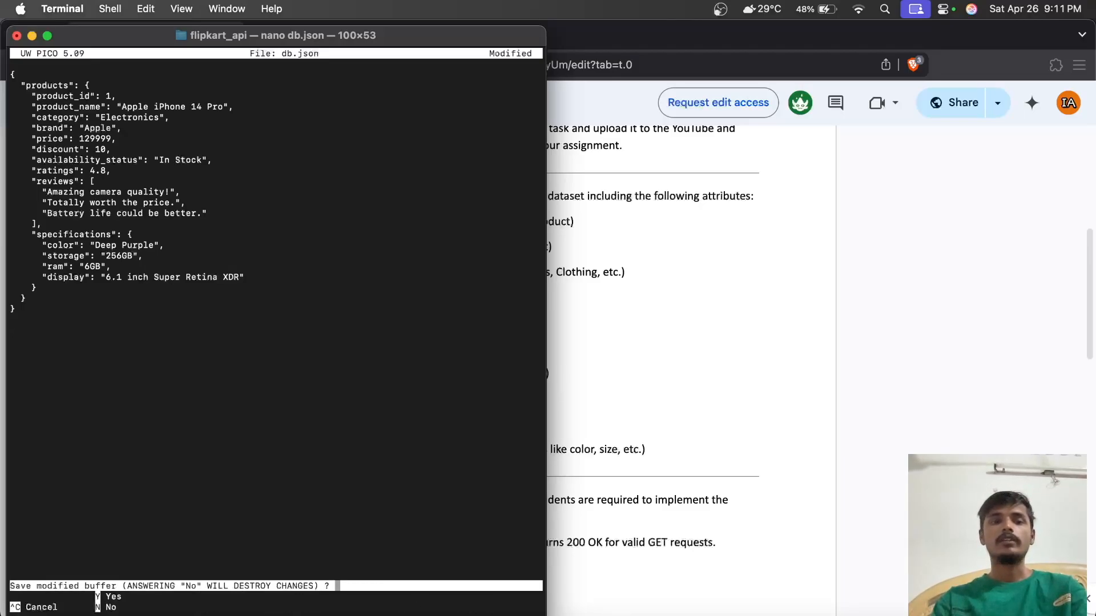
pyautogui.press('y')
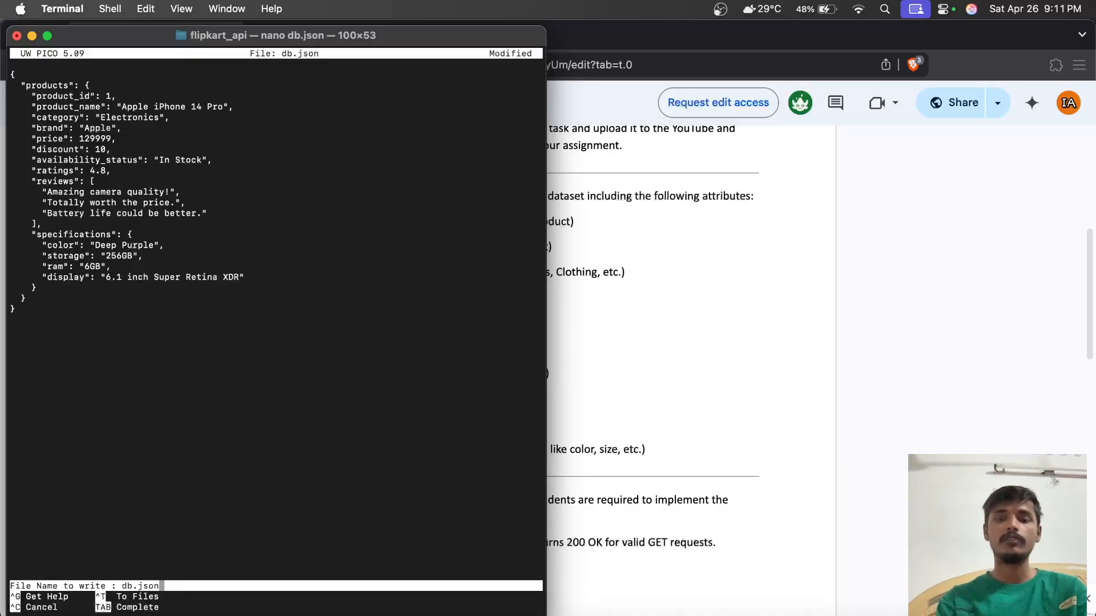
pyautogui.press('Return')
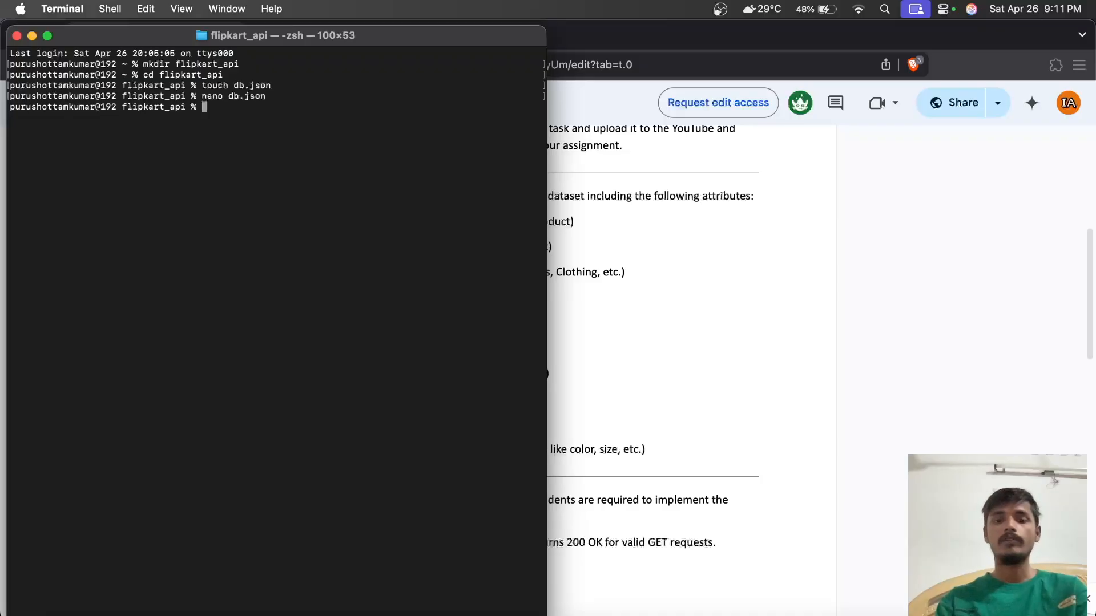
# - Launch the mock server with npx json-server db.json on port 3000
pyautogui.write('npx')
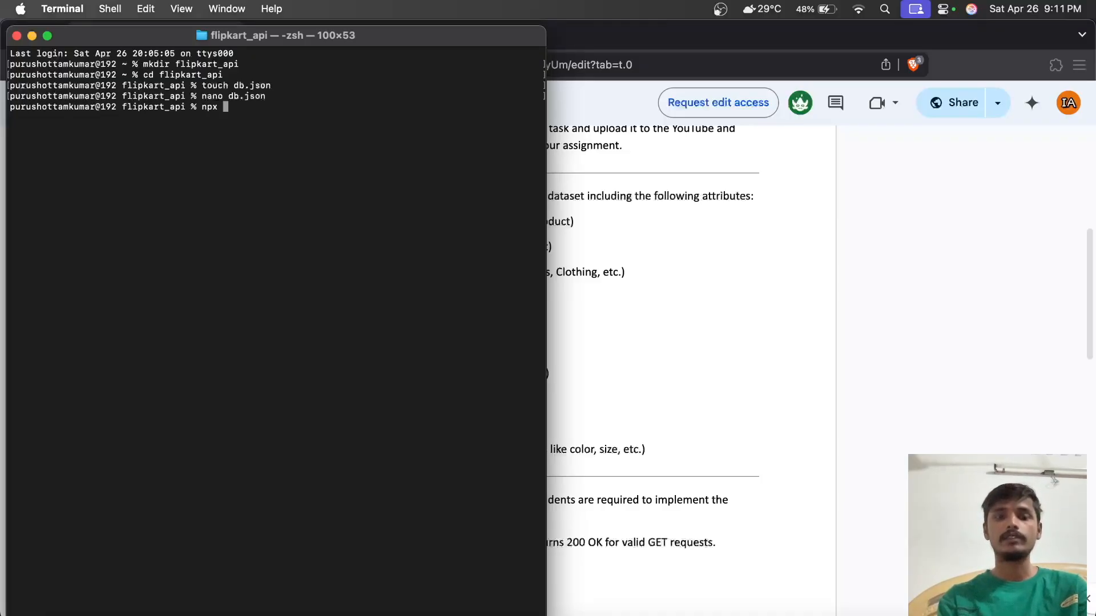
pyautogui.write('json_')
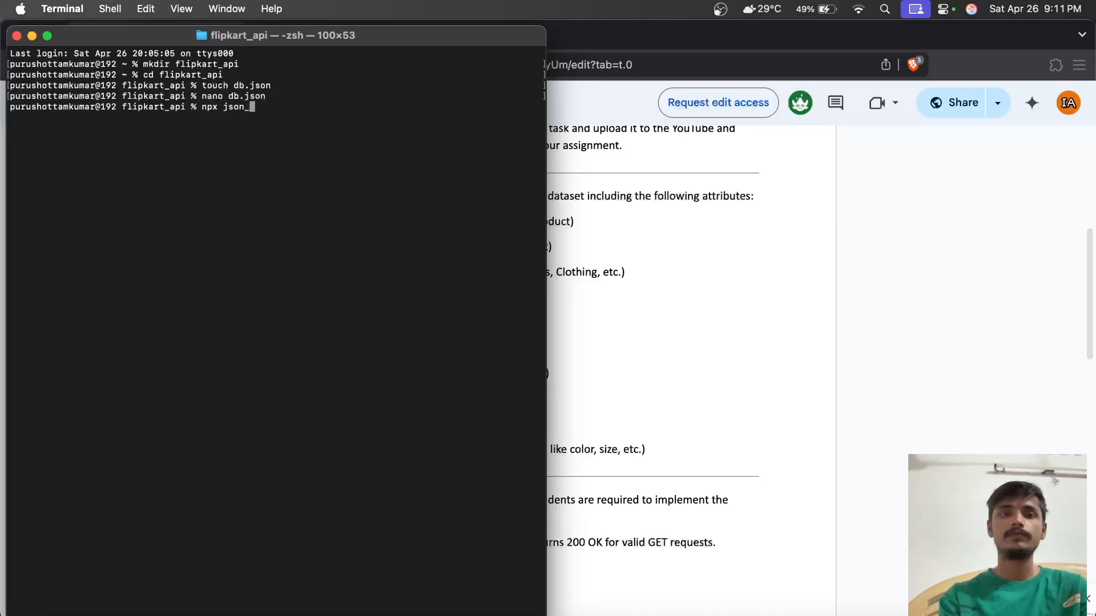
pyautogui.write('-s')
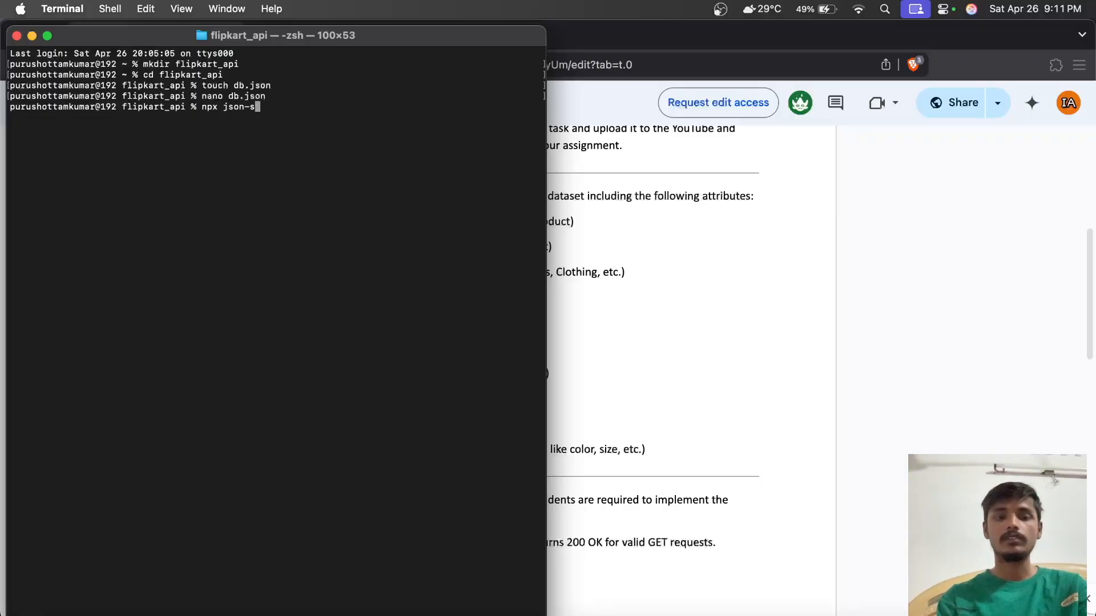
pyautogui.write('erver')
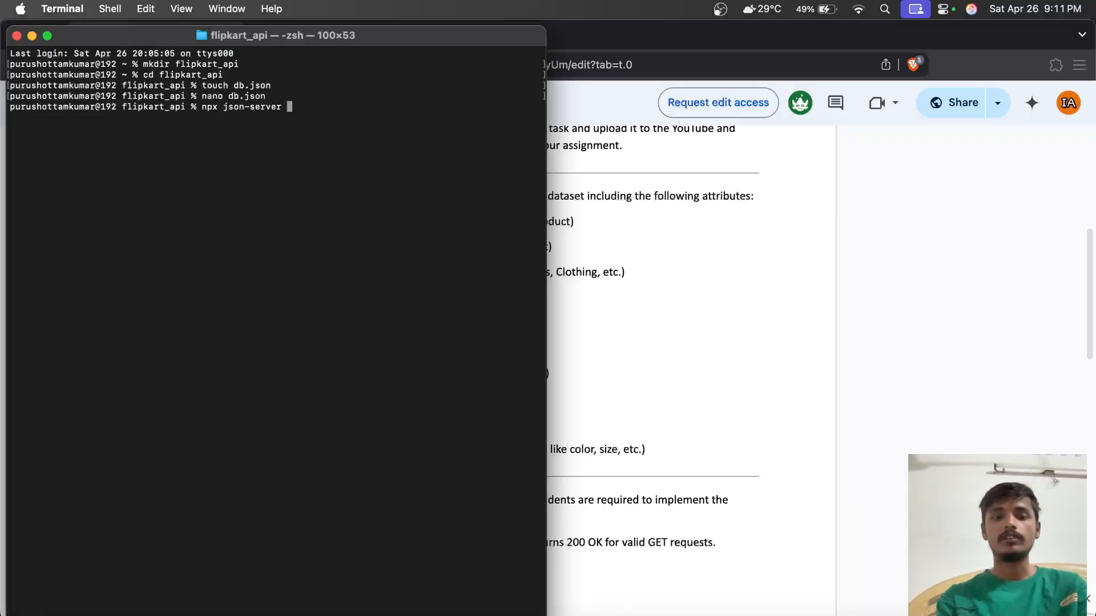
pyautogui.write('db.js')
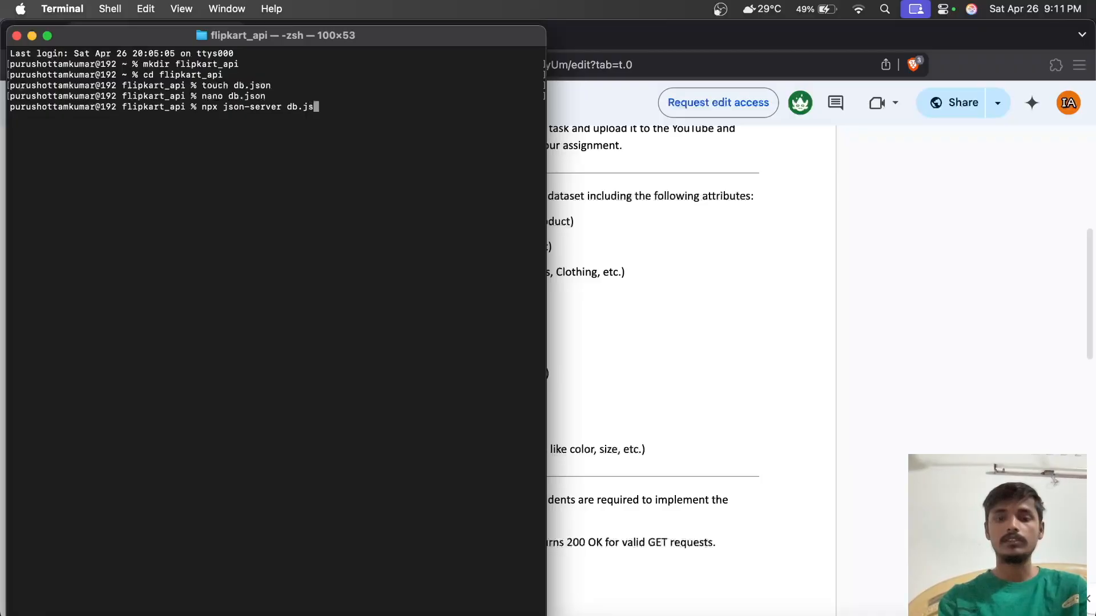
pyautogui.press('Return')
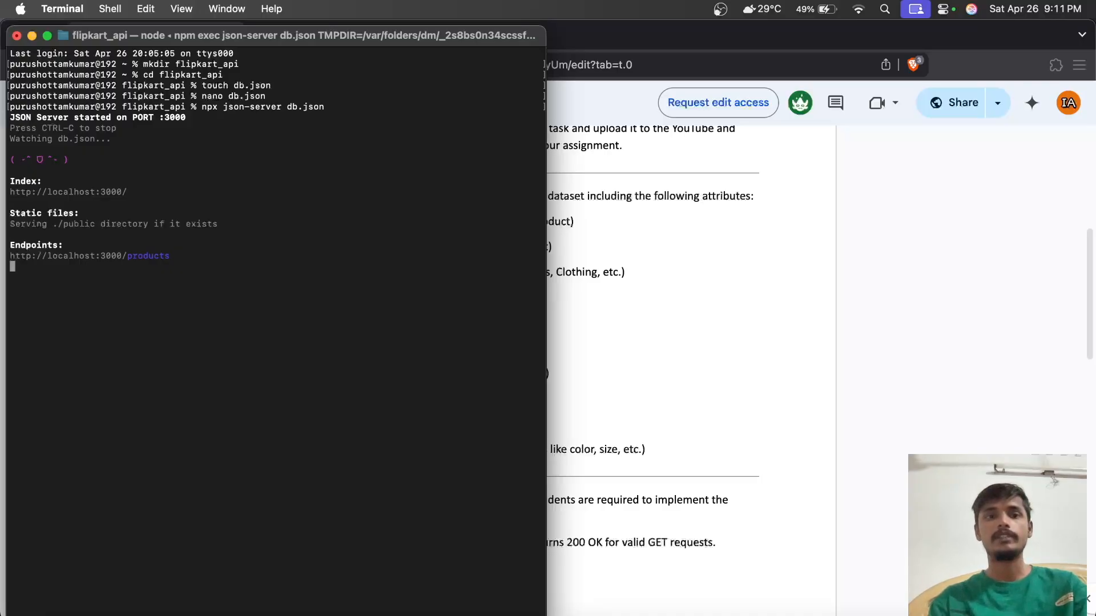
pyautogui.moveTo(471, 336)
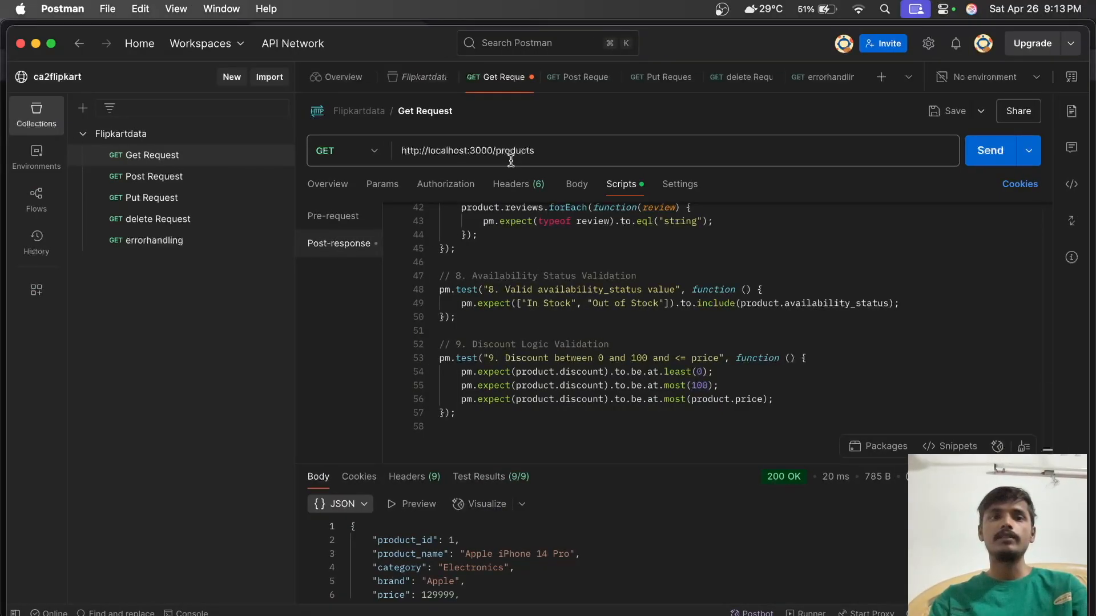
pyautogui.moveTo(958, 183)
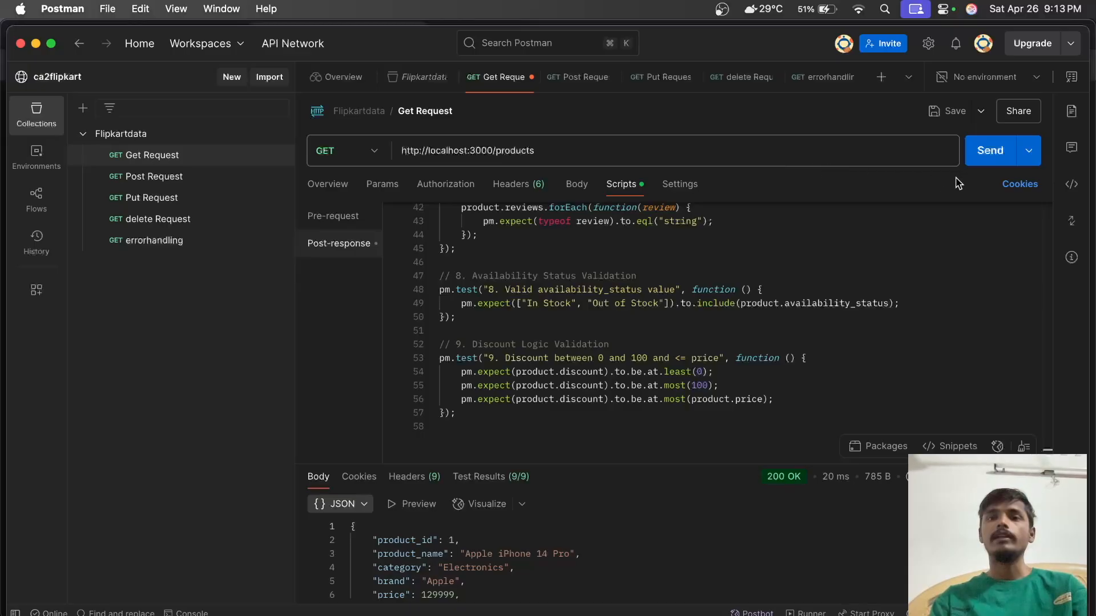
# - Send the localhost:3000/products GET request and review the 200 OK body and 9 passing tests
pyautogui.click(990, 151)
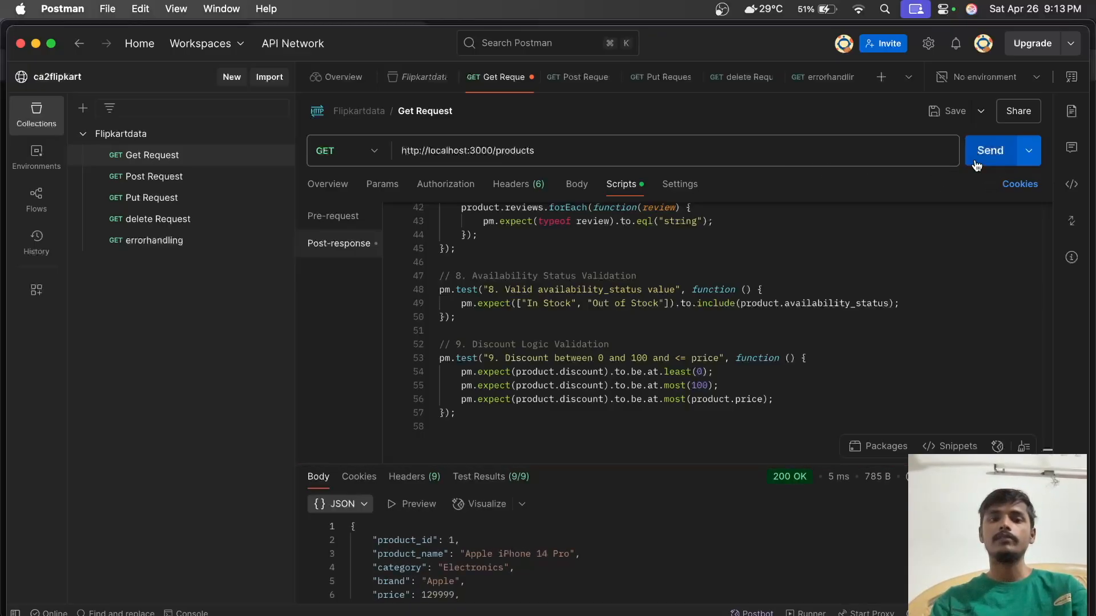
pyautogui.scroll(-3)
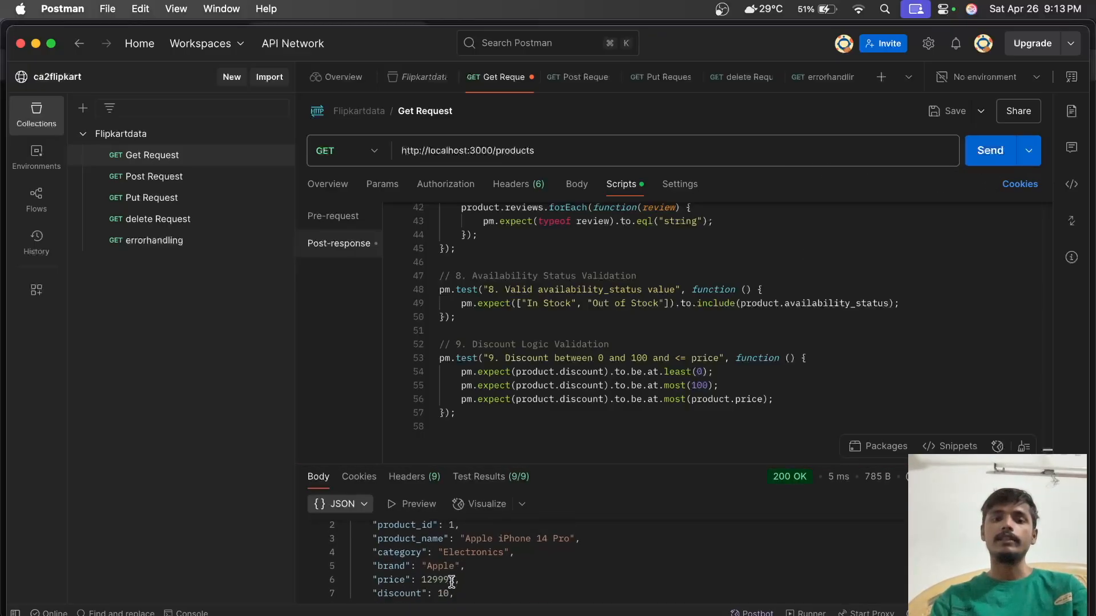
pyautogui.scroll(-3)
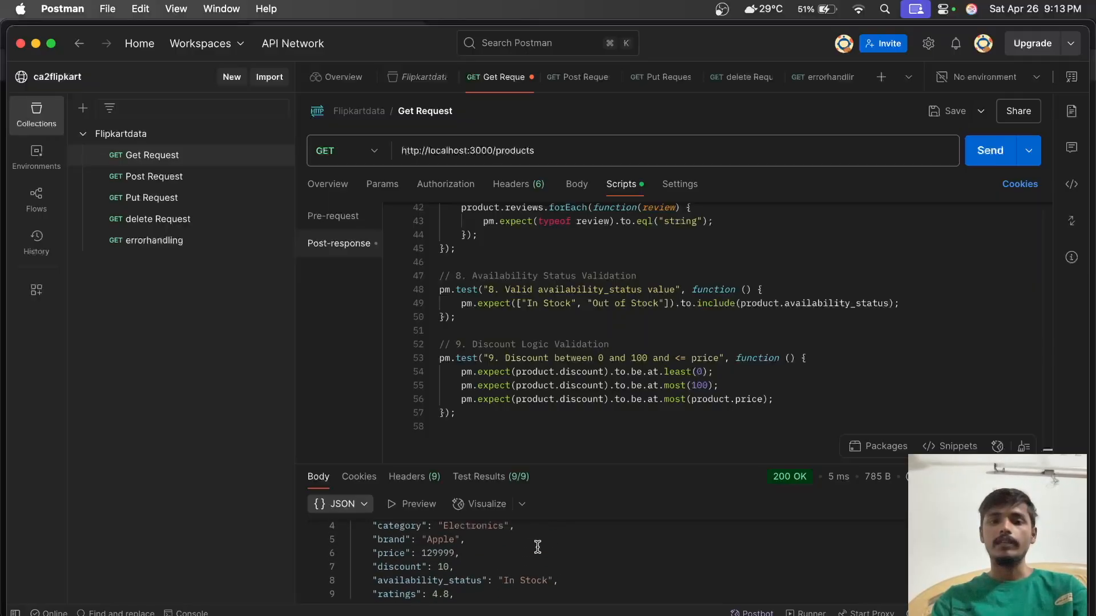
pyautogui.scroll(3)
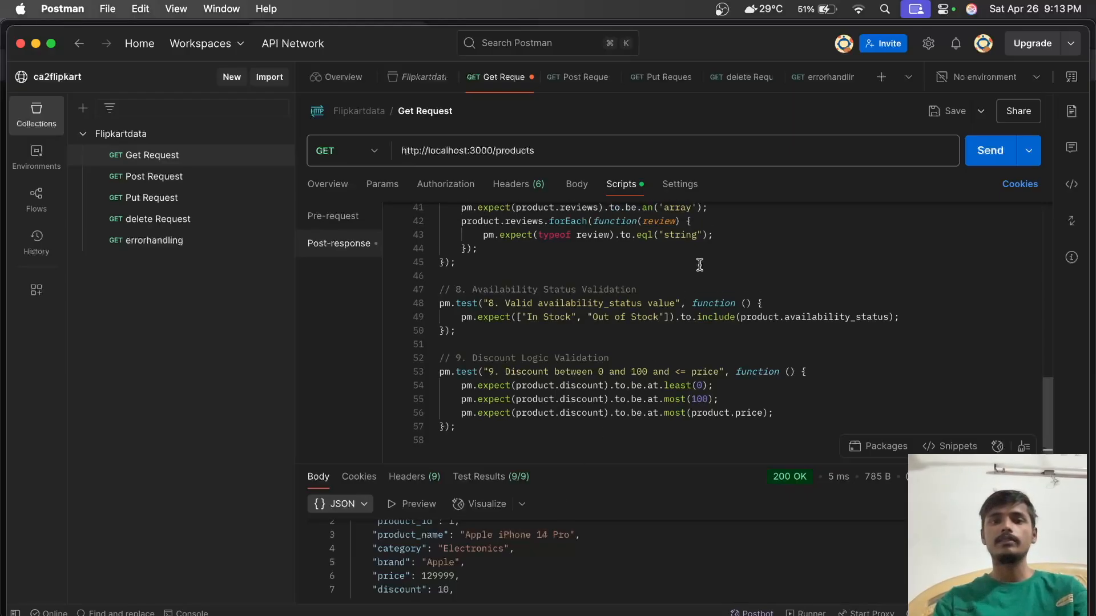
pyautogui.scroll(3)
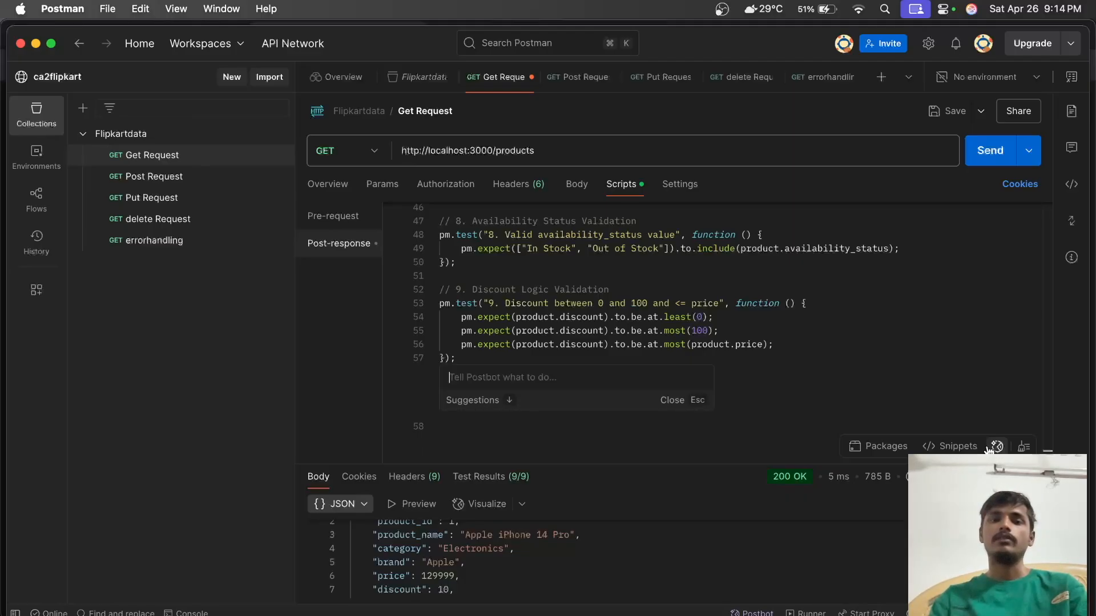
pyautogui.scroll(3)
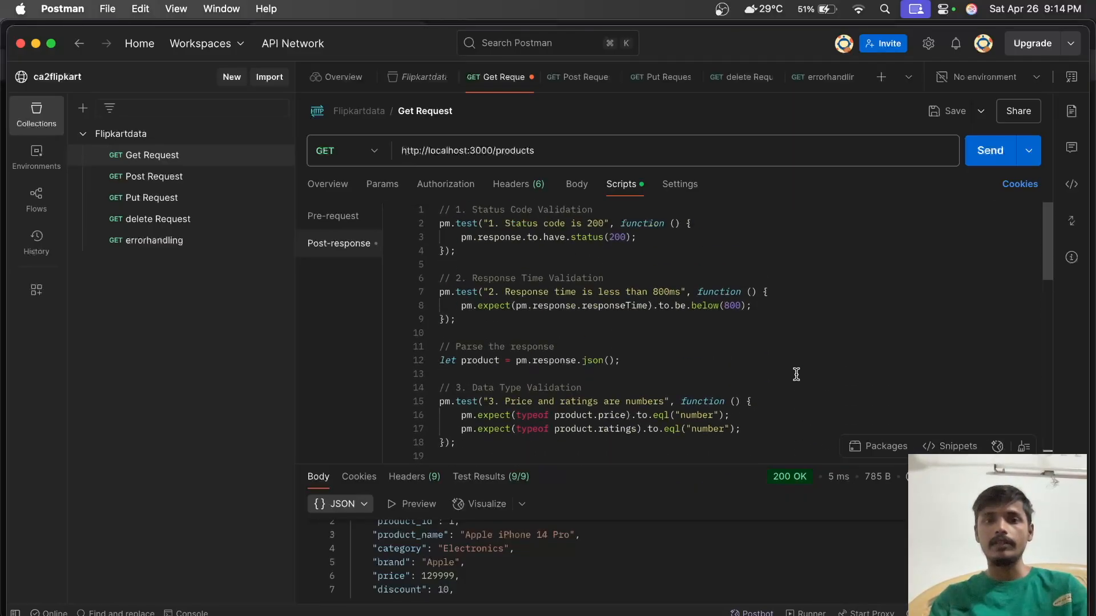
pyautogui.moveTo(559, 262)
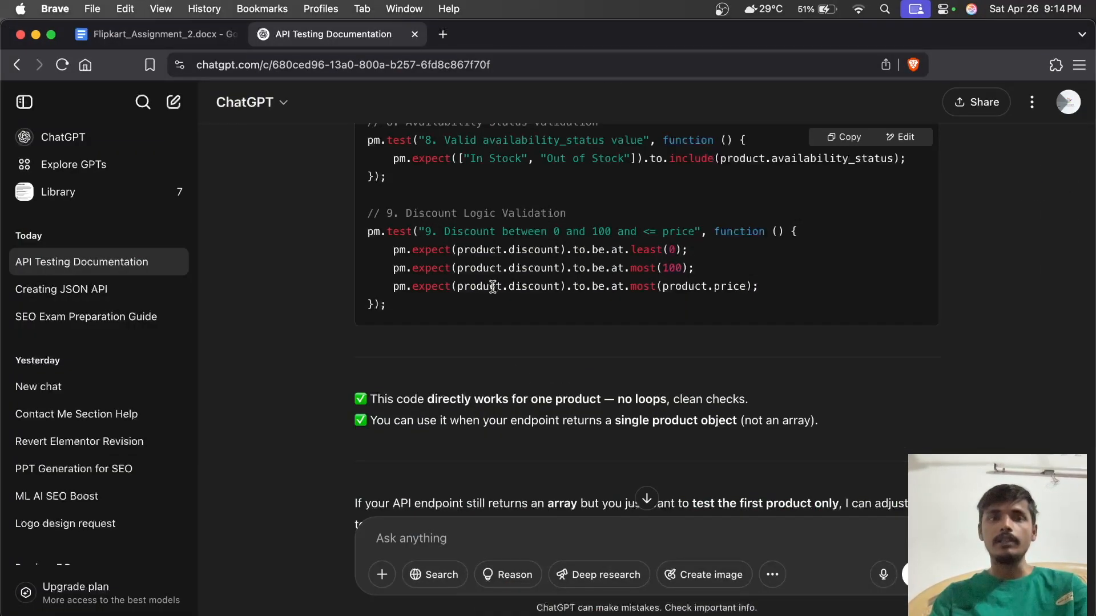
# - Close the ChatGPT tab and scroll the brief to the ten Validation Criteria
pyautogui.click(150, 33)
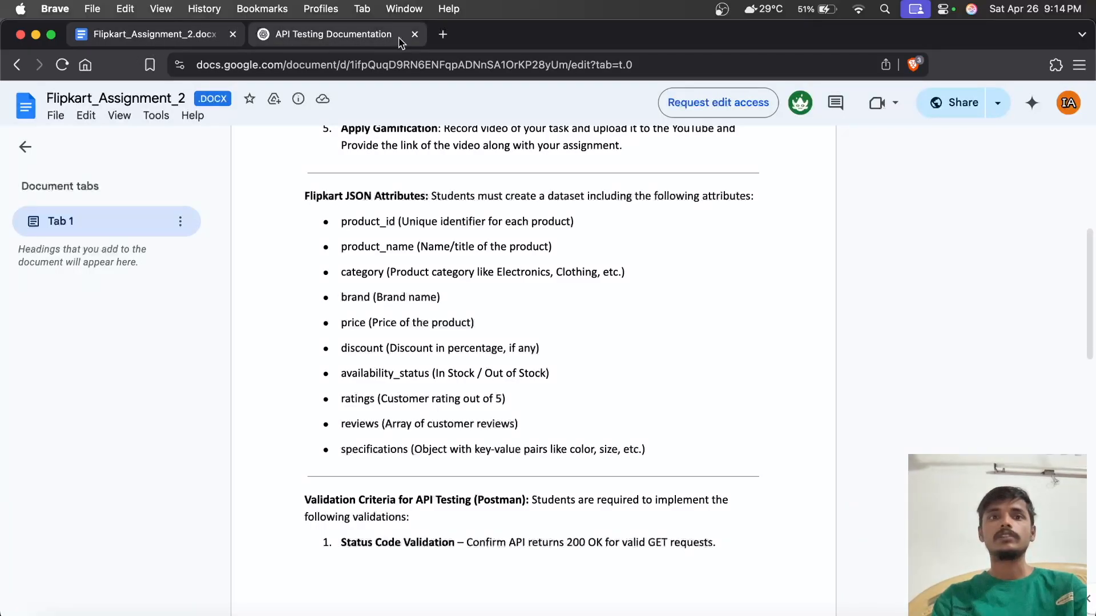
pyautogui.click(413, 33)
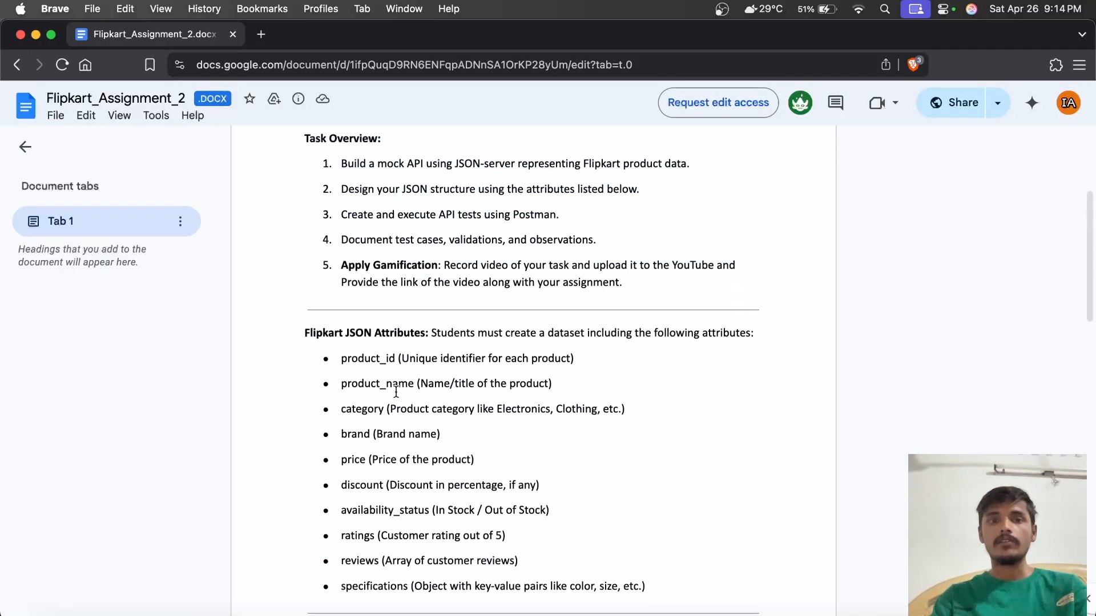
pyautogui.scroll(-3)
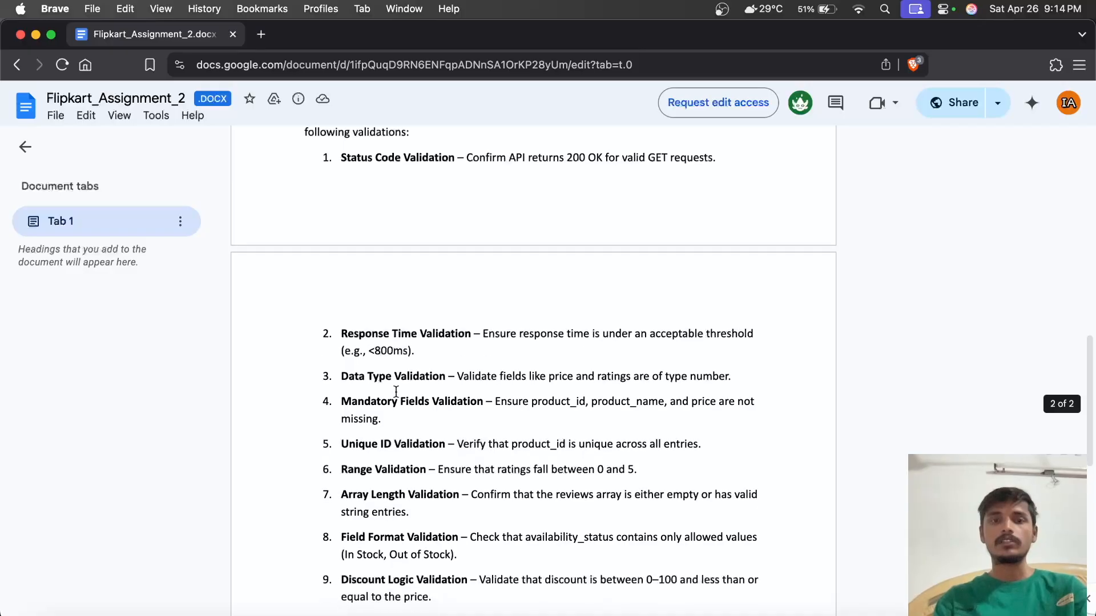
pyautogui.scroll(-3)
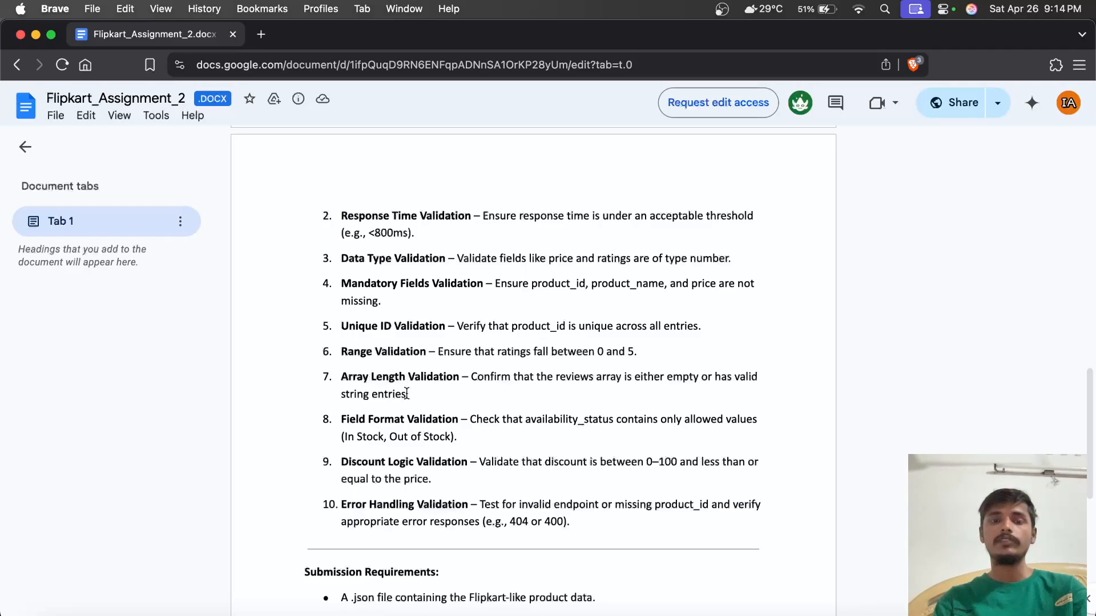
pyautogui.moveTo(422, 408)
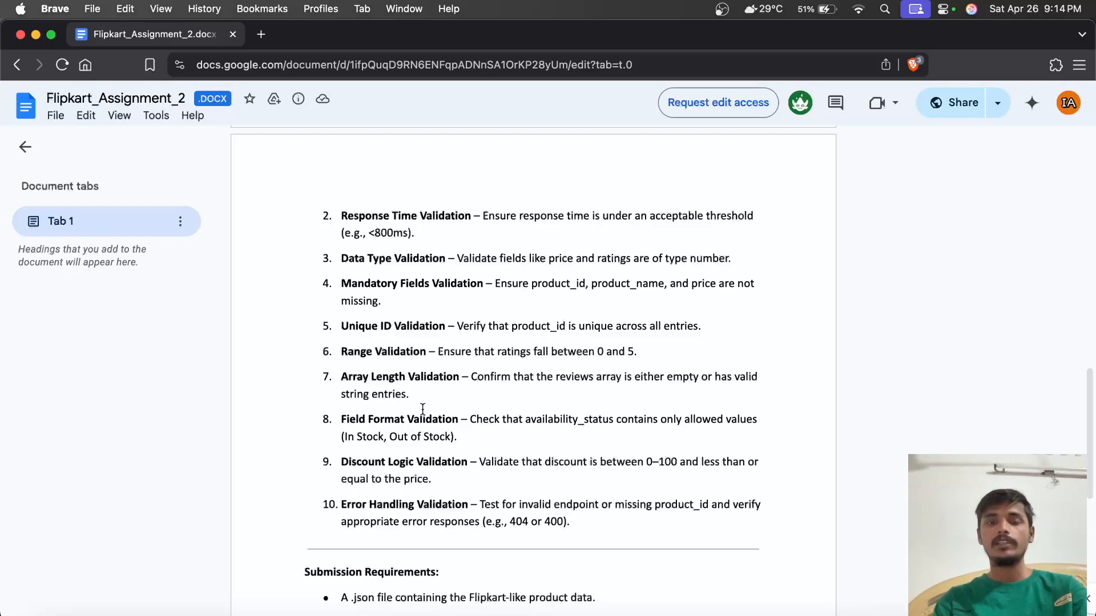
pyautogui.moveTo(485, 486)
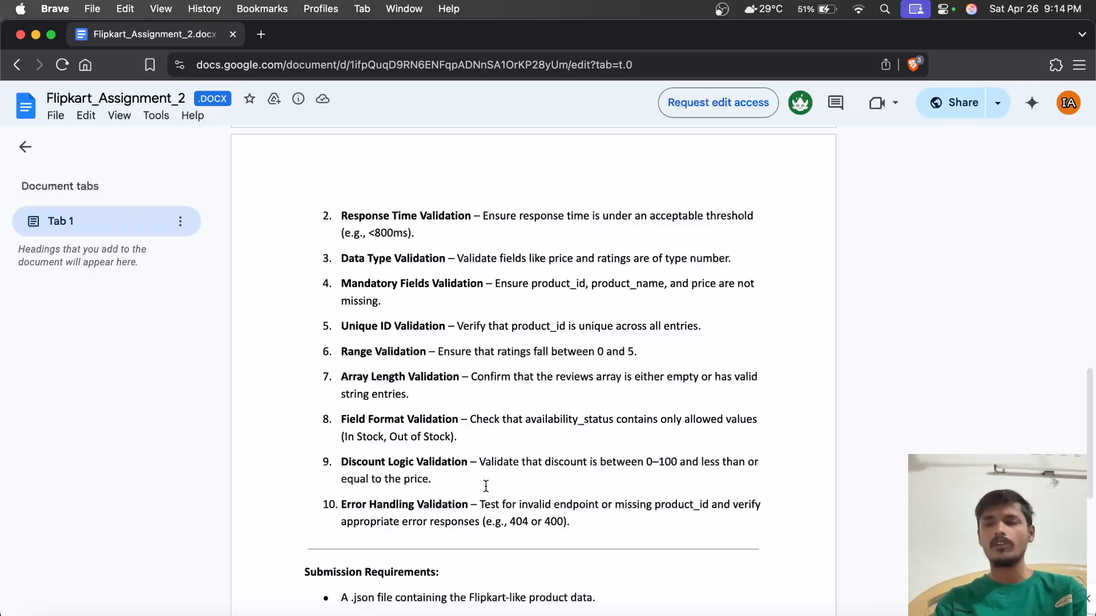
pyautogui.moveTo(832, 589)
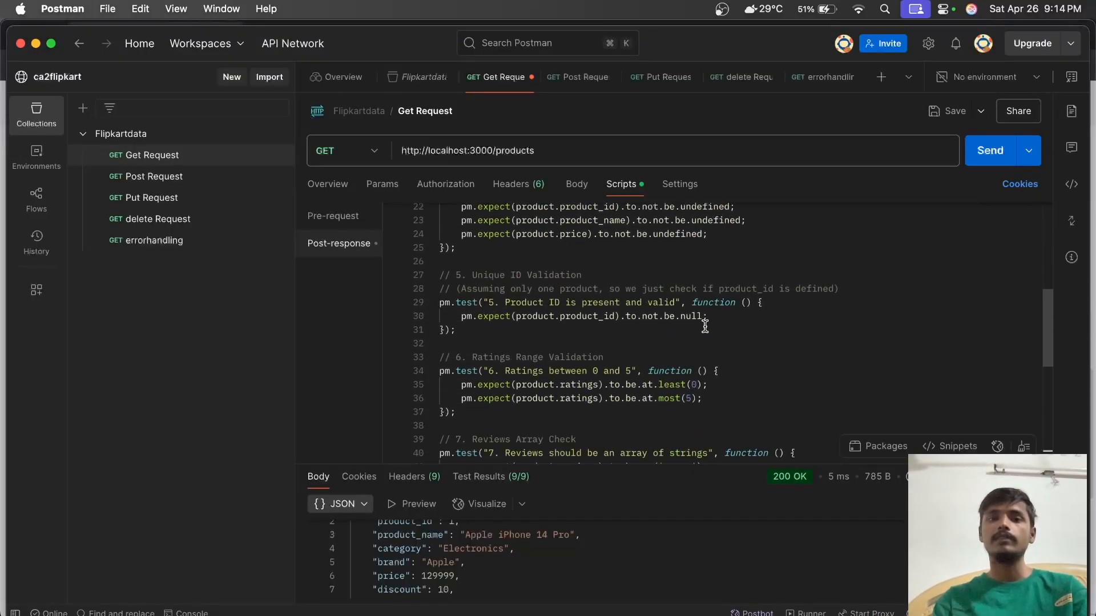
# - Enlarge the Test Results pane and scroll through all nine passed tests
pyautogui.scroll(3)
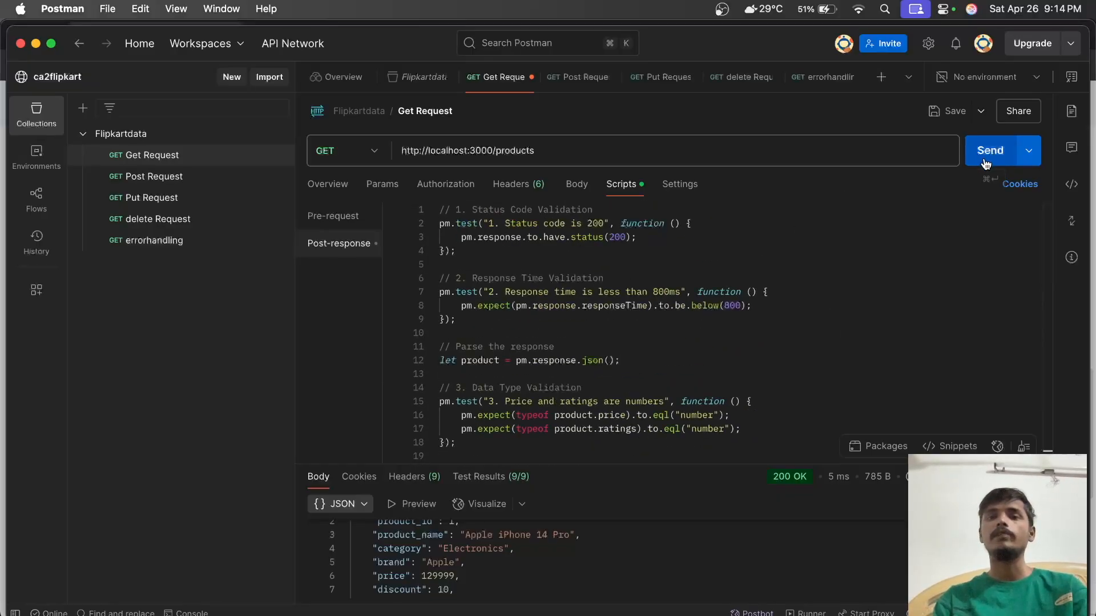
pyautogui.click(478, 476)
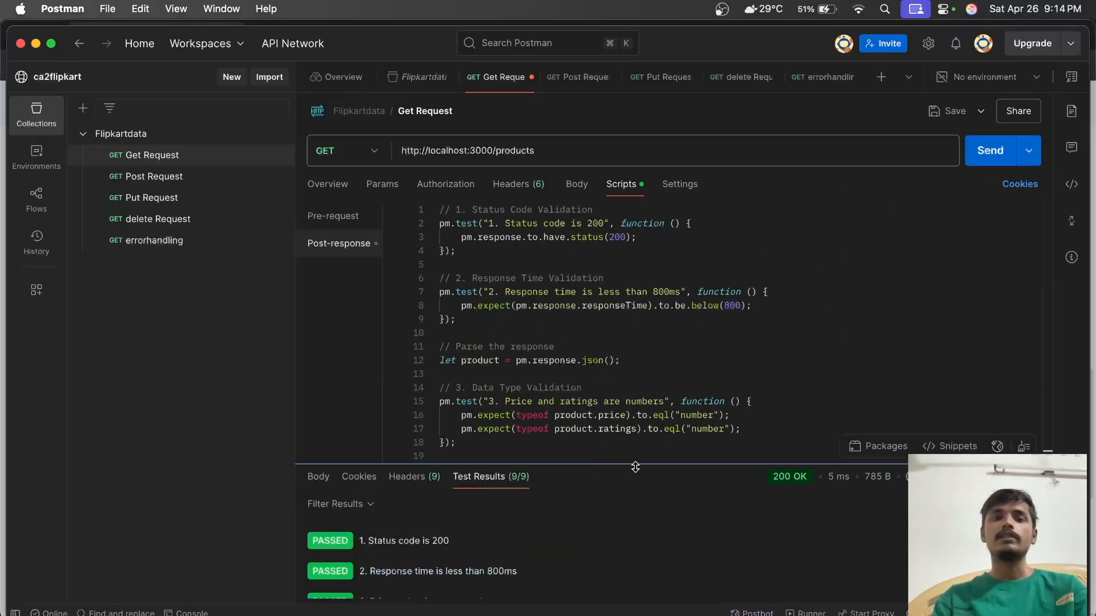
pyautogui.scroll(-3)
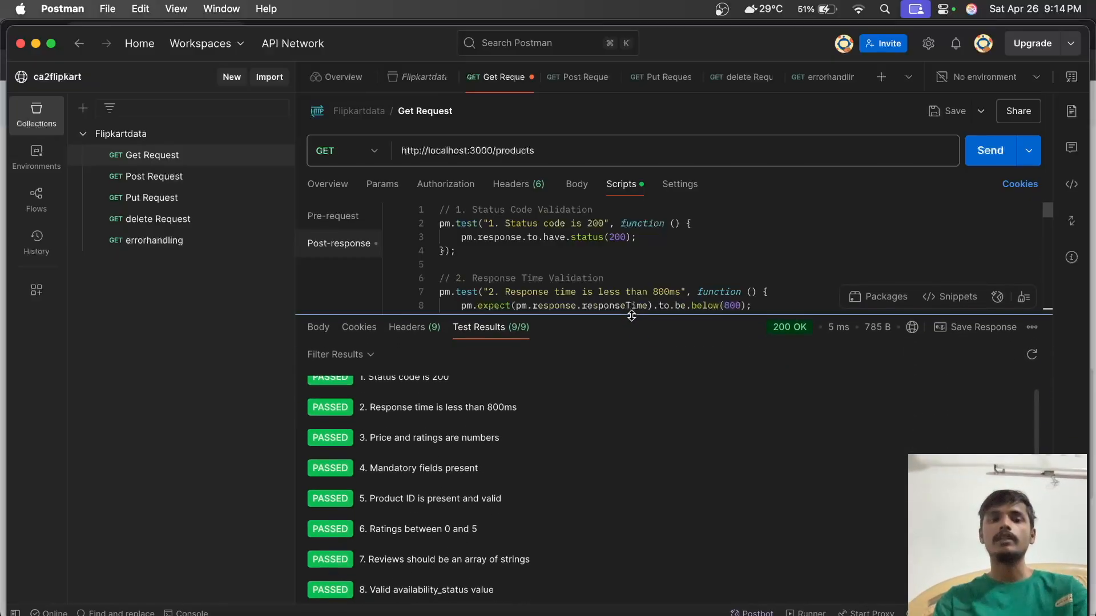
pyautogui.scroll(-3)
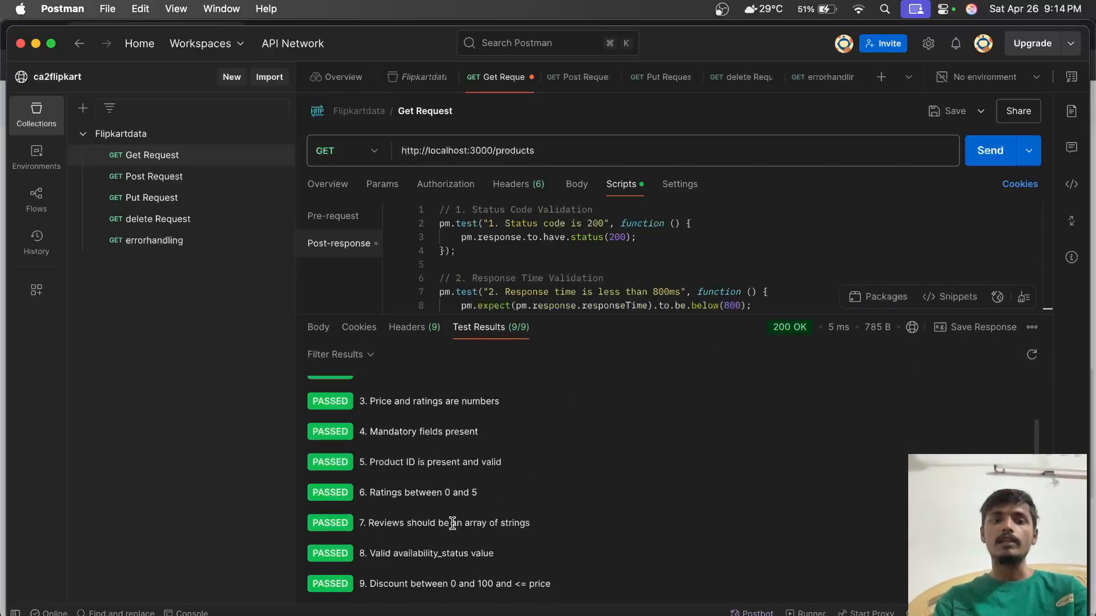
pyautogui.scroll(3)
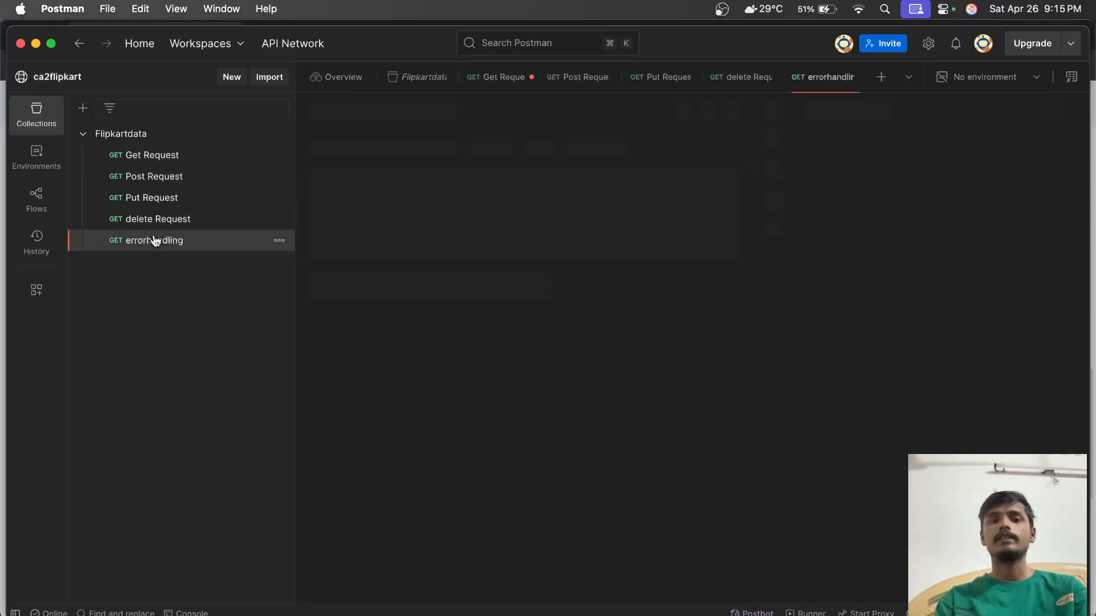
# - Send the errorhandling request to the invalid endpoint and view its passing 404 status test
pyautogui.click(146, 239)
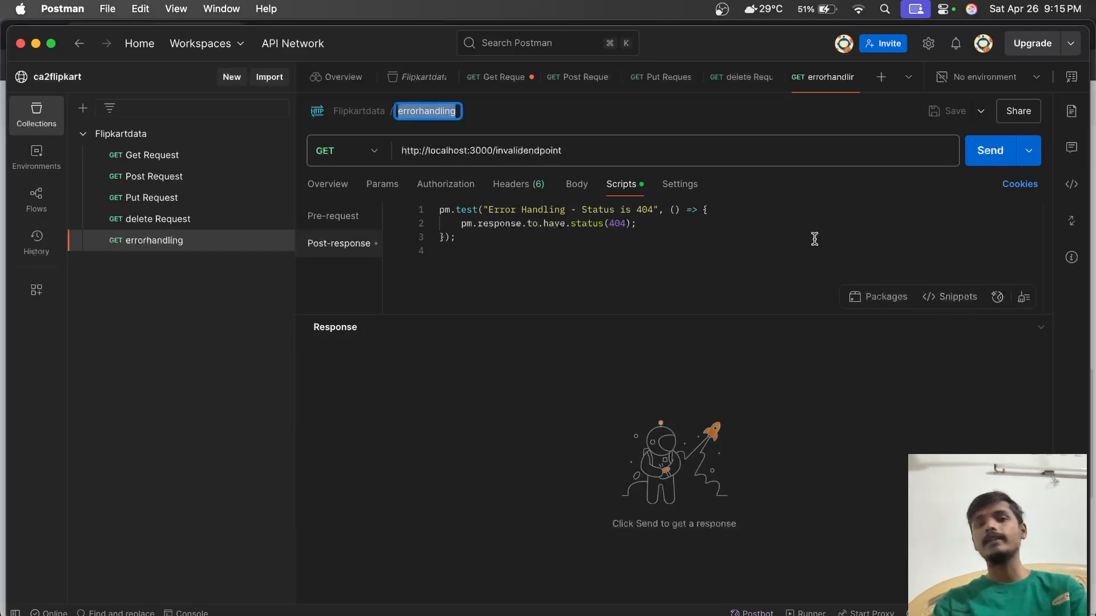
pyautogui.moveTo(575, 184)
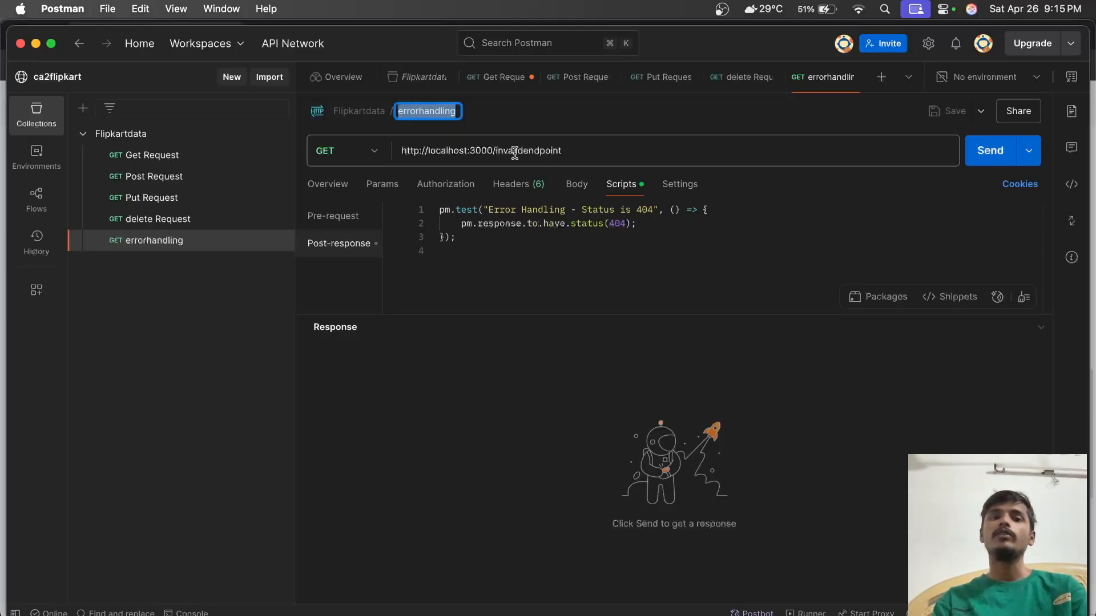
pyautogui.moveTo(990, 150)
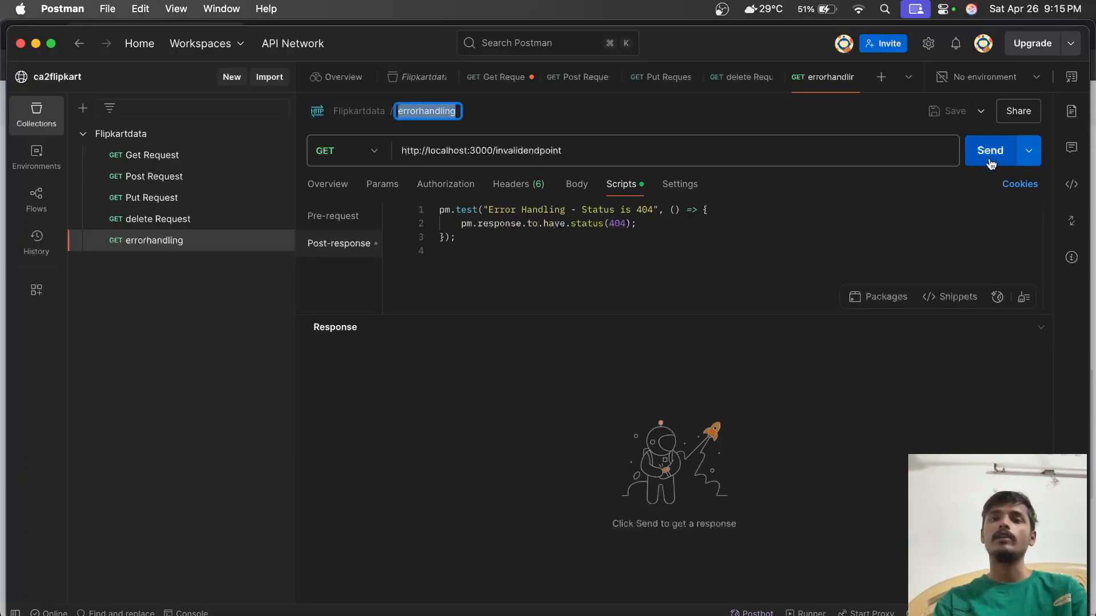
pyautogui.click(989, 150)
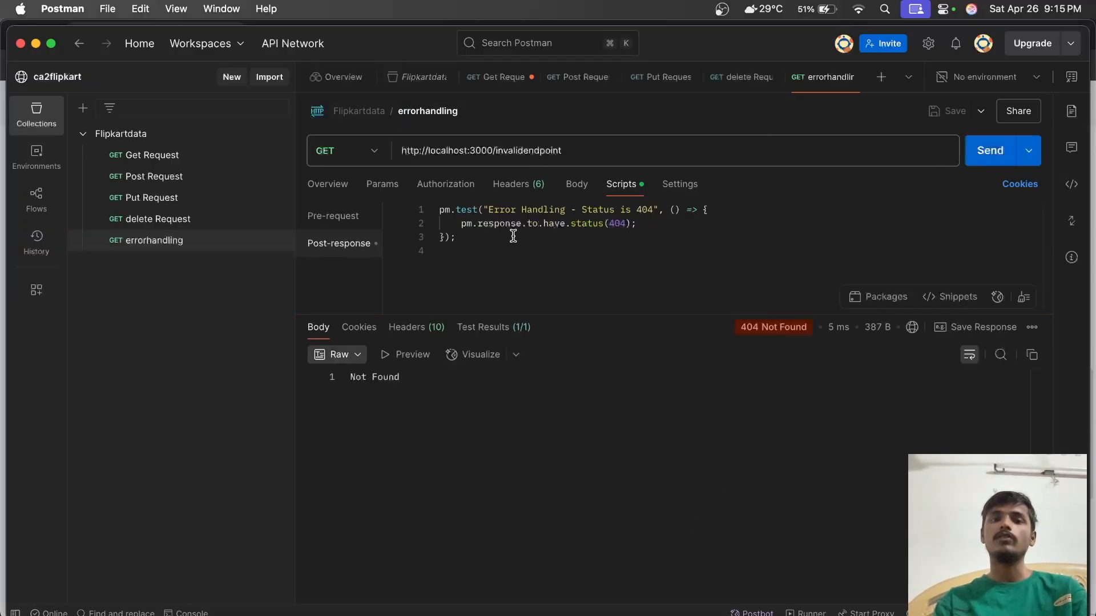
pyautogui.click(482, 327)
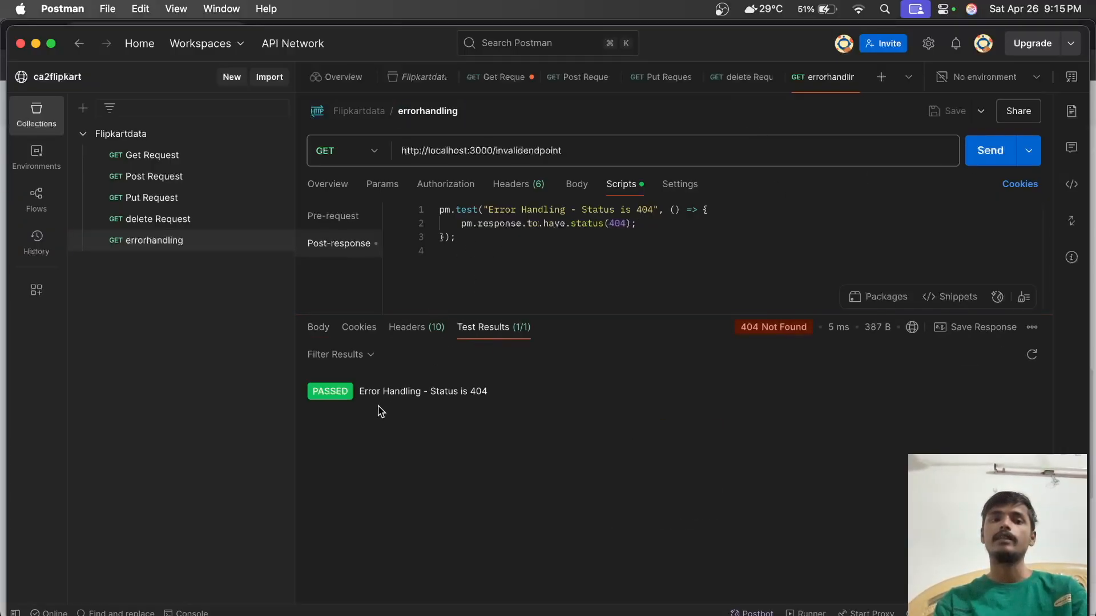
pyautogui.moveTo(390, 409)
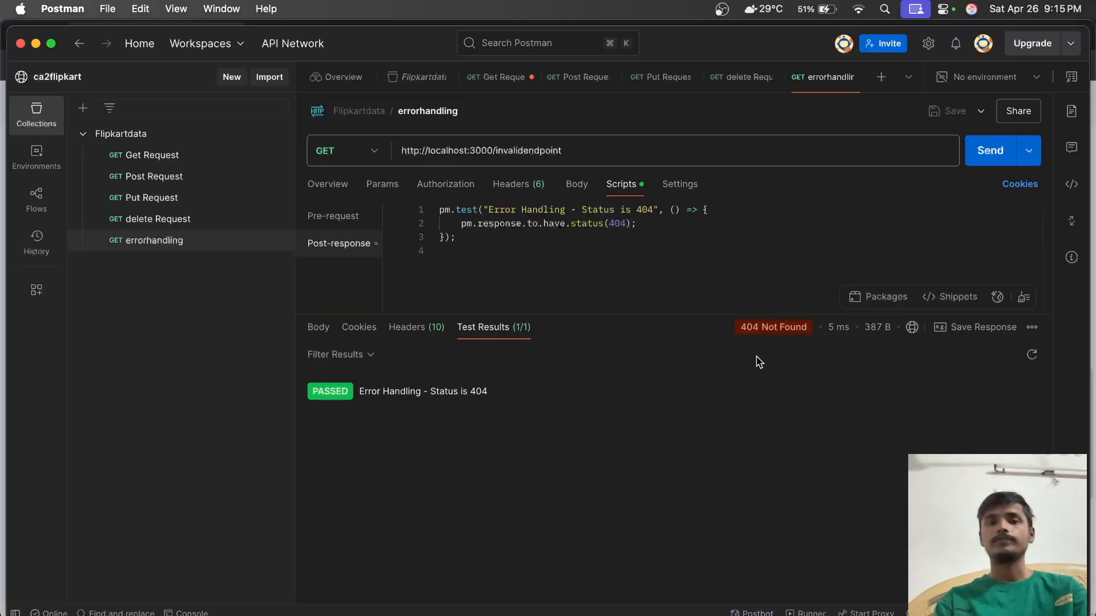
pyautogui.click(497, 76)
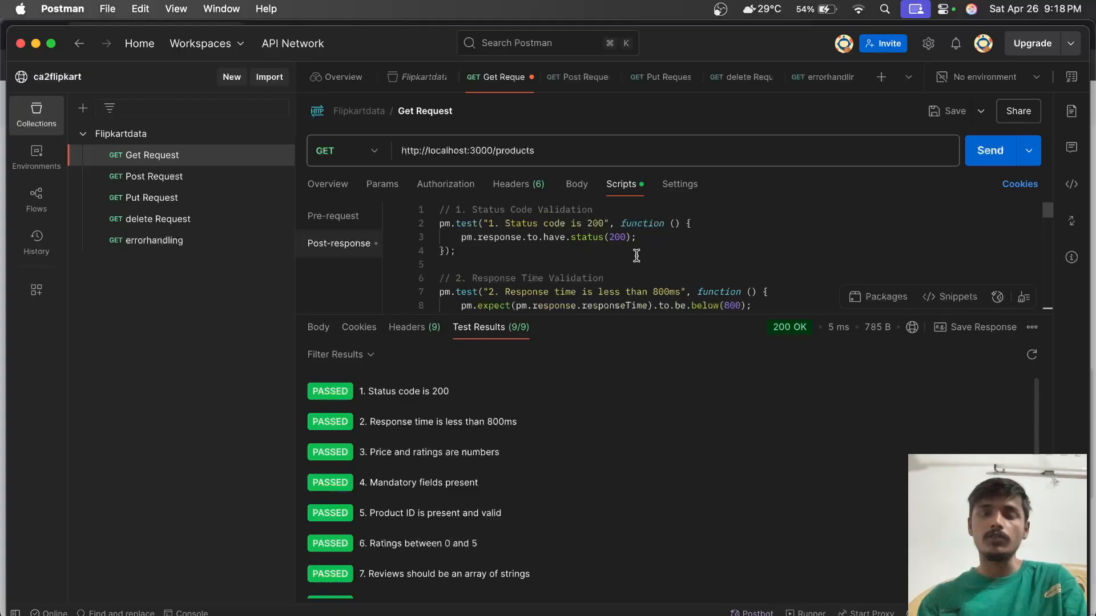
# - Have Postbot generate a 'Status code is 200' test from the prompt 'write test checking status code'
pyautogui.scroll(-3)
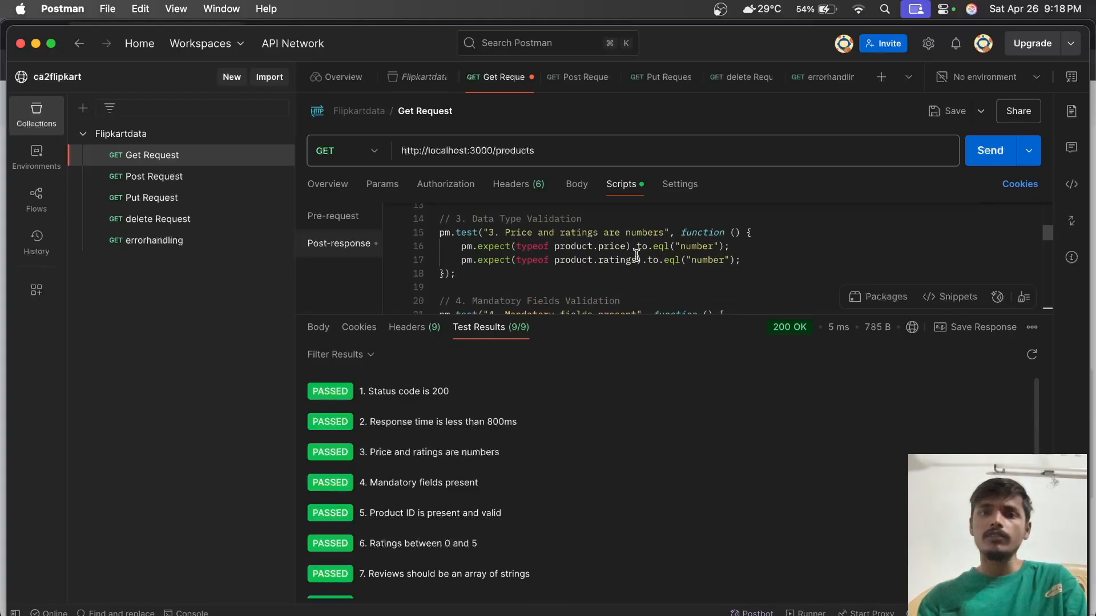
pyautogui.scroll(-3)
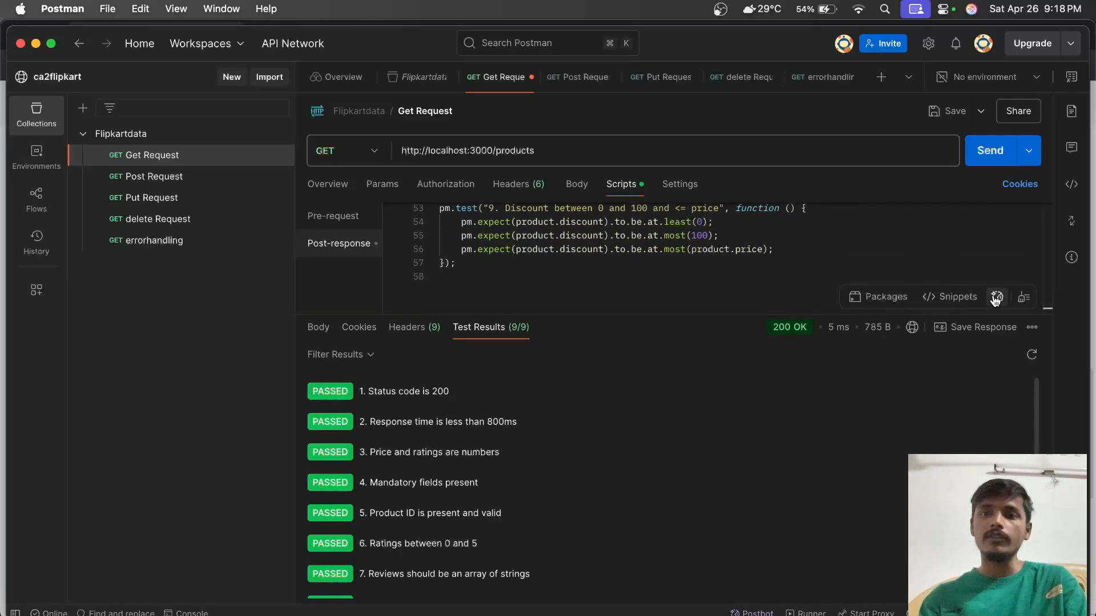
pyautogui.click(995, 297)
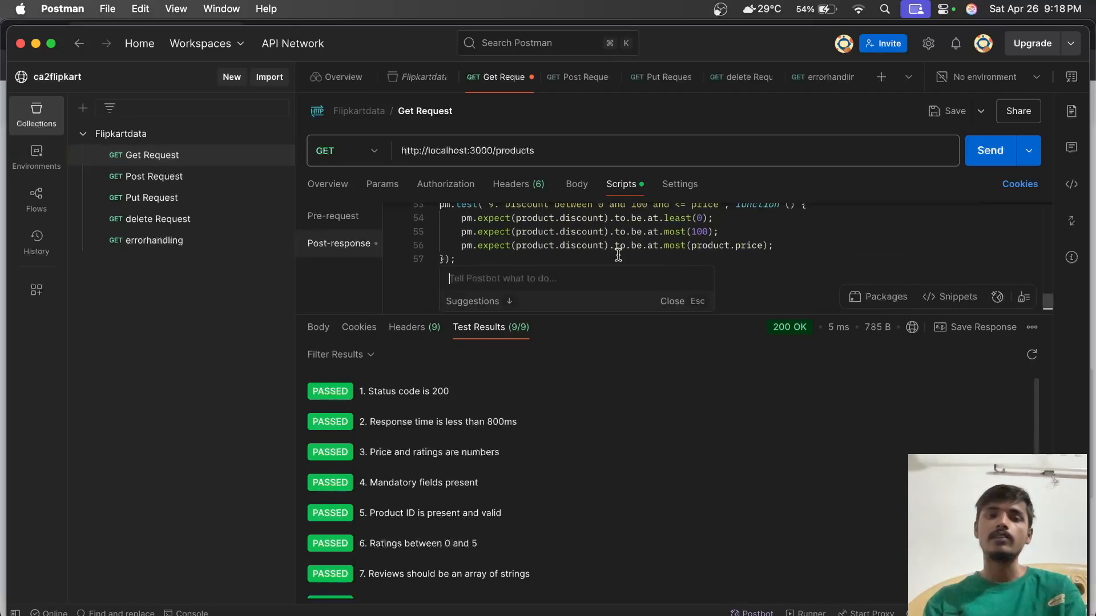
pyautogui.write('w')
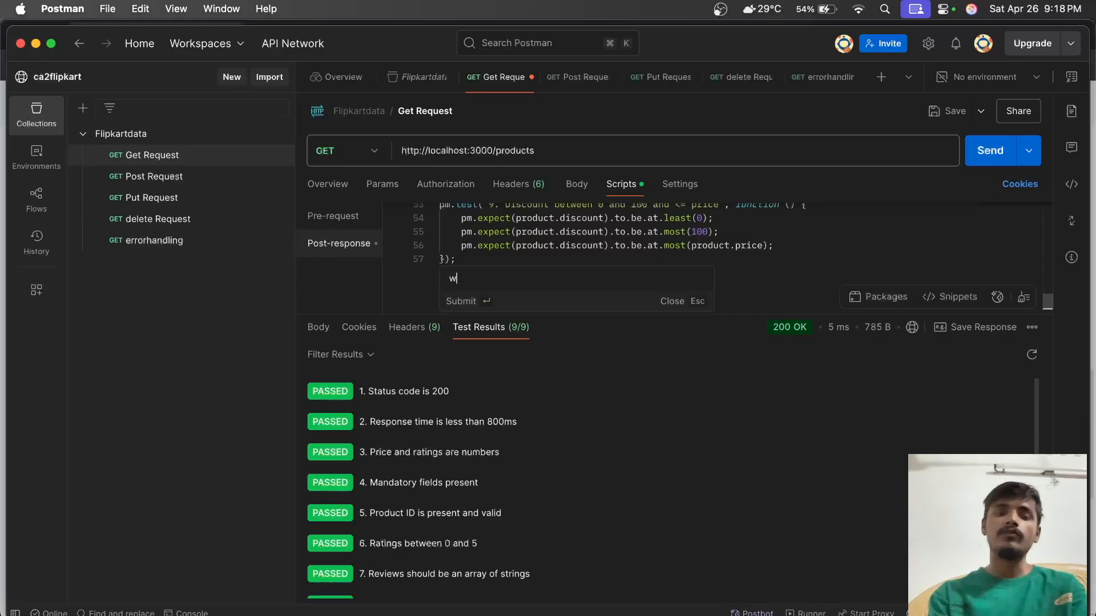
pyautogui.write('rite testscript for g')
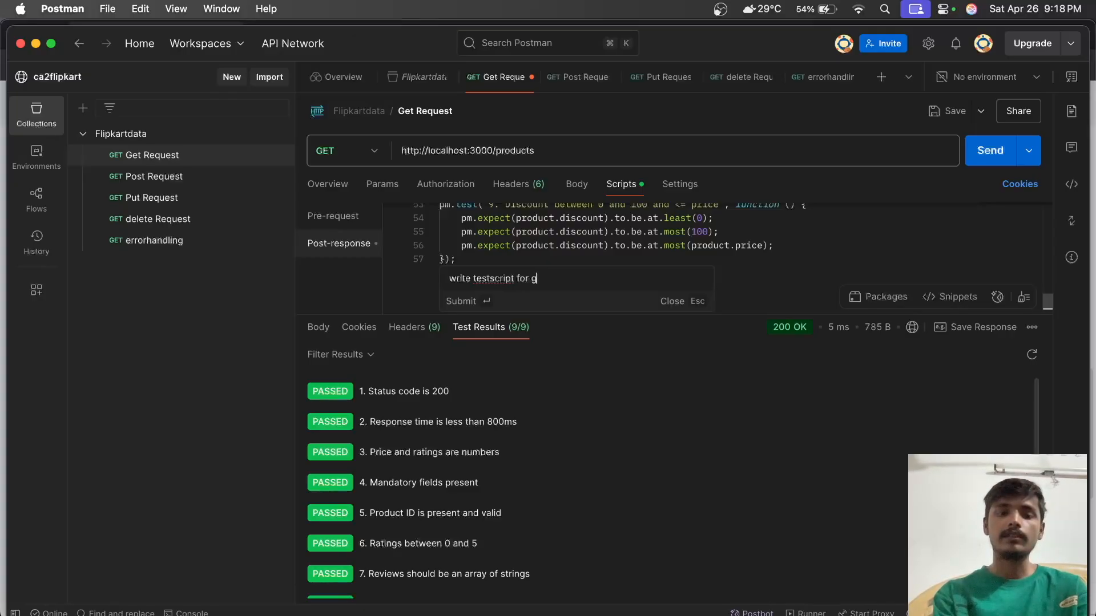
pyautogui.press('Backspace')
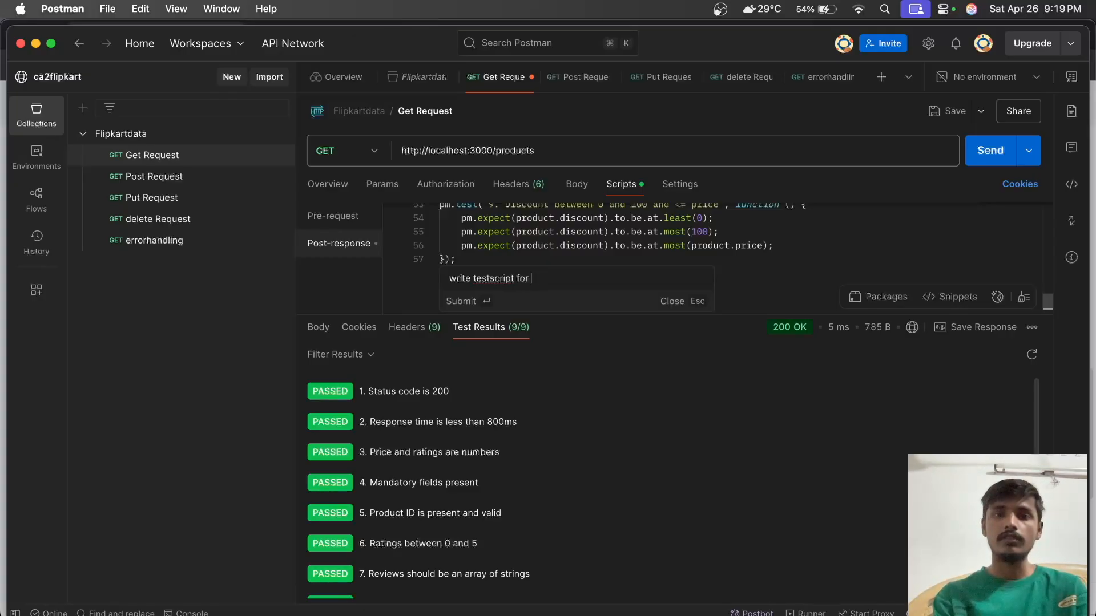
pyautogui.write('checking')
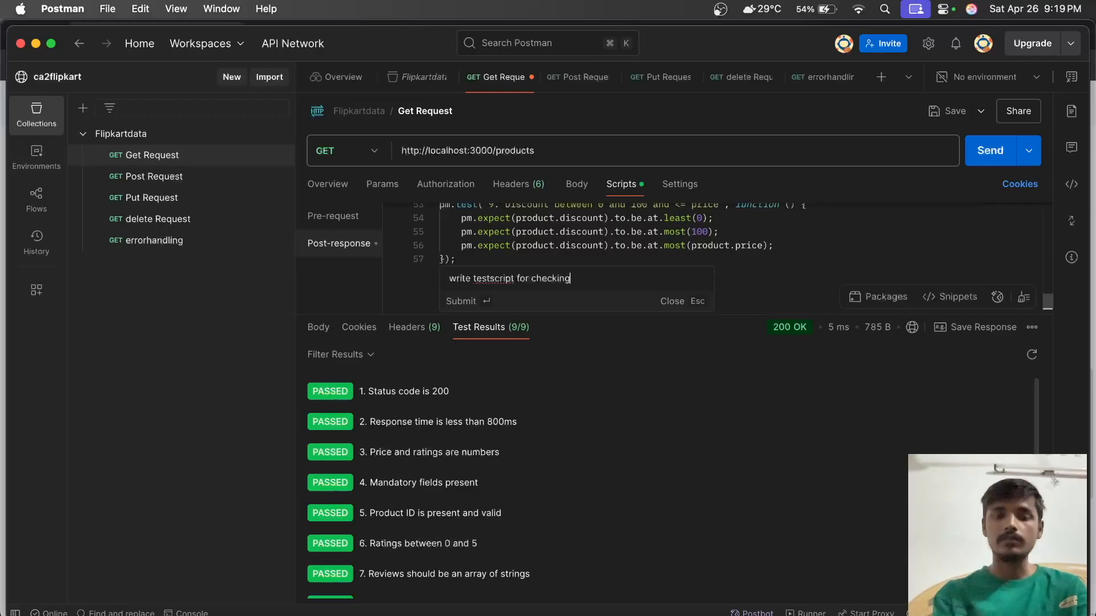
pyautogui.write('status c')
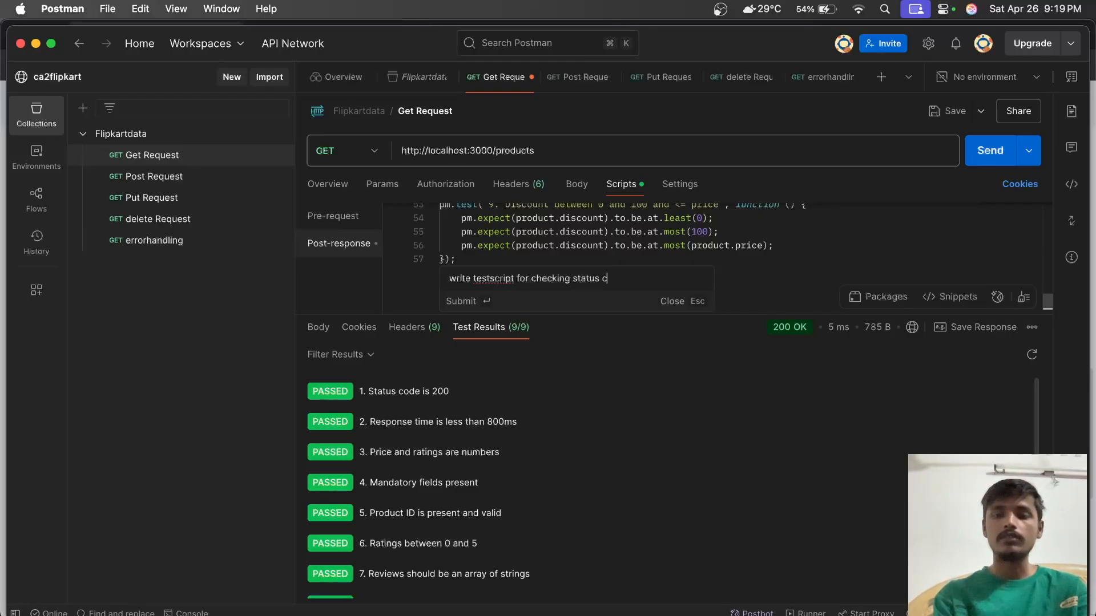
pyautogui.click(460, 300)
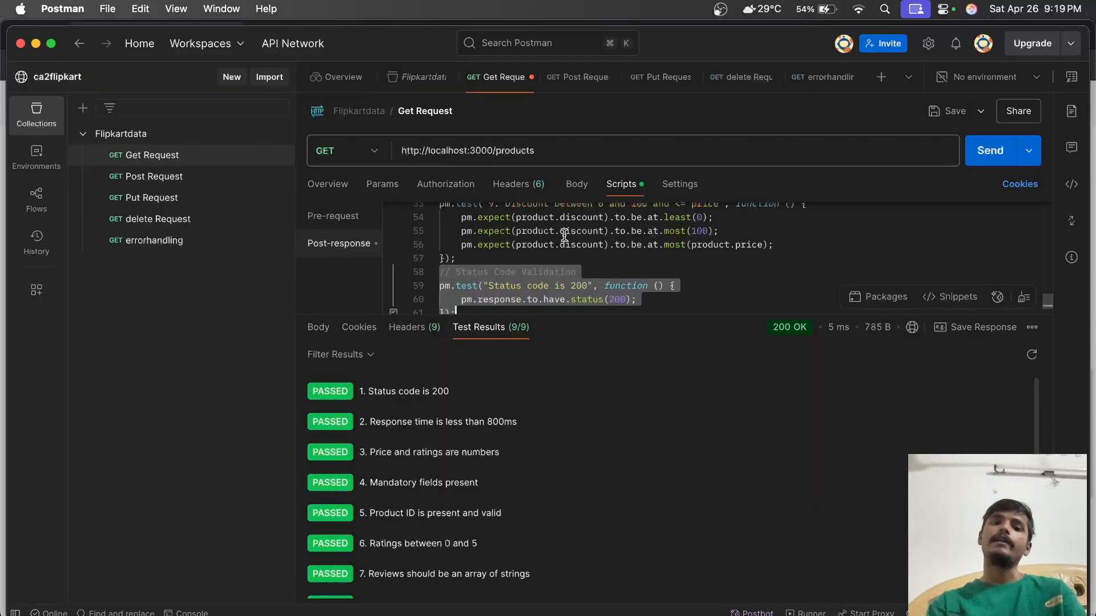
pyautogui.scroll(3)
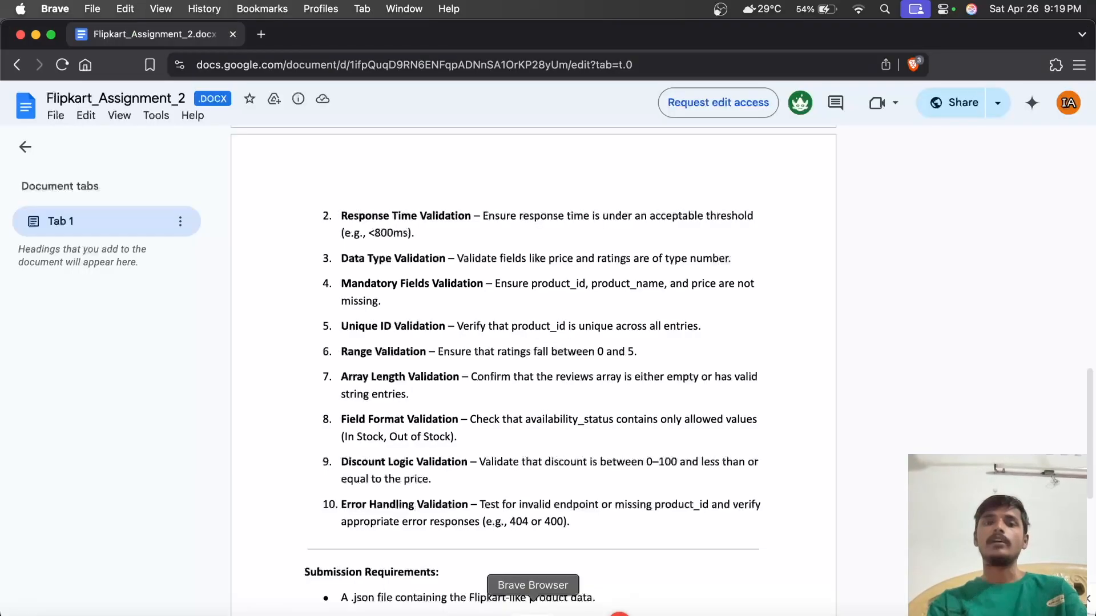
pyautogui.scroll(3)
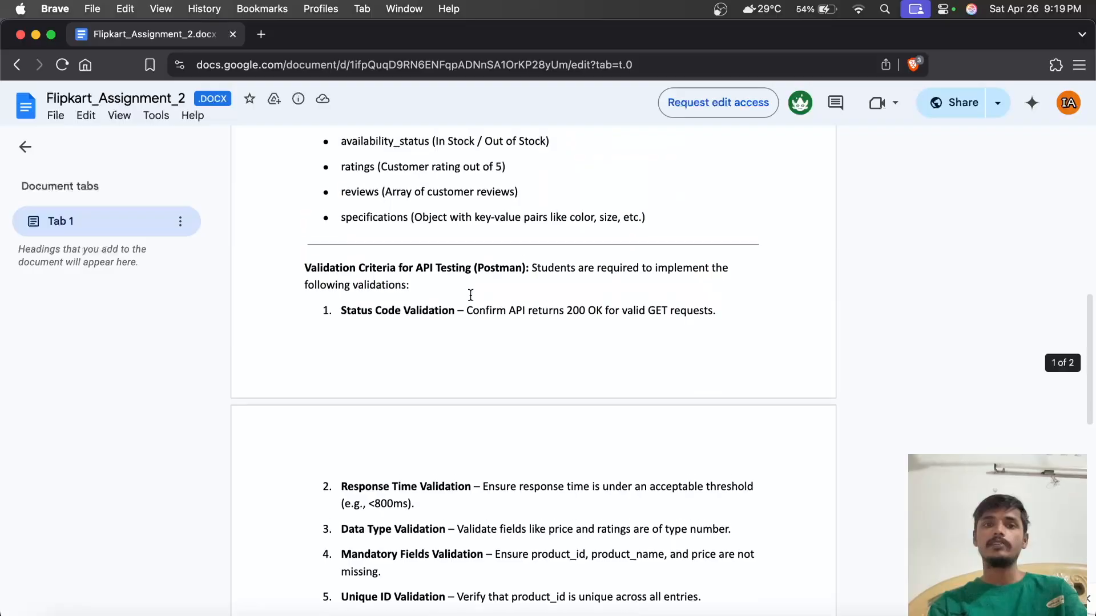
pyautogui.scroll(-3)
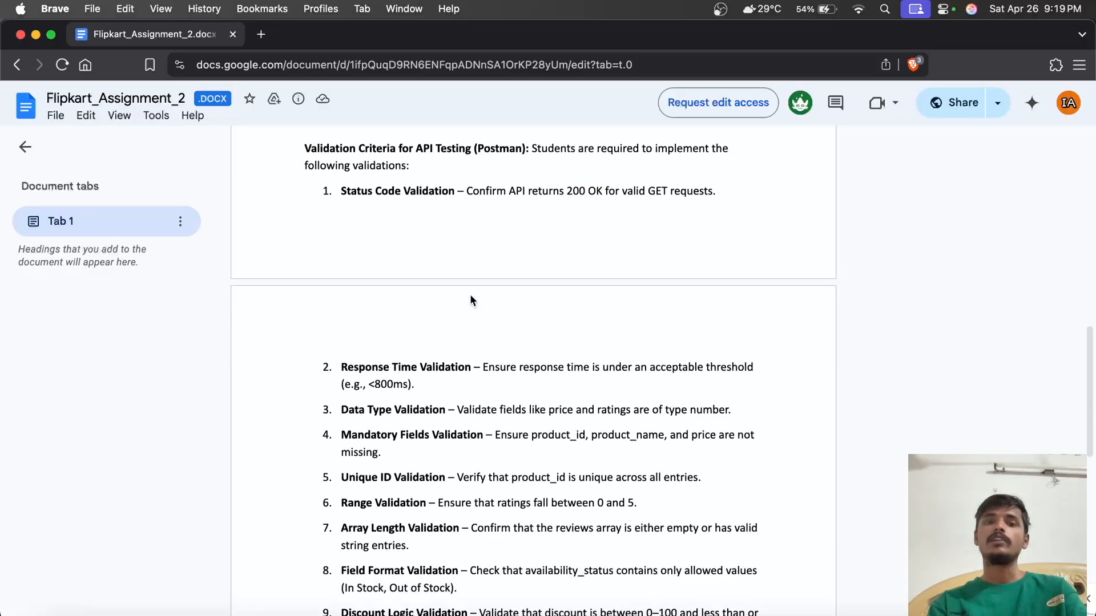
pyautogui.scroll(-3)
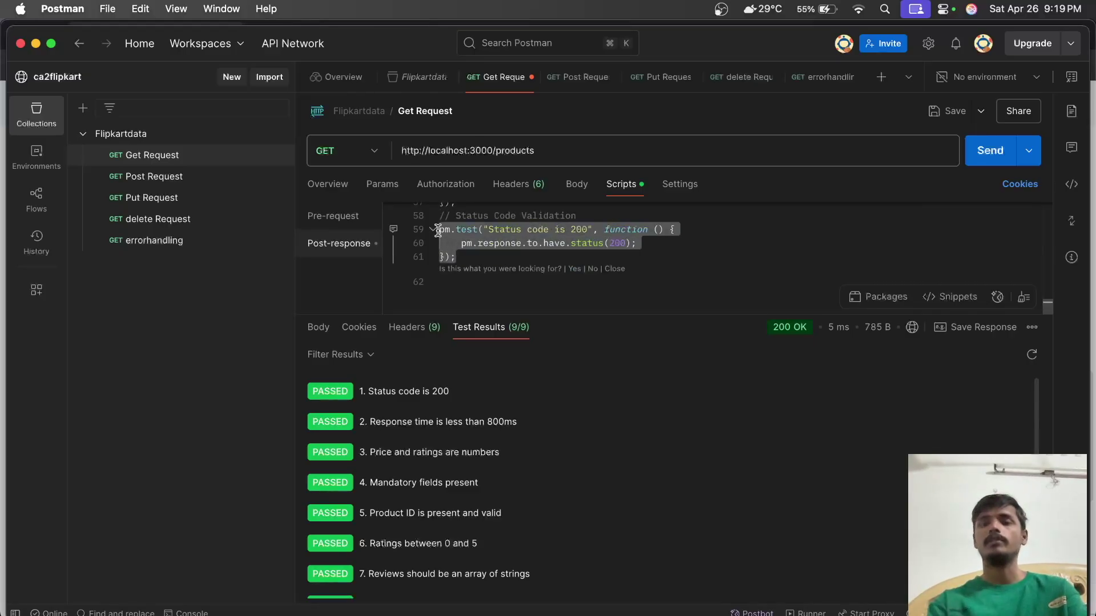
pyautogui.scroll(3)
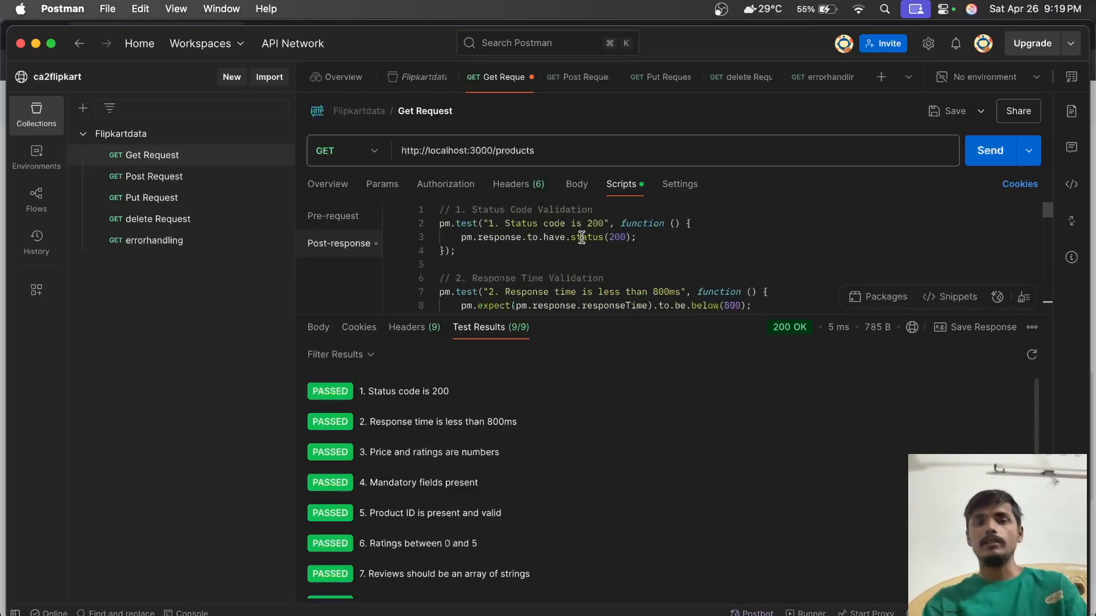
pyautogui.moveTo(585, 237)
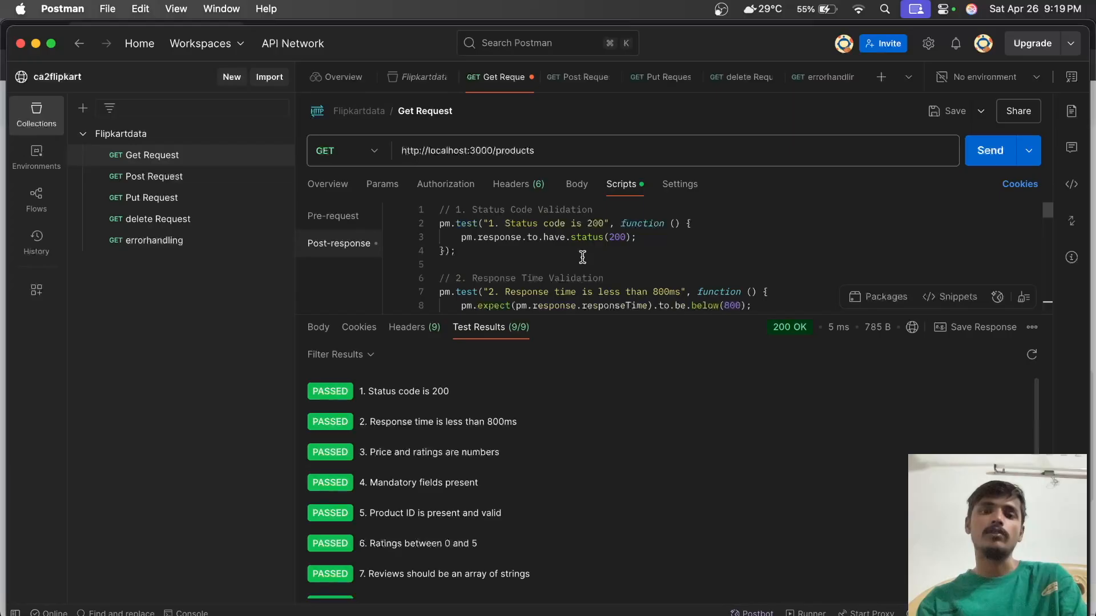
pyautogui.moveTo(595, 239)
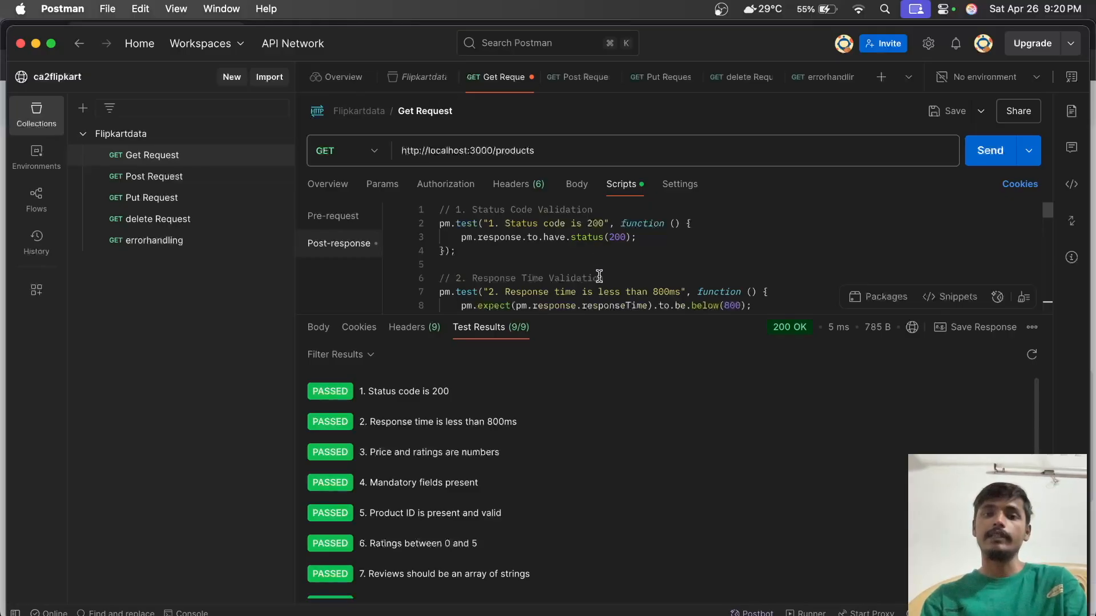
pyautogui.scroll(-3)
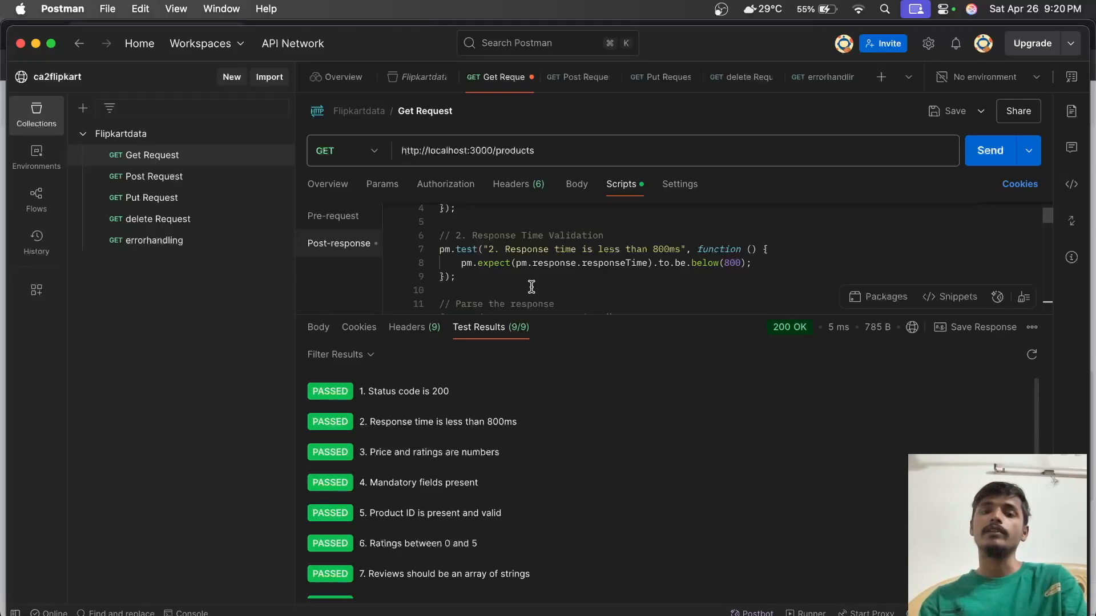
pyautogui.moveTo(545, 283)
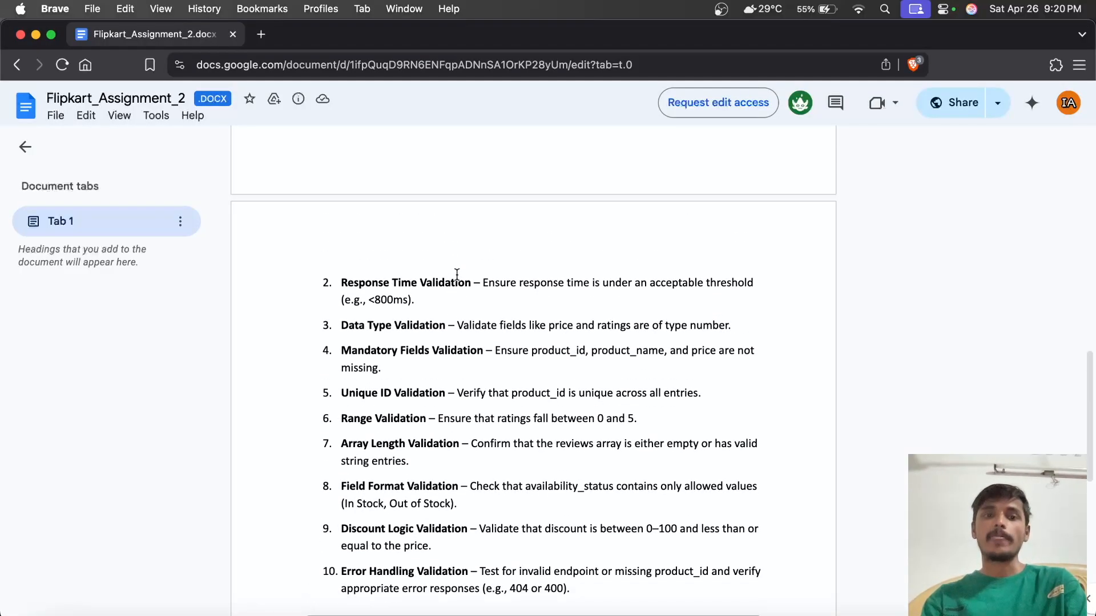
pyautogui.scroll(3)
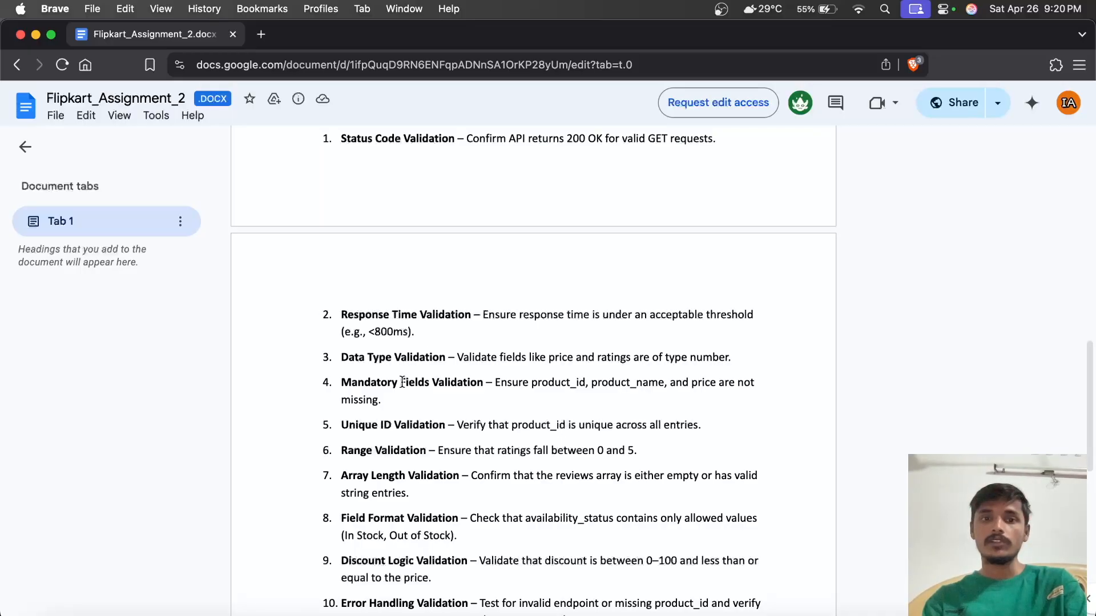
pyautogui.moveTo(422, 448)
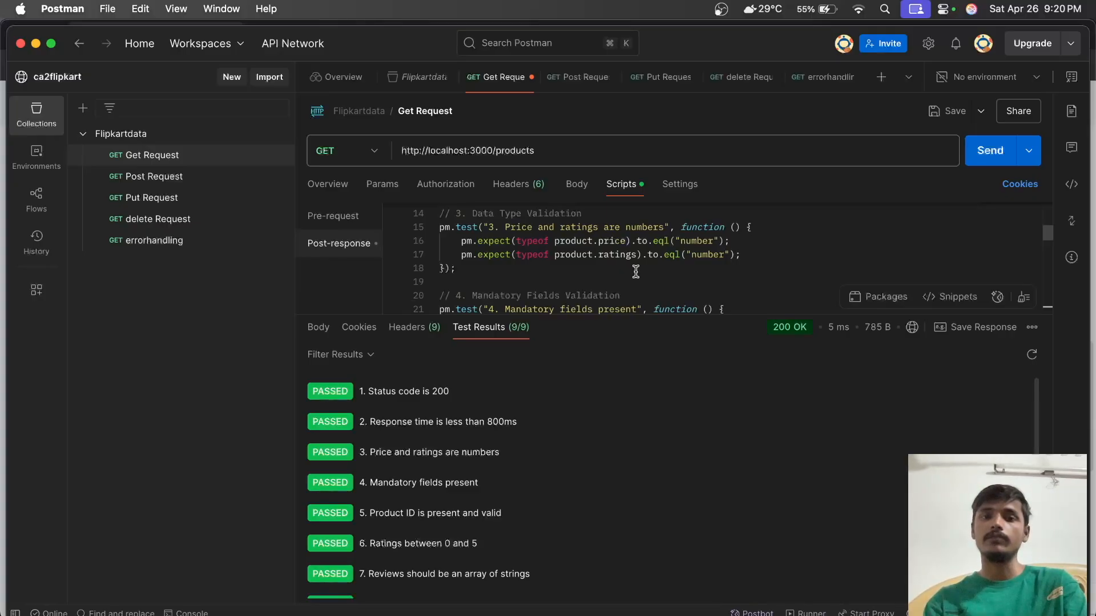
pyautogui.scroll(-3)
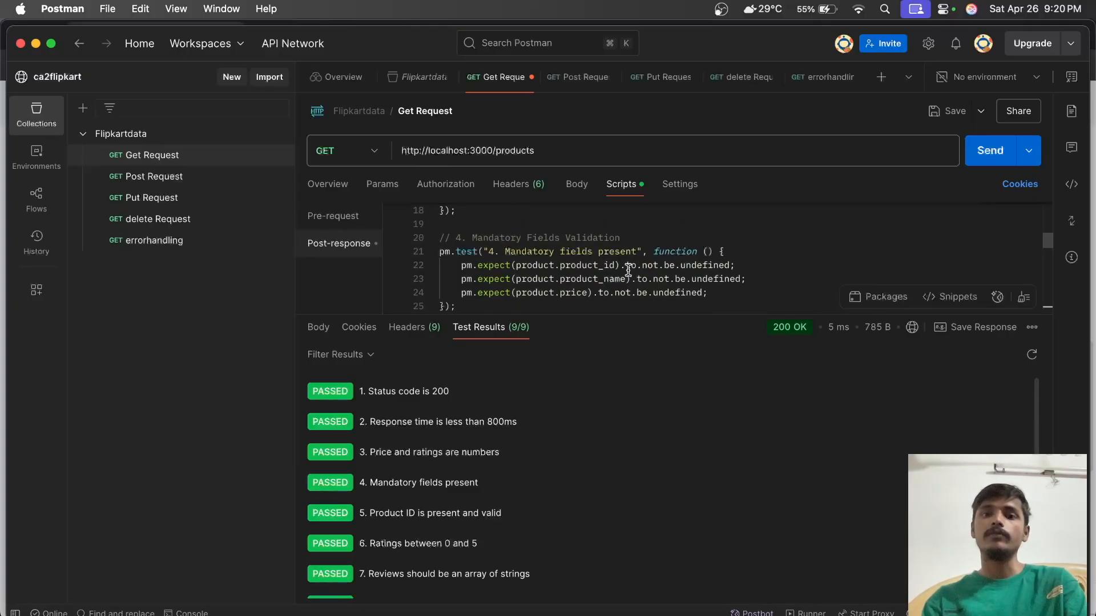
pyautogui.scroll(-3)
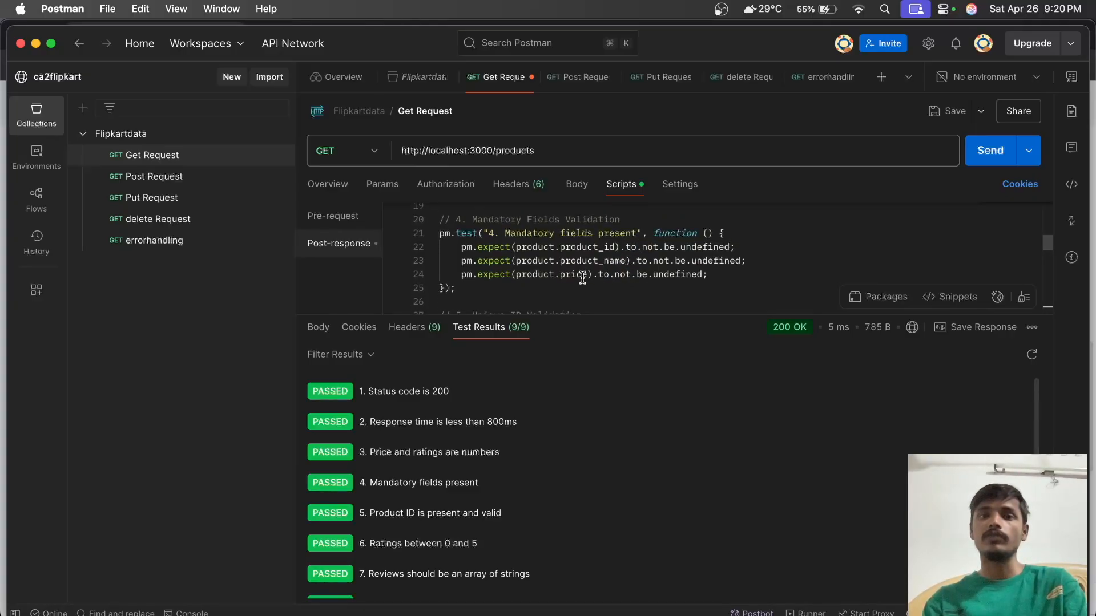
pyautogui.moveTo(567, 295)
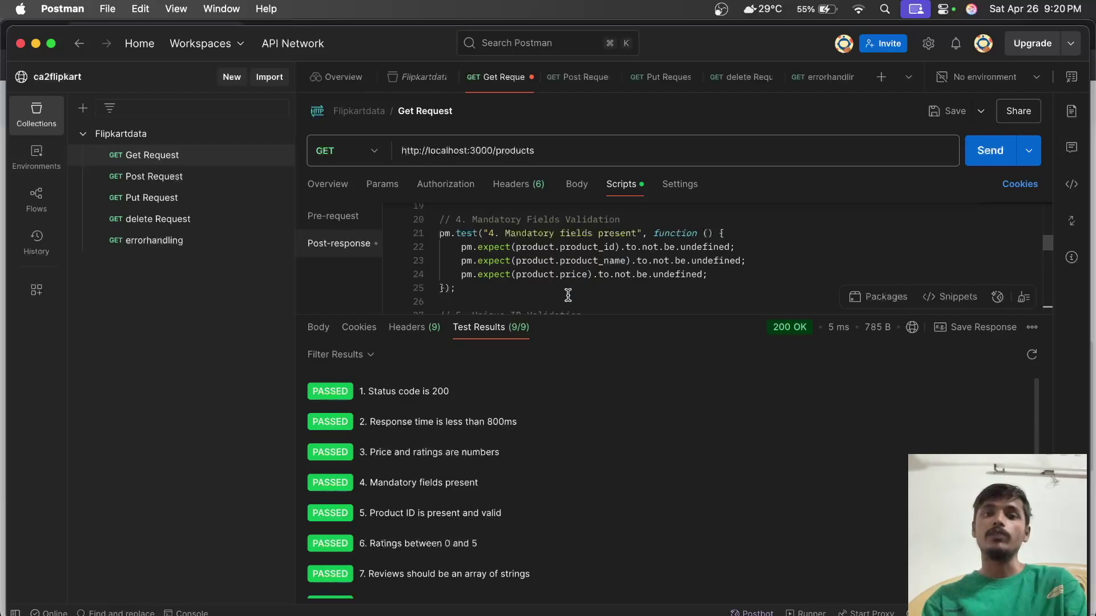
pyautogui.scroll(-3)
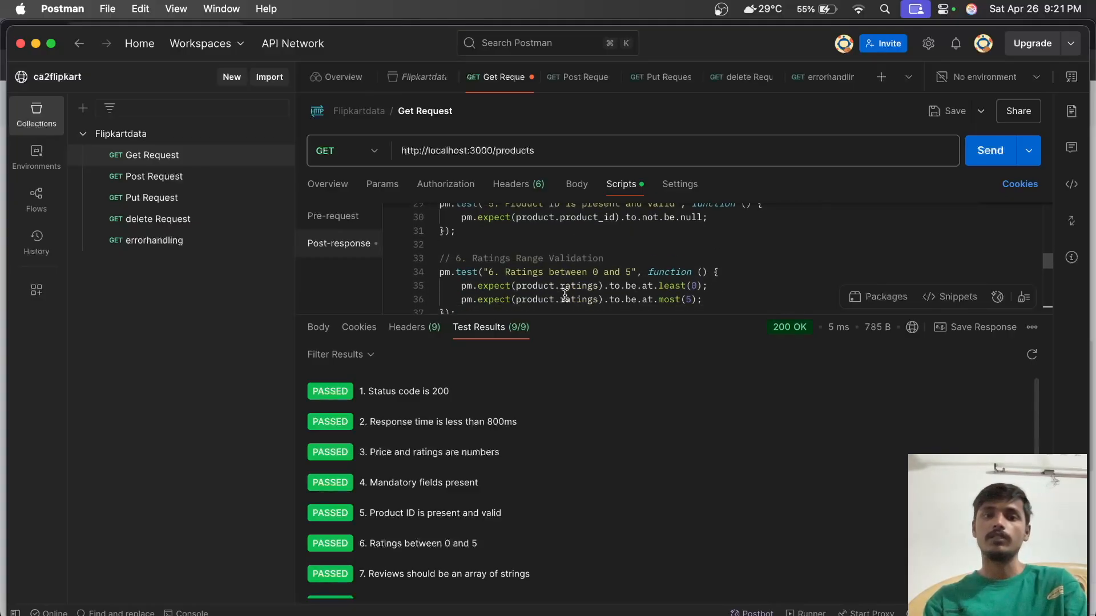
pyautogui.scroll(-3)
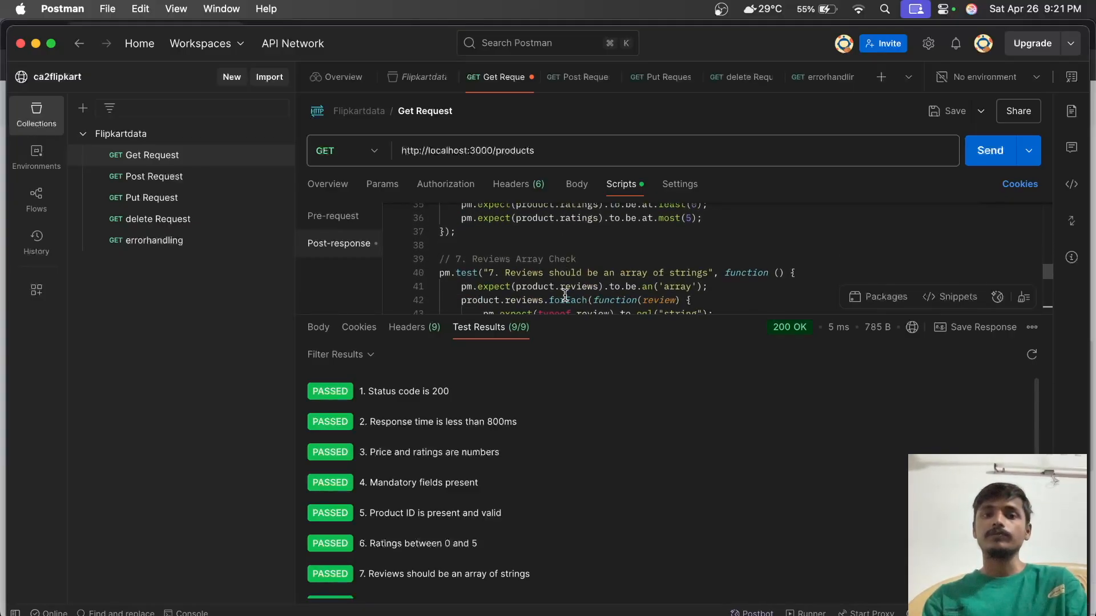
pyautogui.scroll(-3)
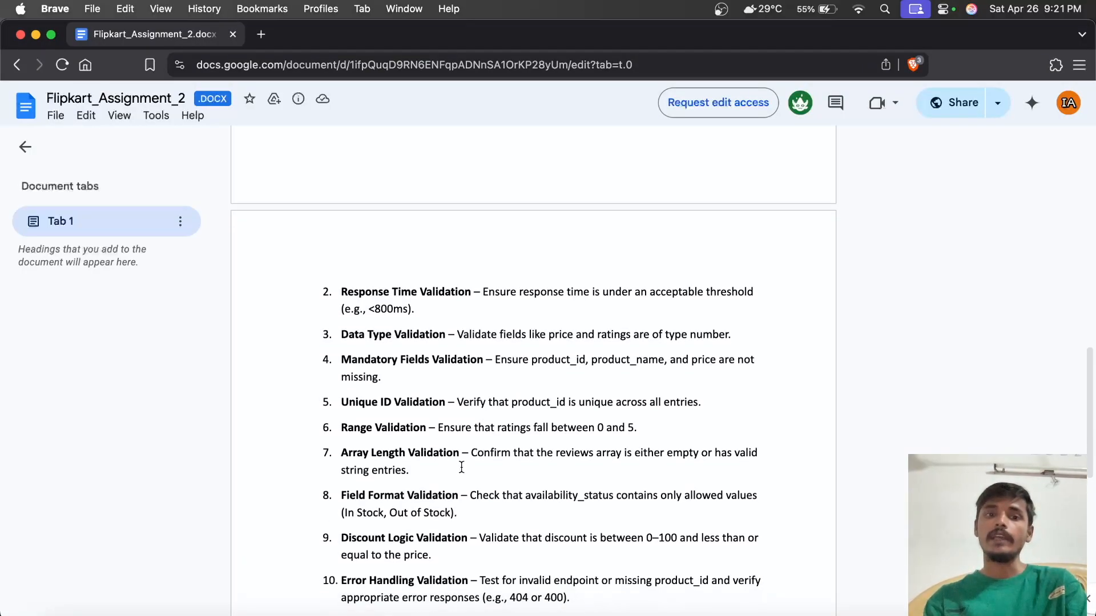
pyautogui.scroll(3)
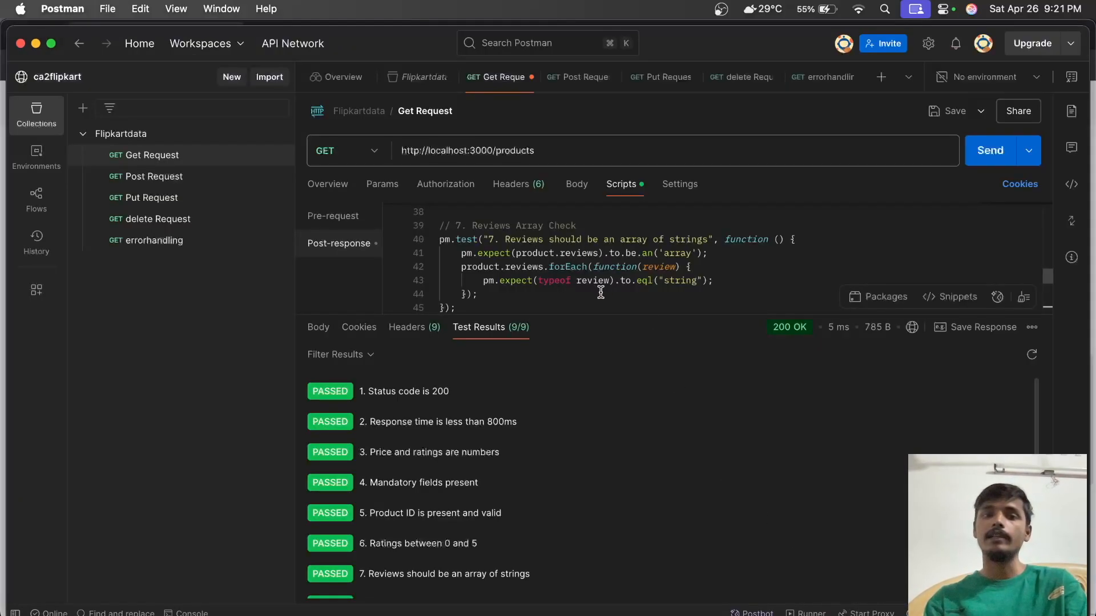
pyautogui.scroll(-3)
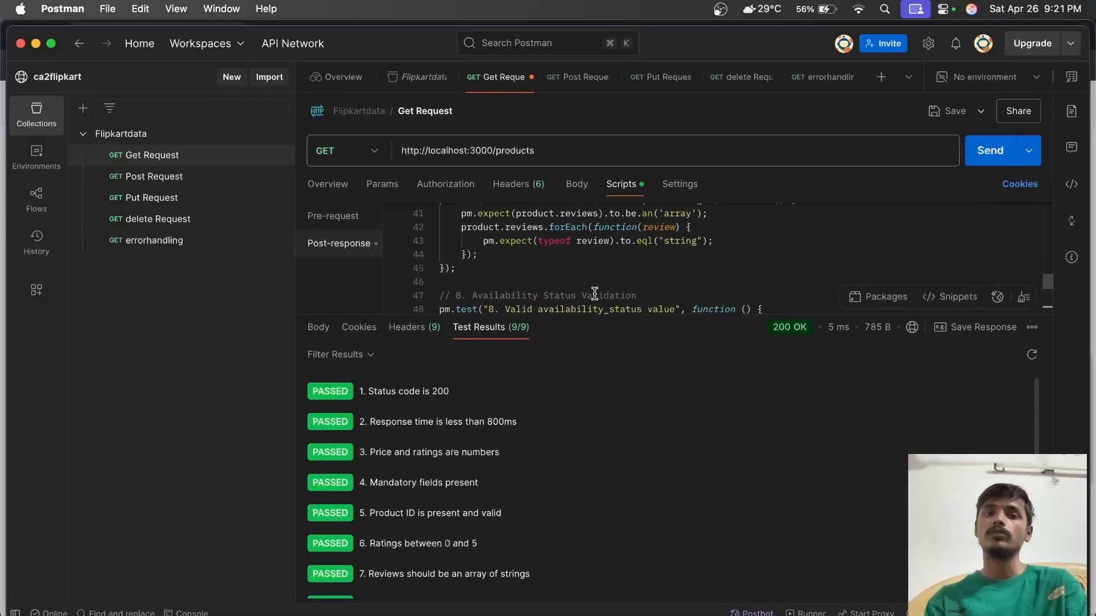
pyautogui.scroll(-3)
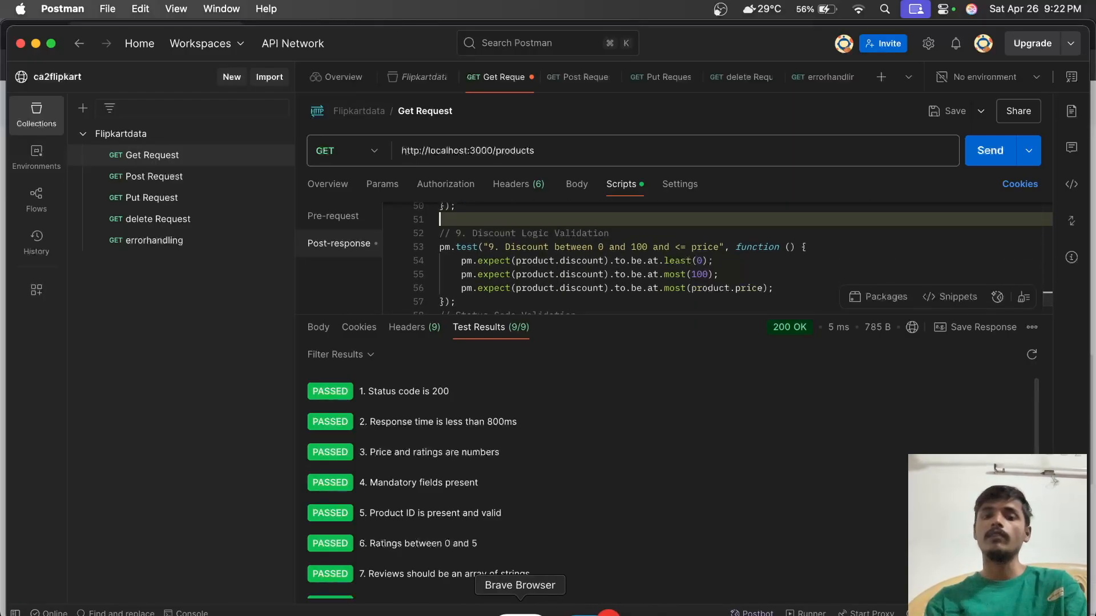
pyautogui.click(521, 585)
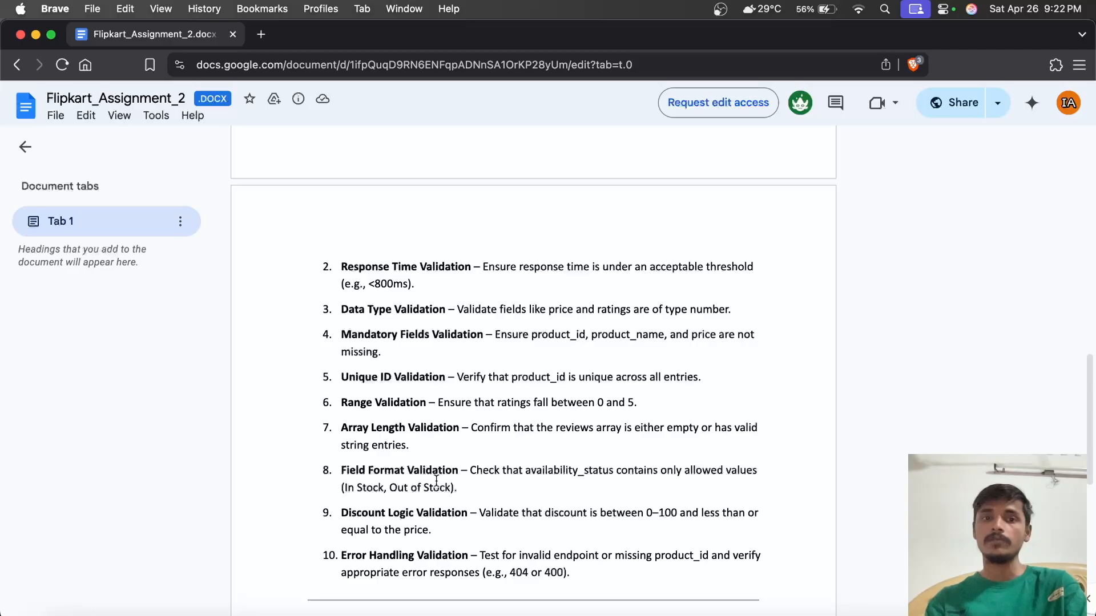
pyautogui.scroll(-3)
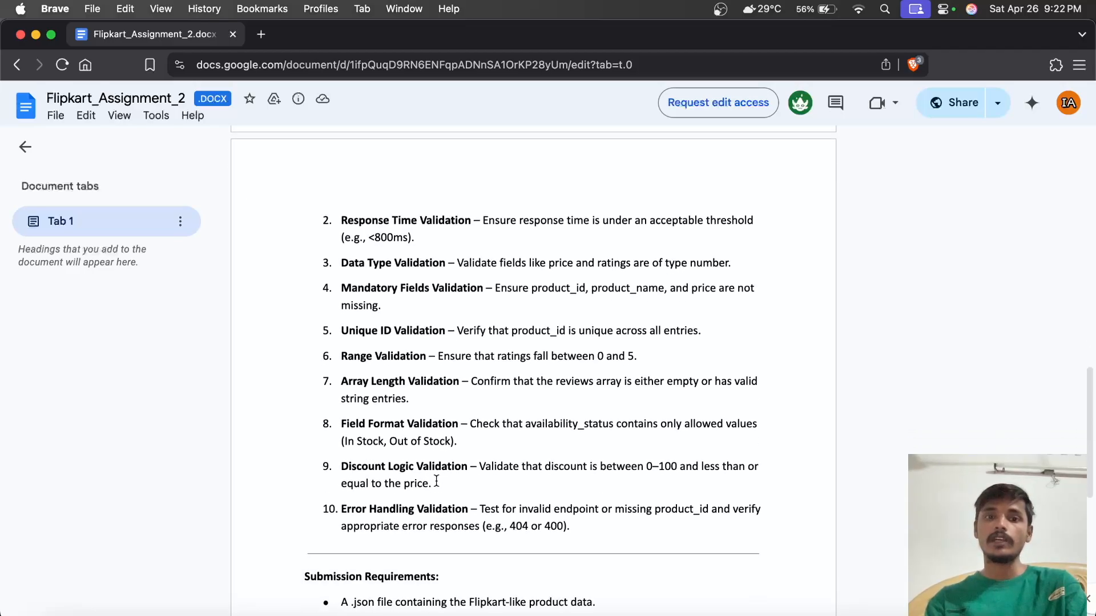
pyautogui.scroll(-3)
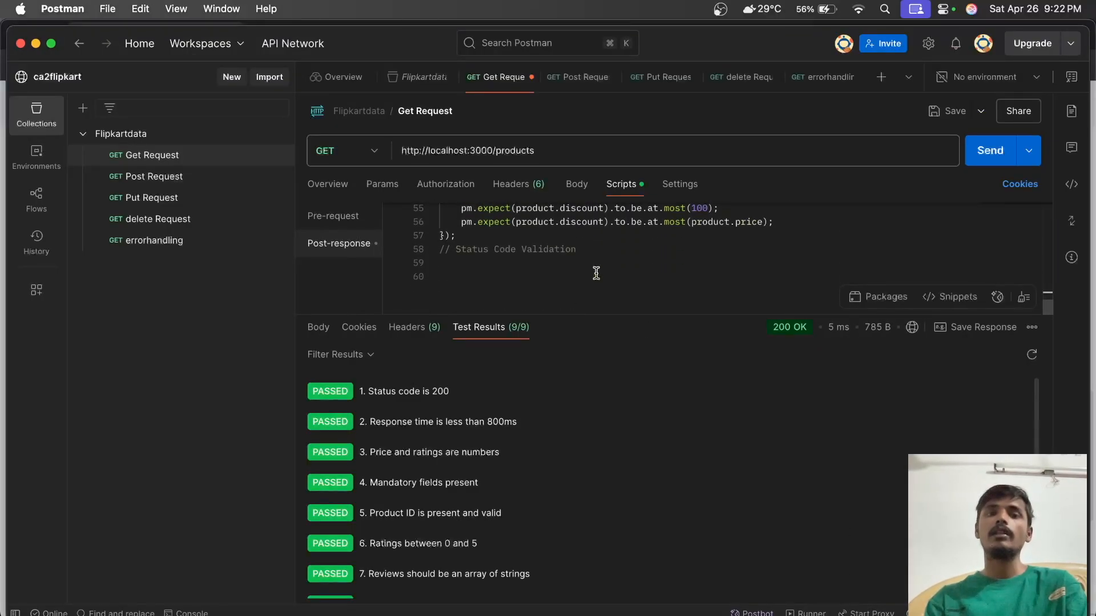
# - Reopen the errorhandling request, confirming its 404 Not Found status test passes, and select the invalid endpoint URL
pyautogui.scroll(3)
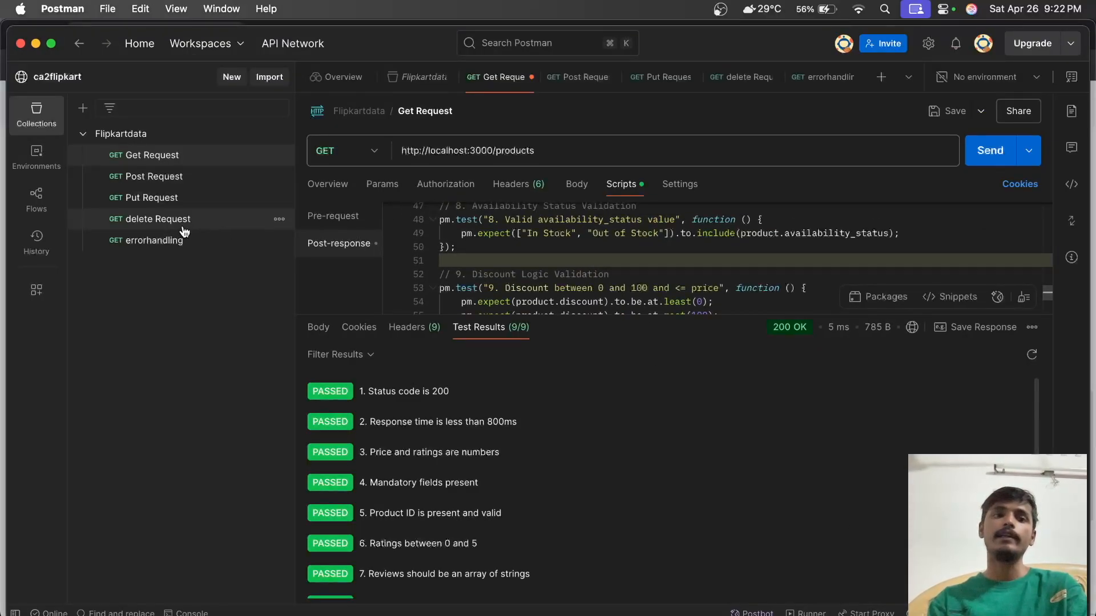
pyautogui.click(154, 240)
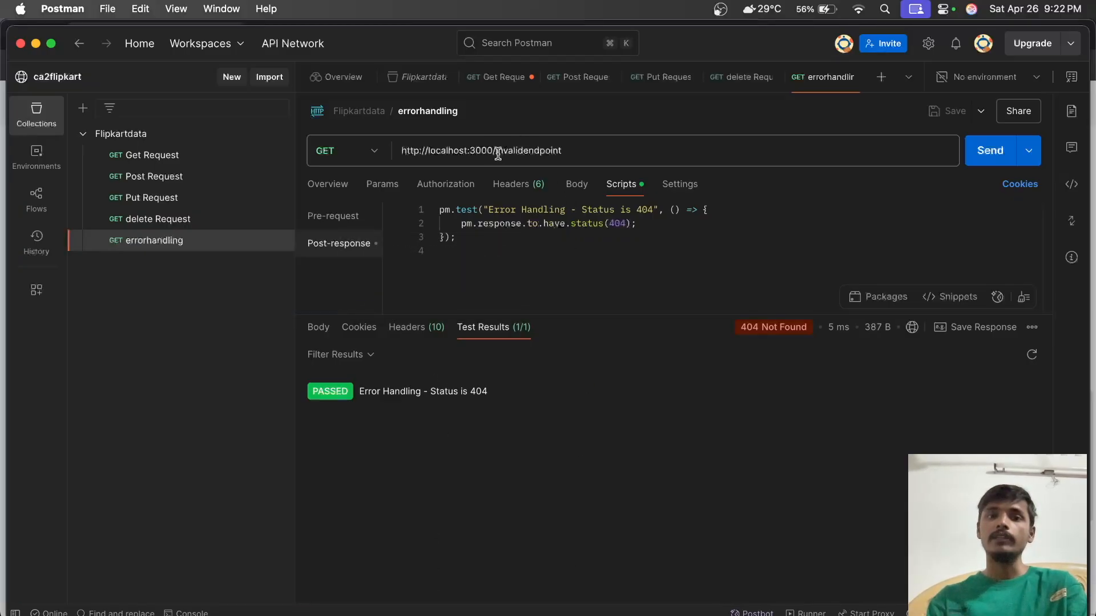
pyautogui.doubleClick(517, 151)
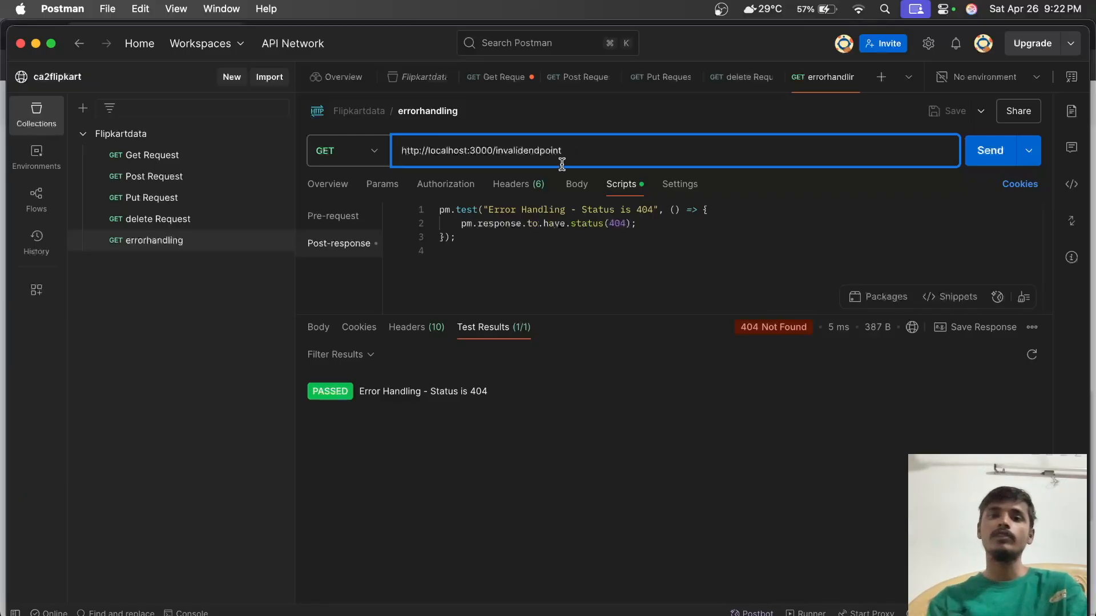
pyautogui.moveTo(453, 409)
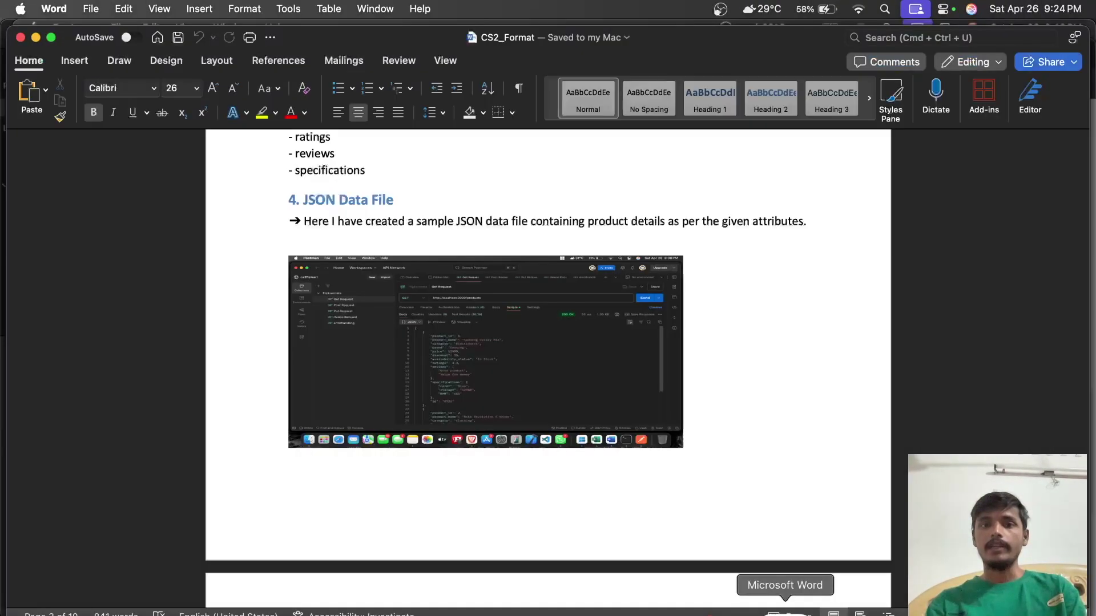
pyautogui.scroll(3)
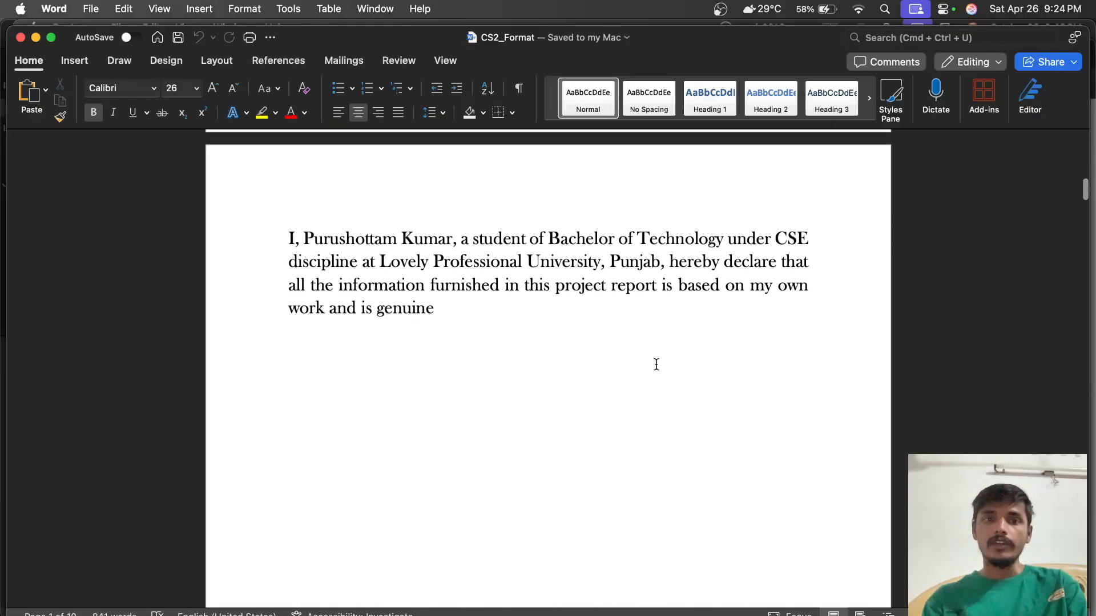
pyautogui.scroll(-3)
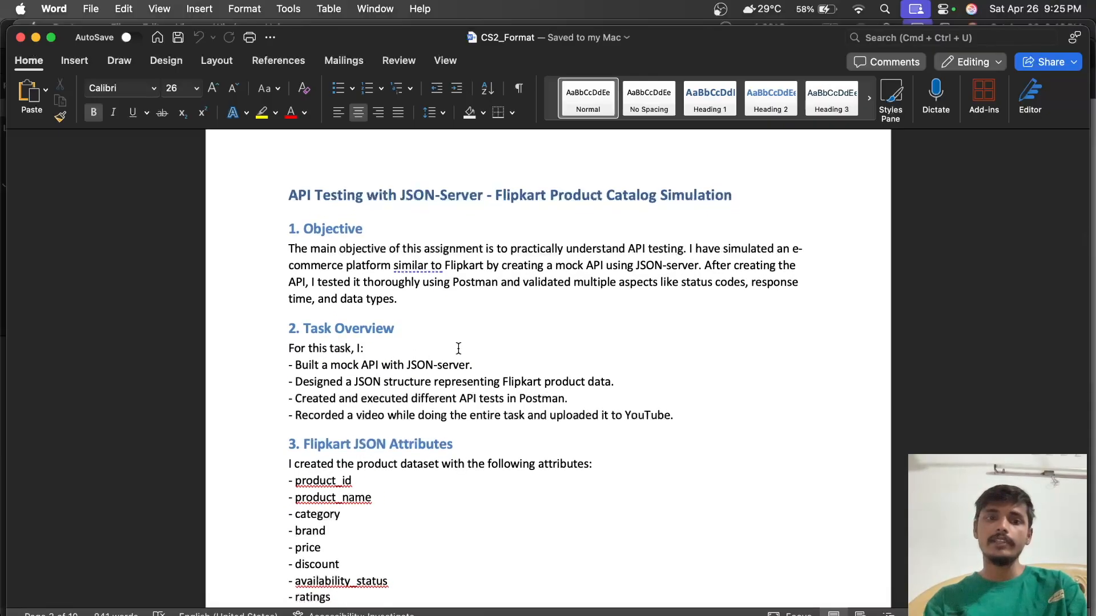
pyautogui.scroll(-3)
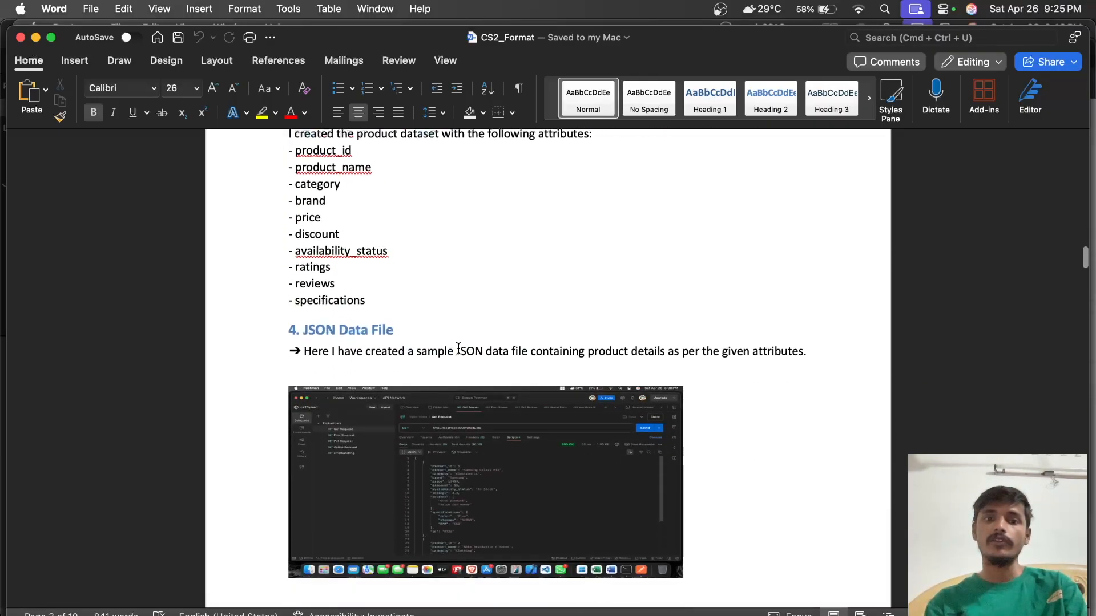
pyautogui.scroll(-3)
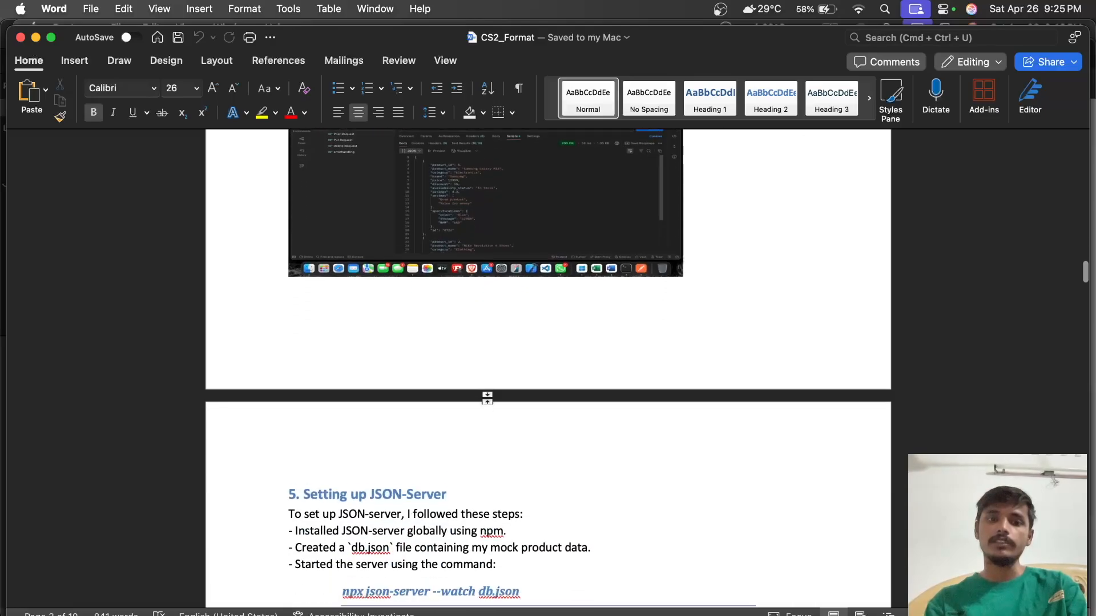
pyautogui.scroll(-3)
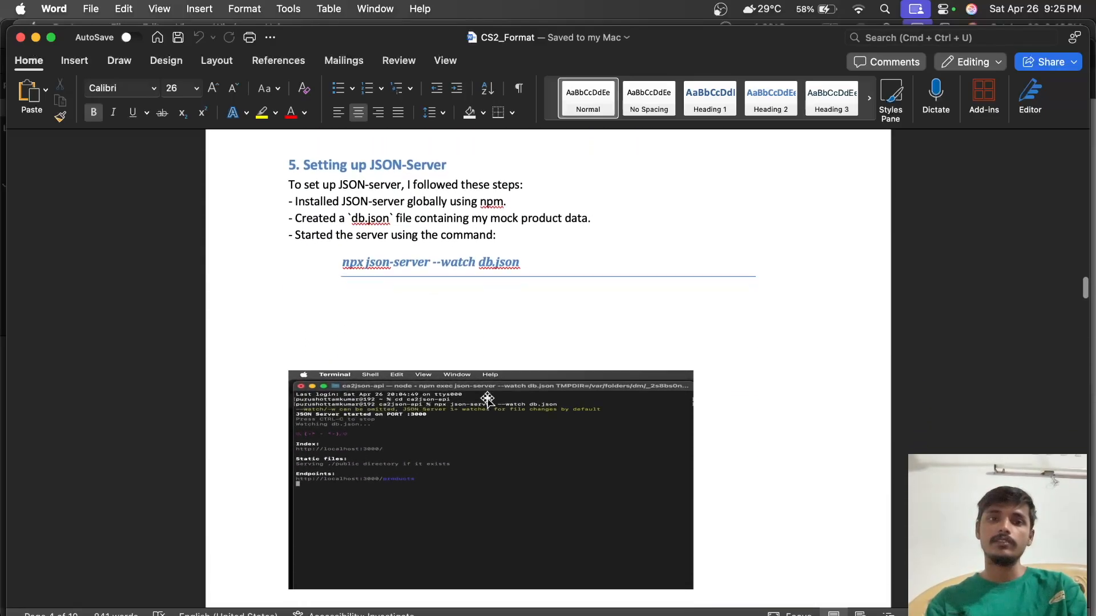
pyautogui.scroll(-3)
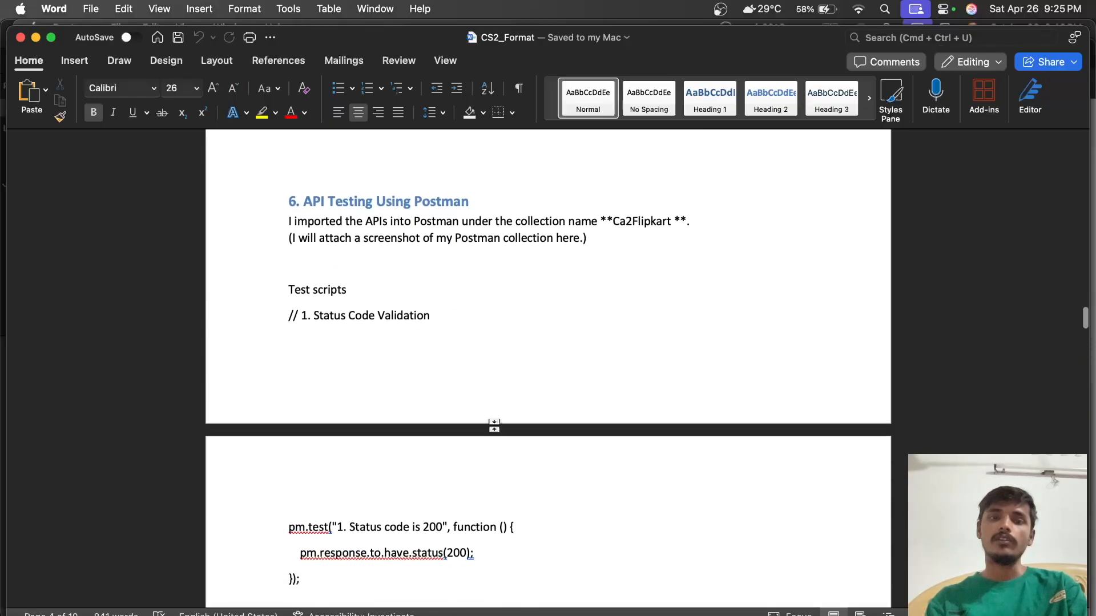
pyautogui.scroll(-3)
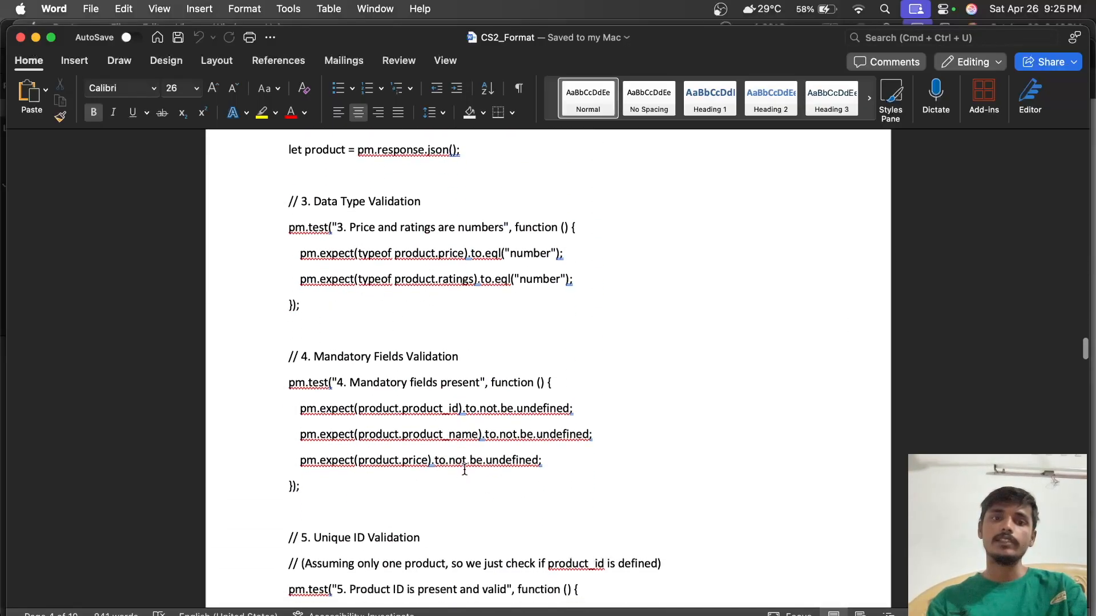
pyautogui.scroll(-3)
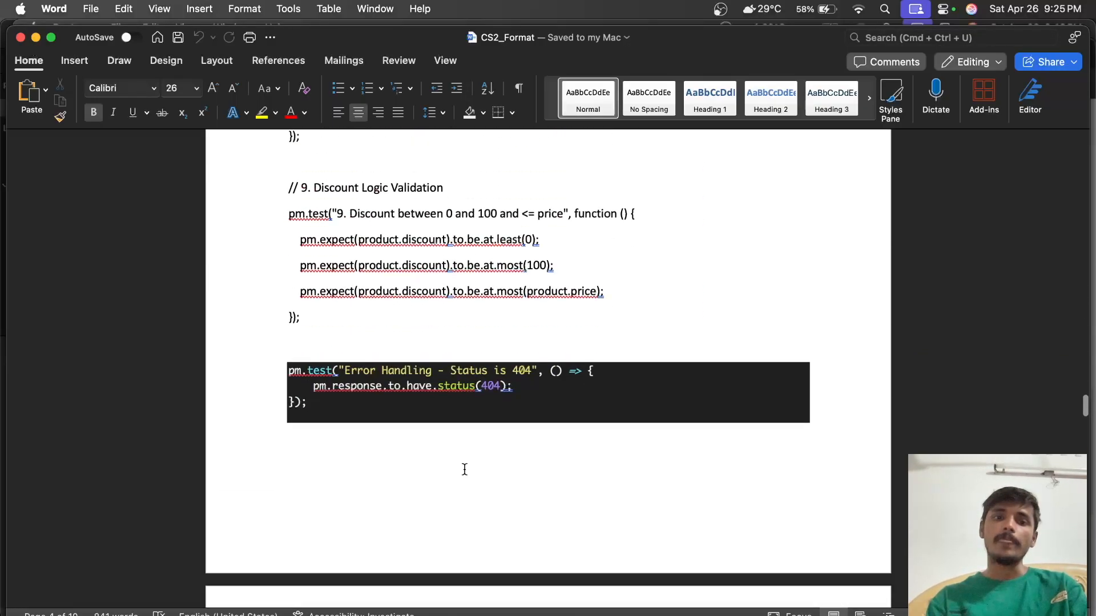
pyautogui.scroll(3)
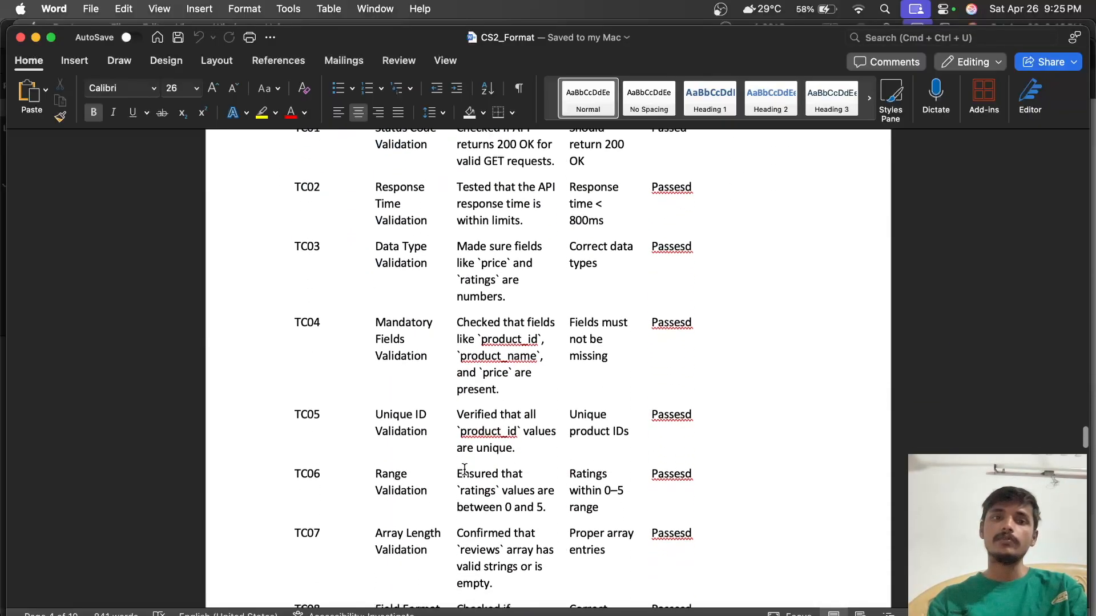
pyautogui.scroll(3)
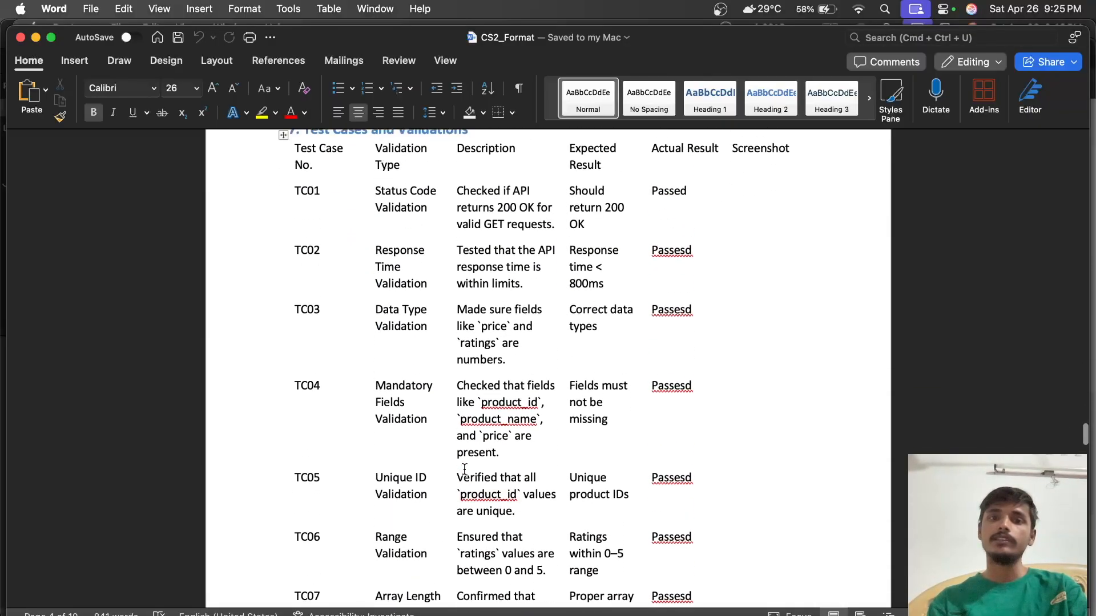
pyautogui.scroll(-3)
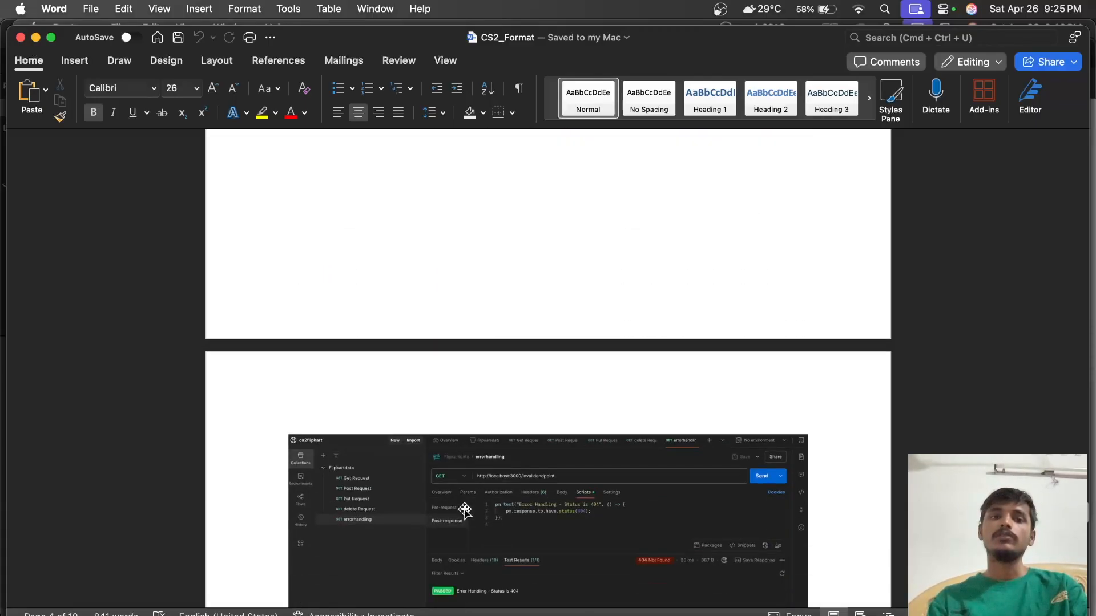
pyautogui.scroll(-3)
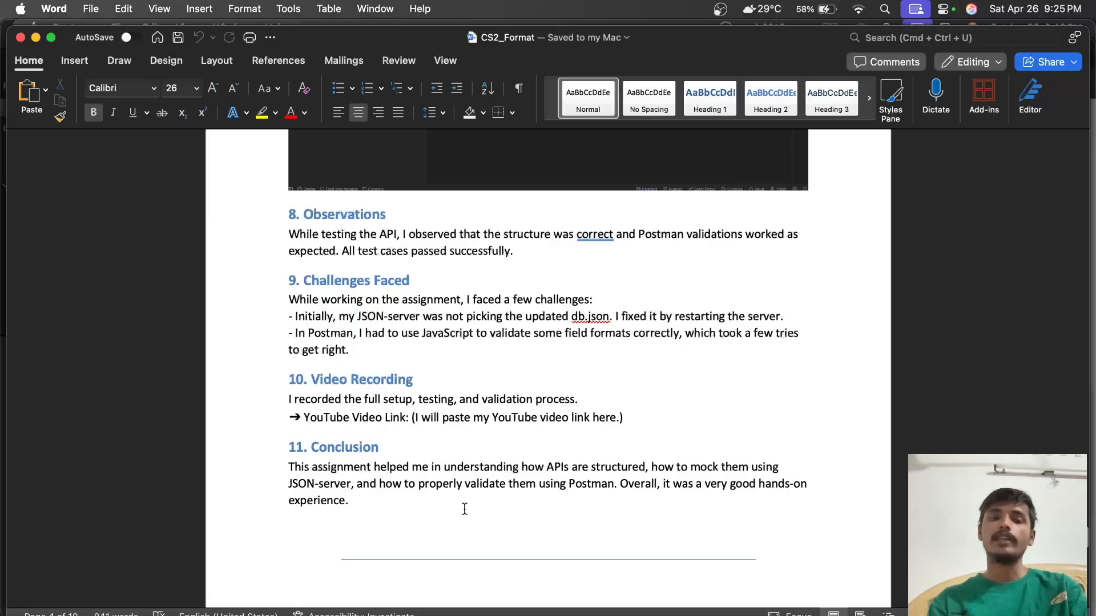
pyautogui.scroll(3)
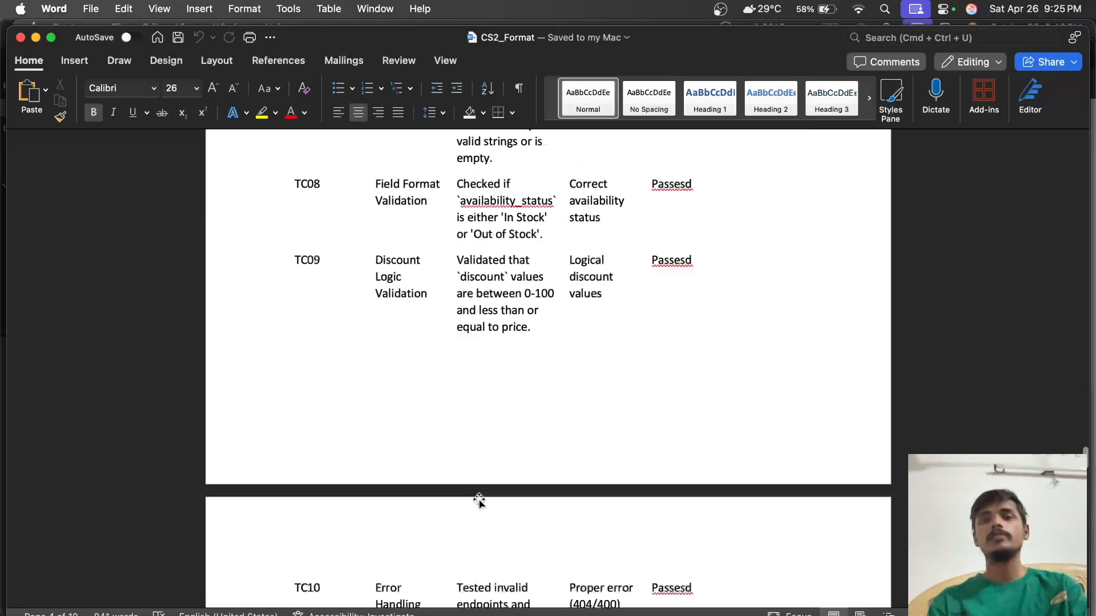
pyautogui.scroll(3)
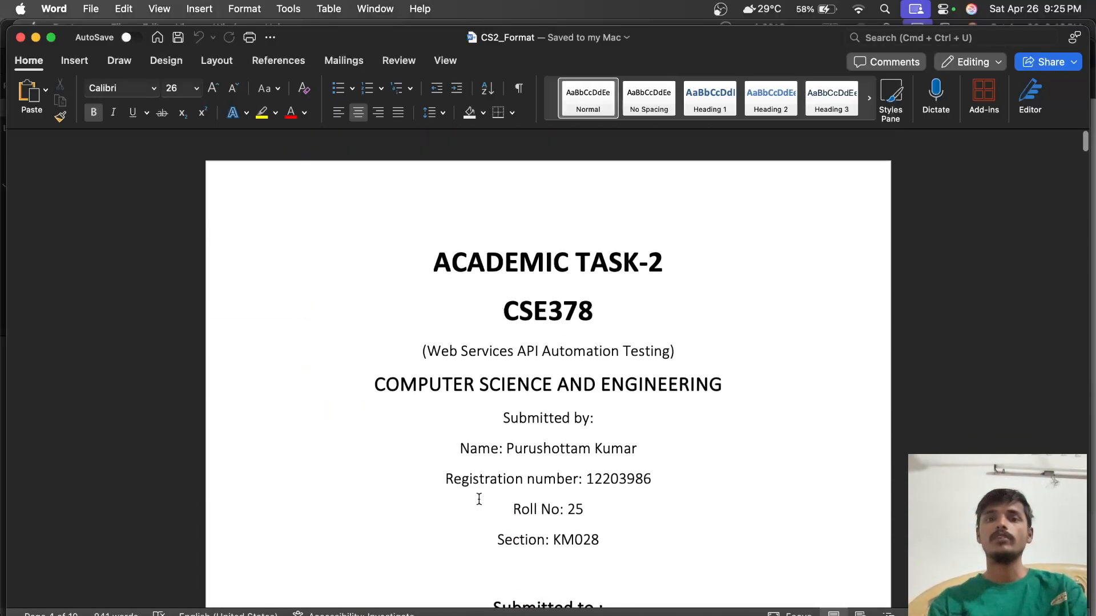